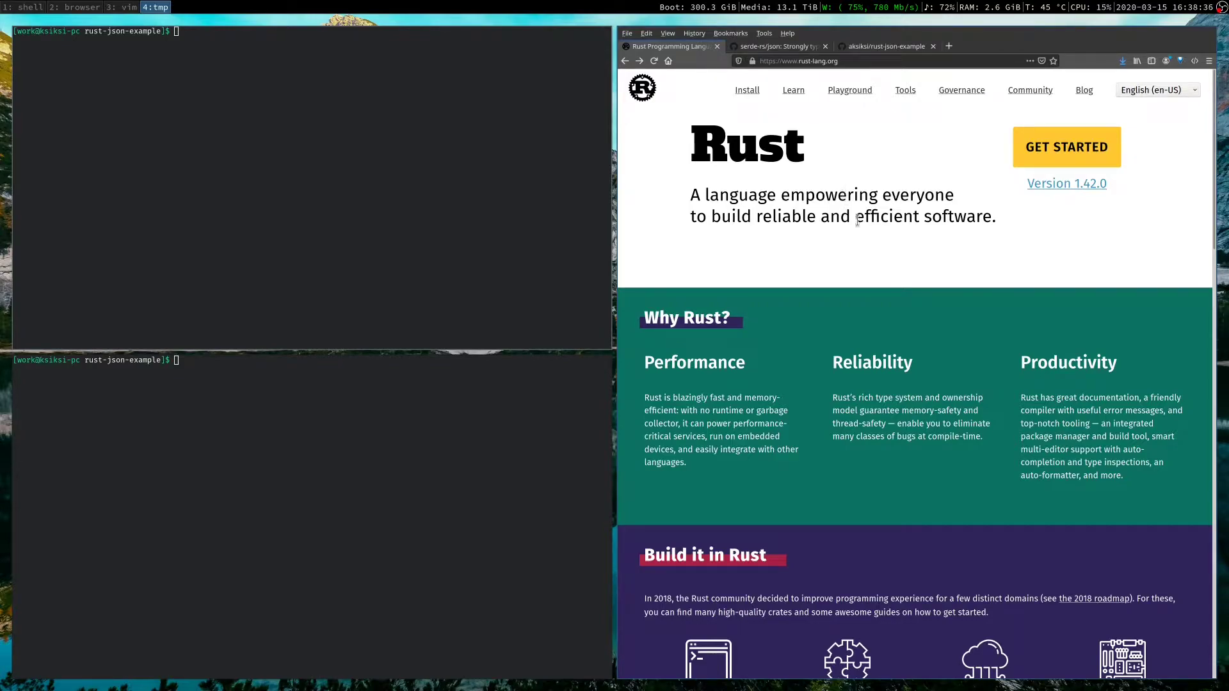
Go to the Rust install page and scroll to the rustup curl command
click(745, 90)
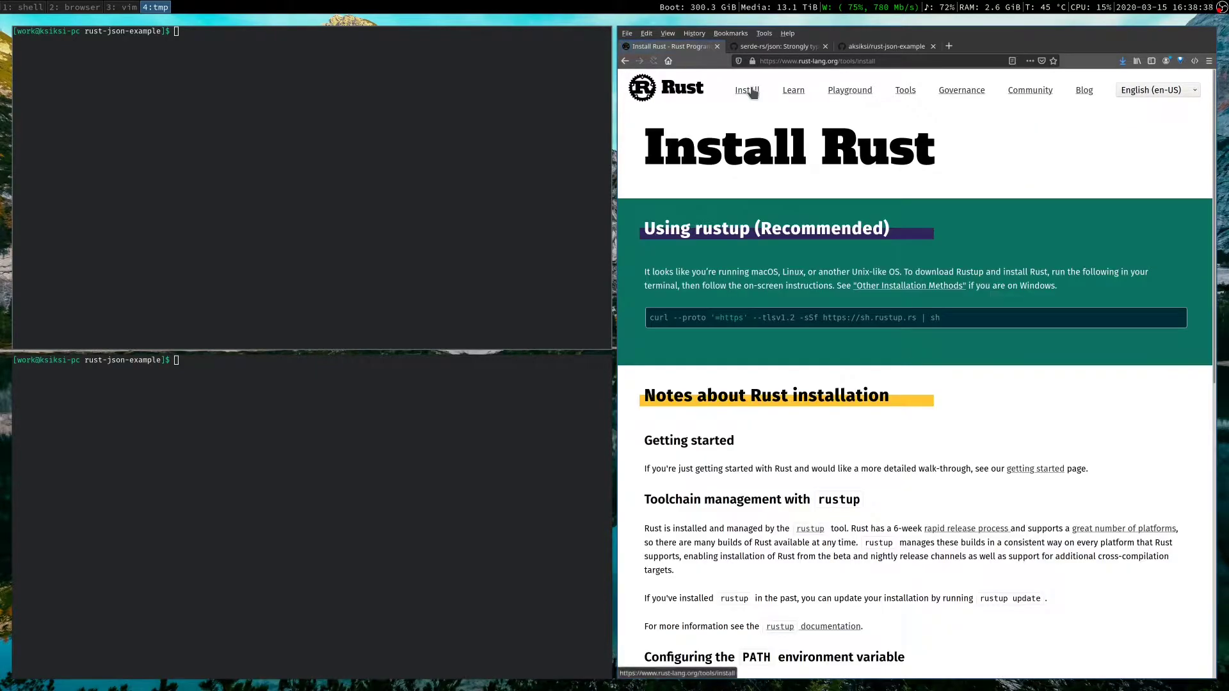
scroll(down, 3)
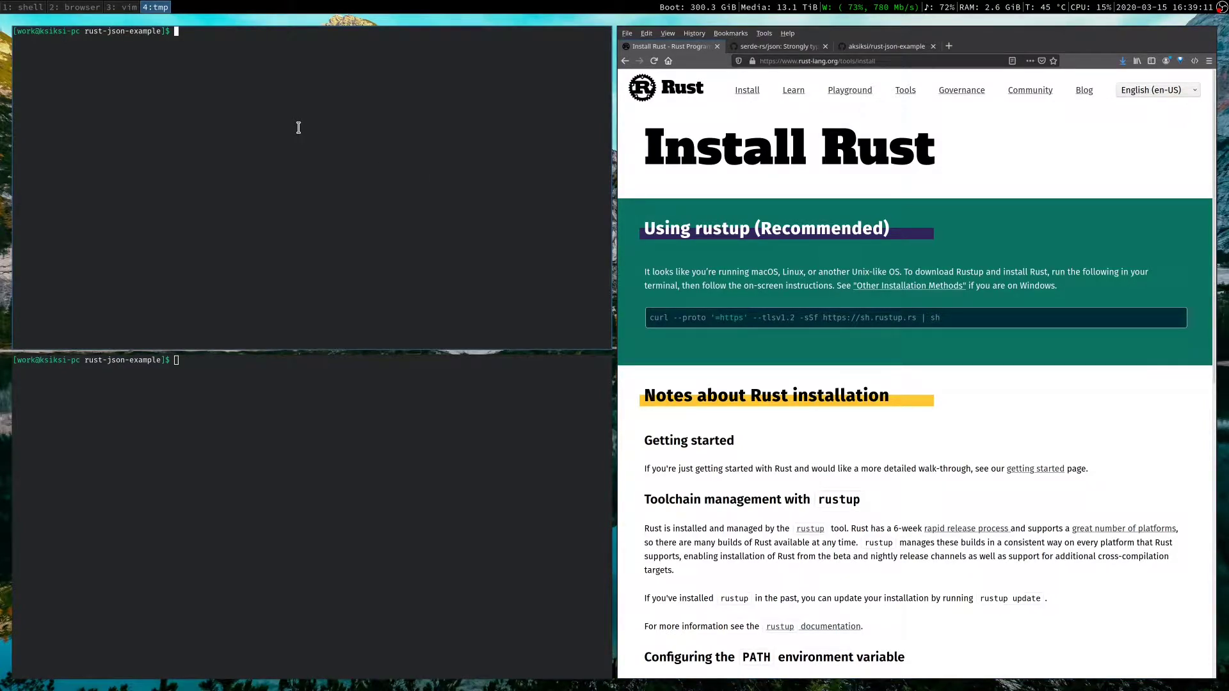
mouse_move(265, 178)
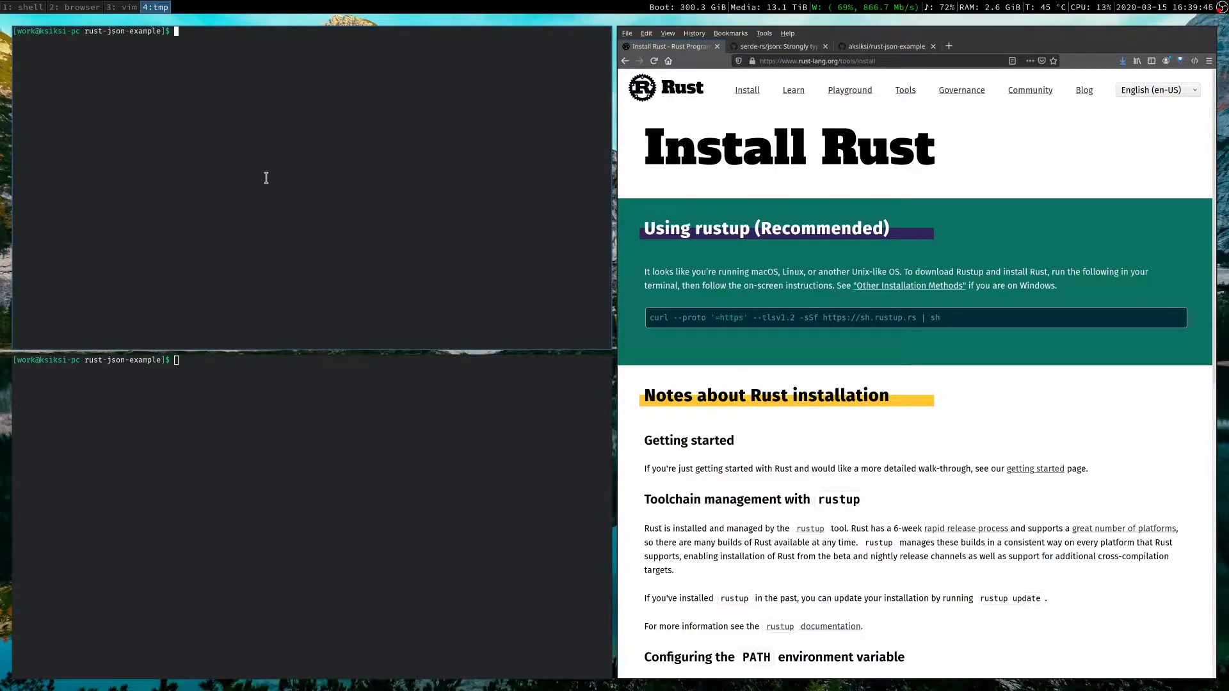
Run cargo init in rust-json-example, then ls to show Cargo.toml, README.md and src
text(cargo ini)
text(ls)
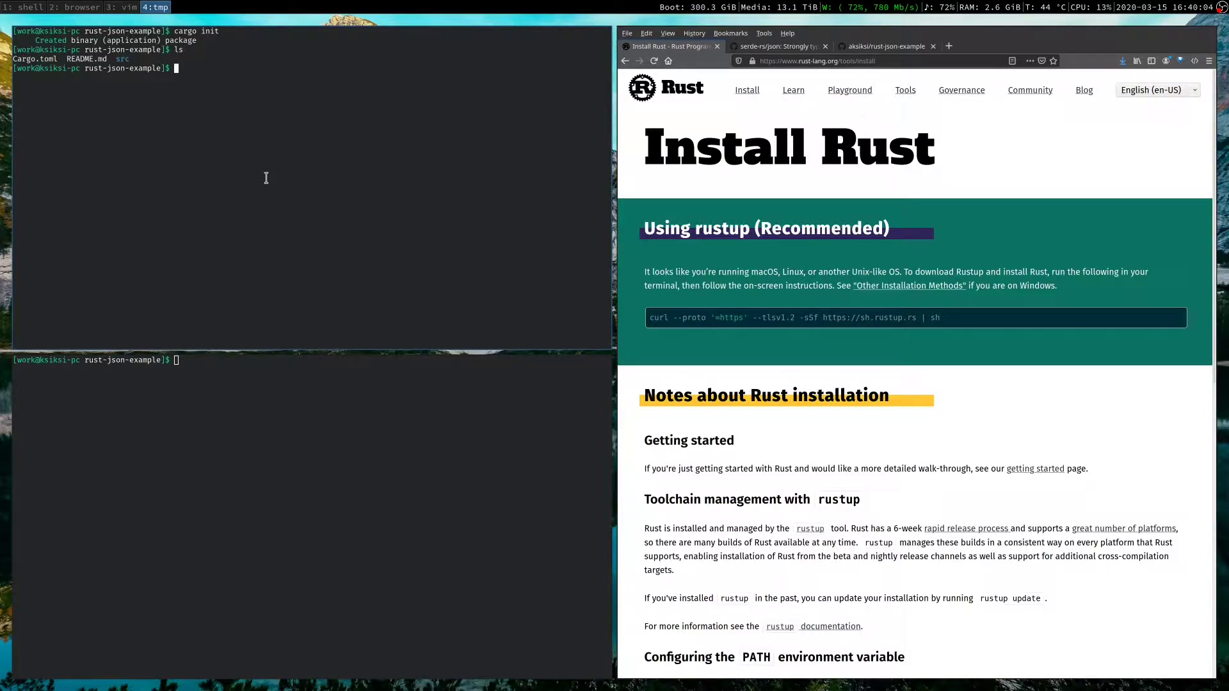
text(tree)
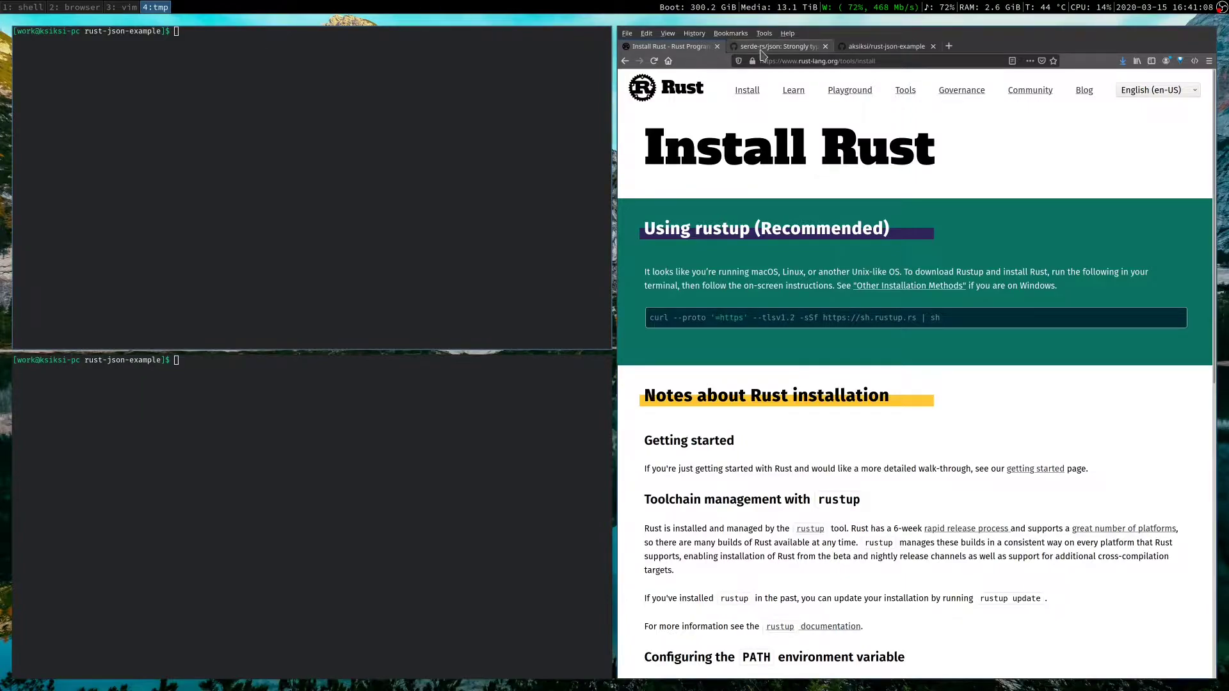
Show the serde-rs/json repository and scroll to the serde_json = "1.0" README line
click(778, 46)
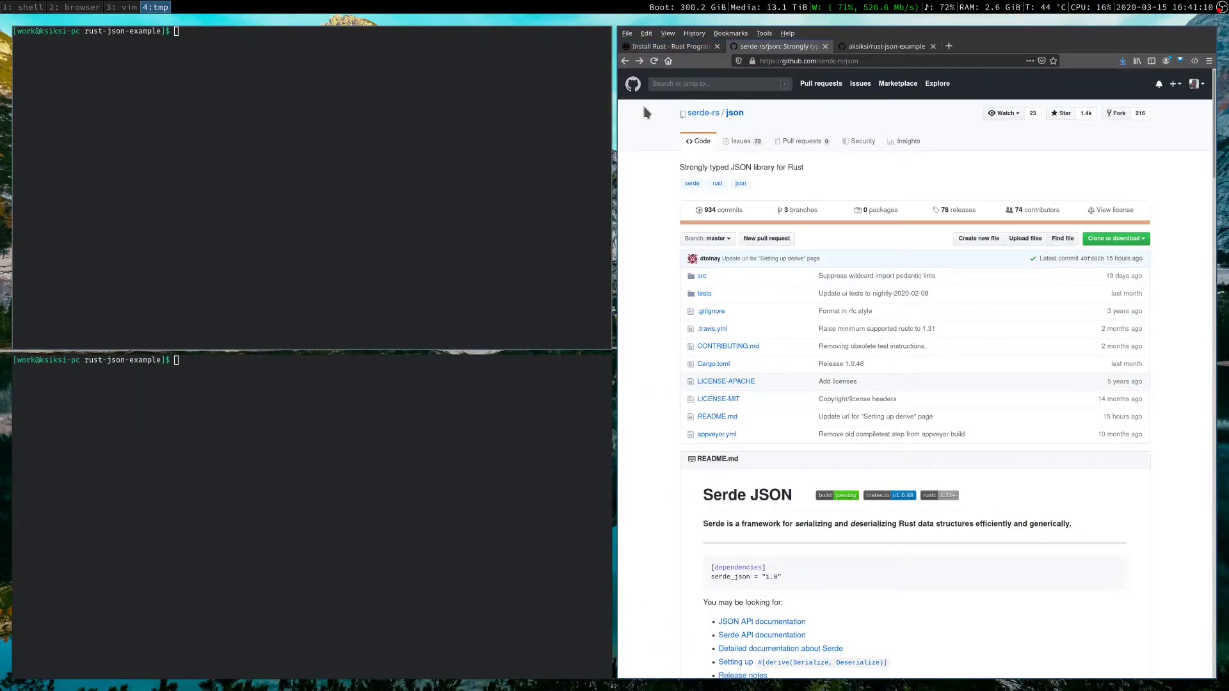
mouse_move(674, 160)
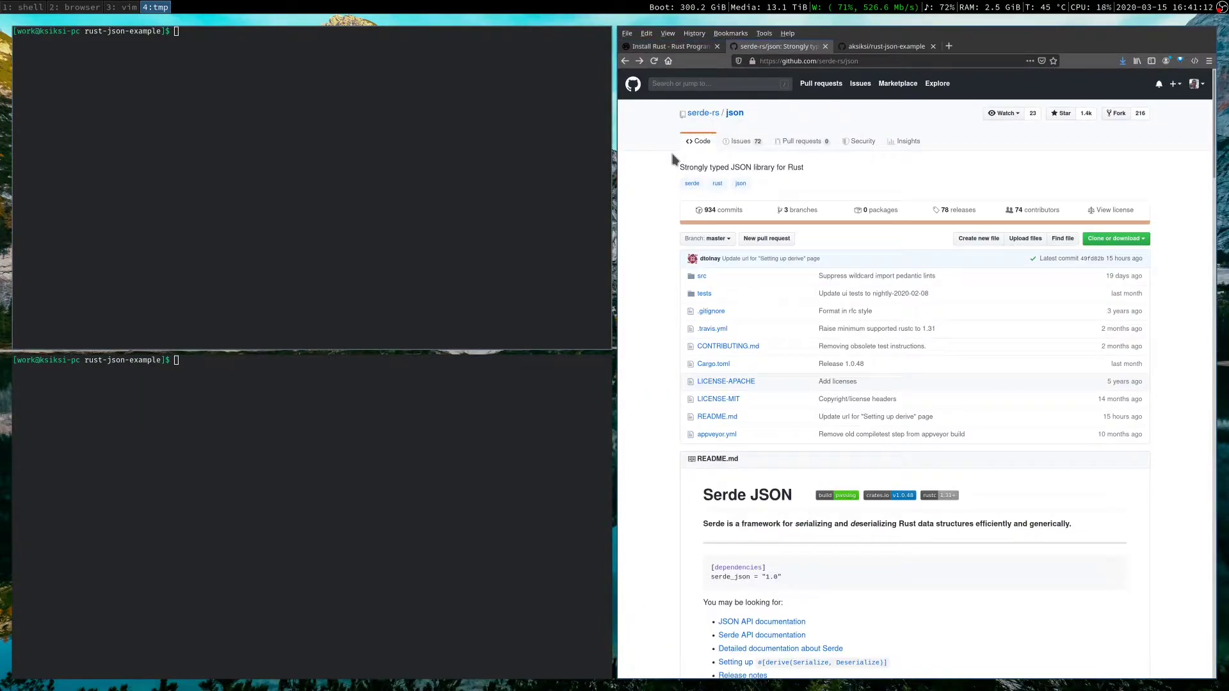
mouse_move(768, 178)
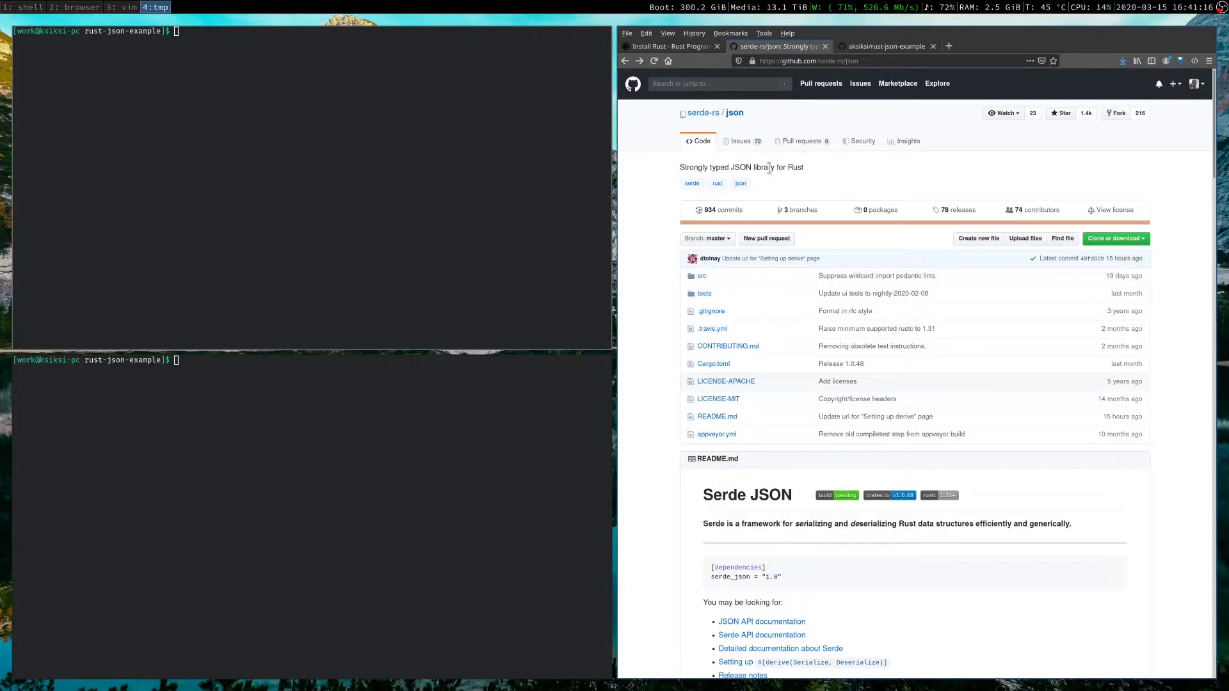
mouse_move(723, 494)
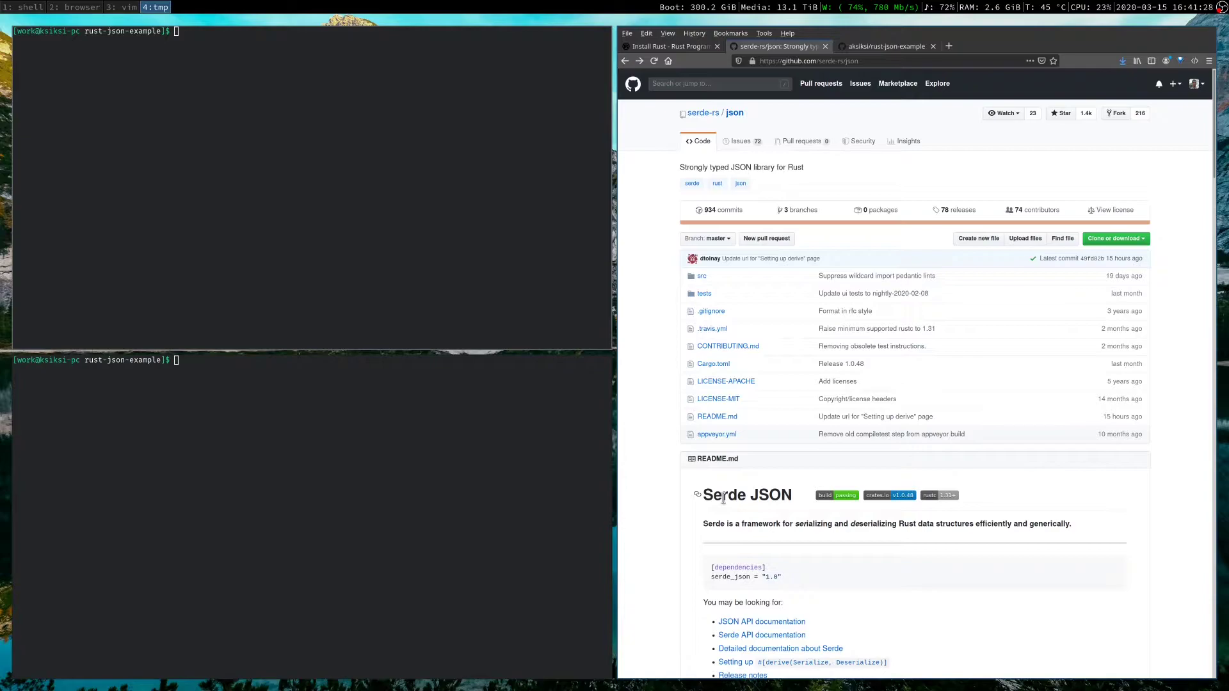
mouse_move(755, 474)
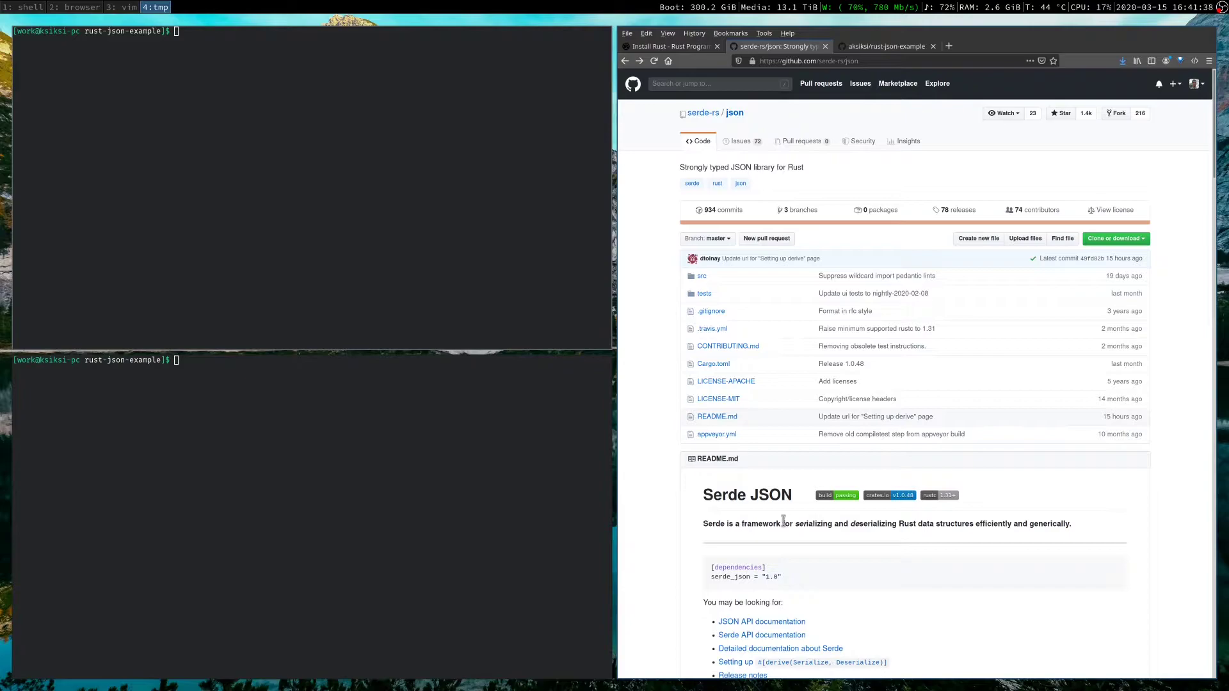
scroll(down, 3)
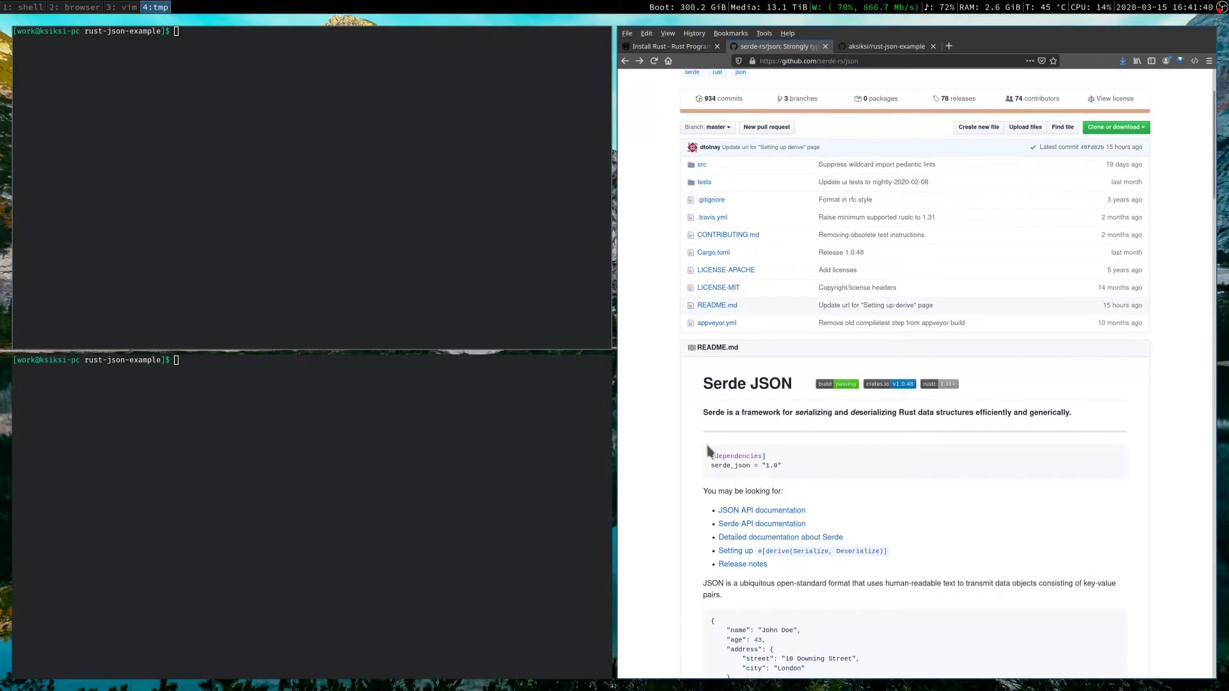
mouse_move(820, 465)
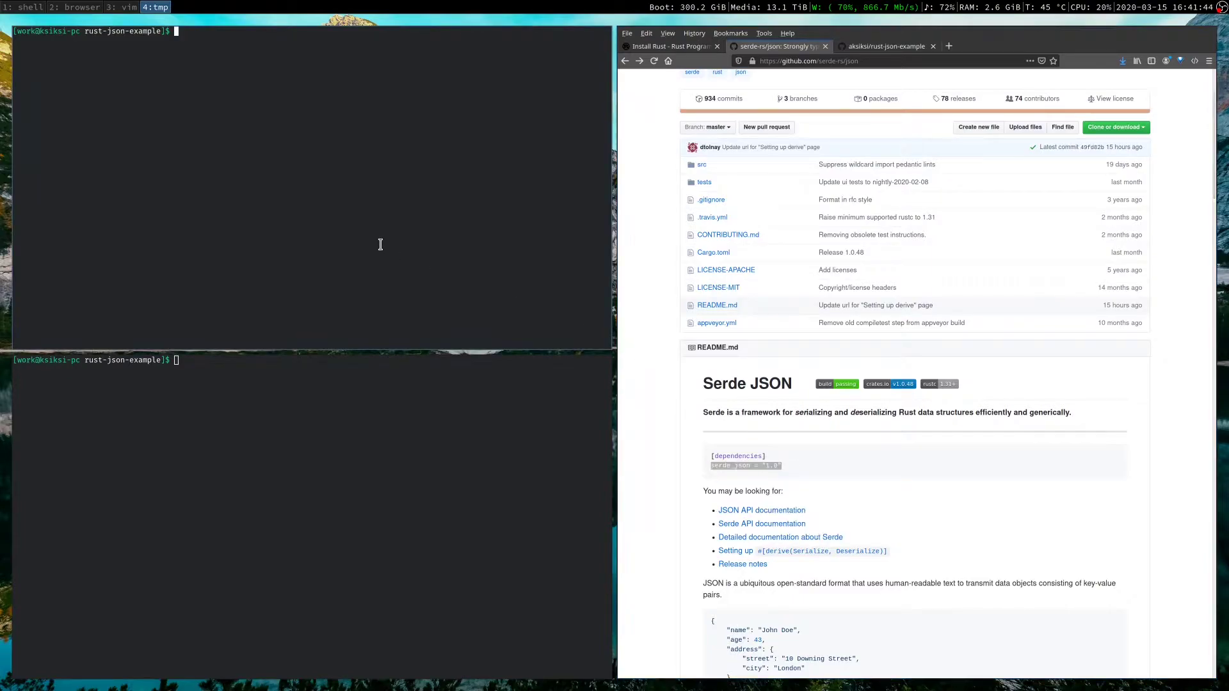
Add serde_json = "1.0" under [dependencies] in Cargo.toml, then cargo build
text(vim Cargo.toml)
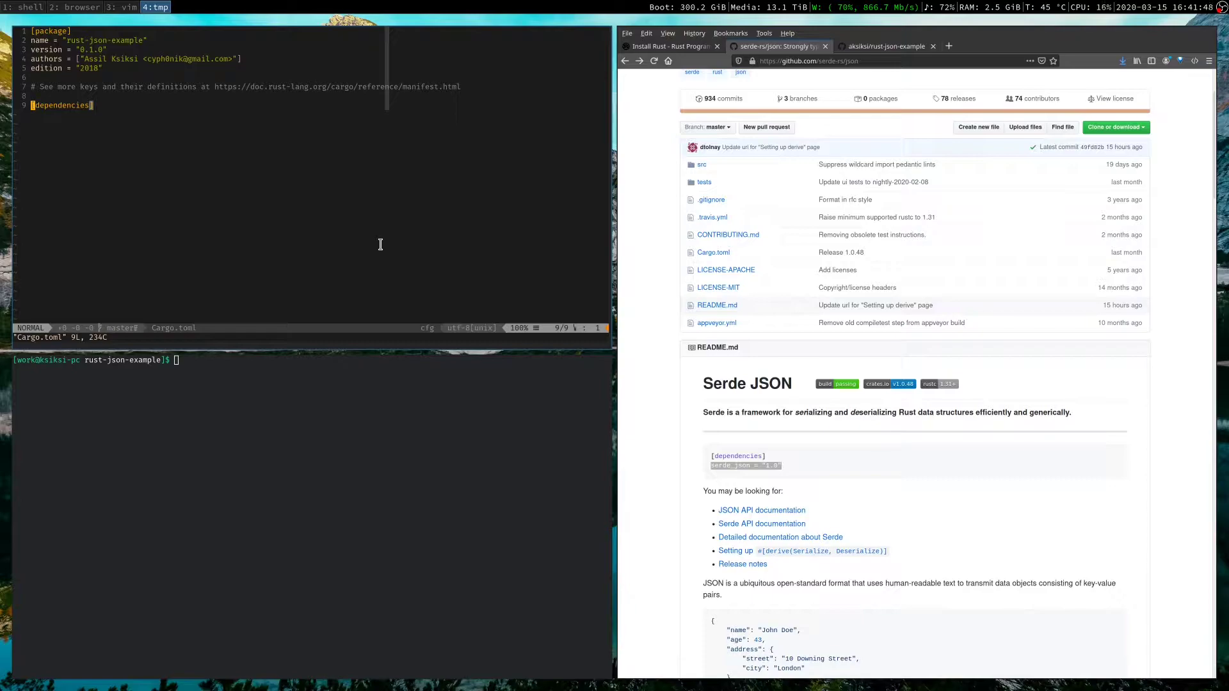
key(o)
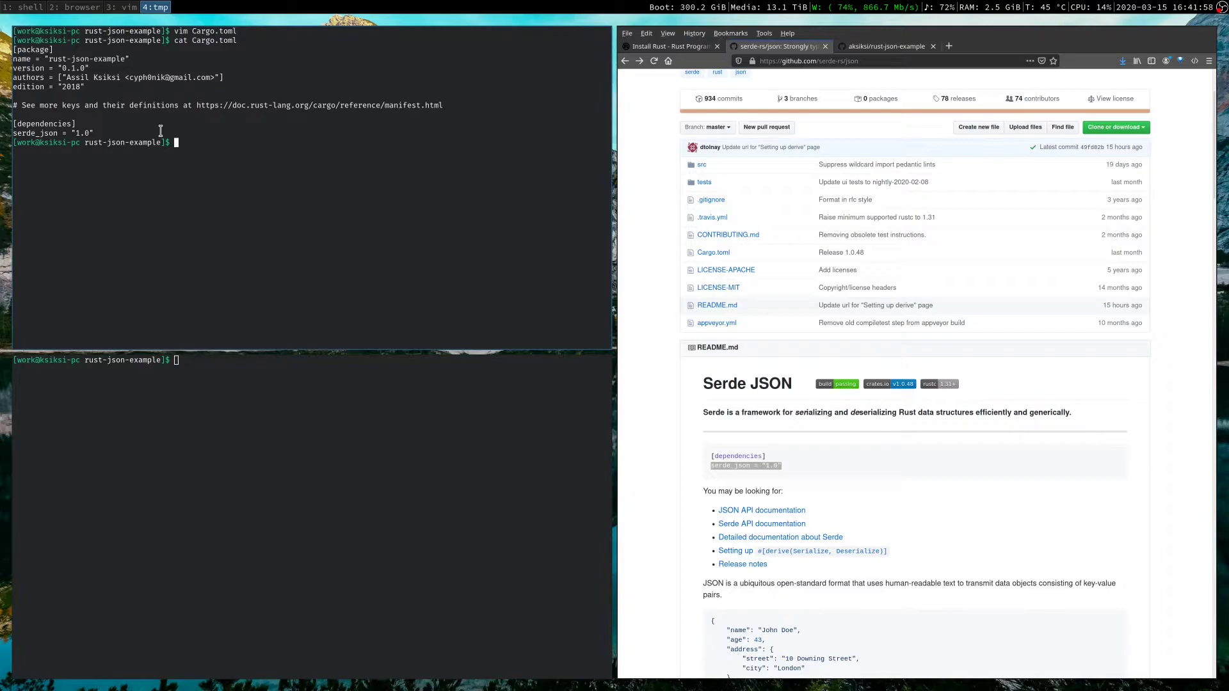
text(cargo build)
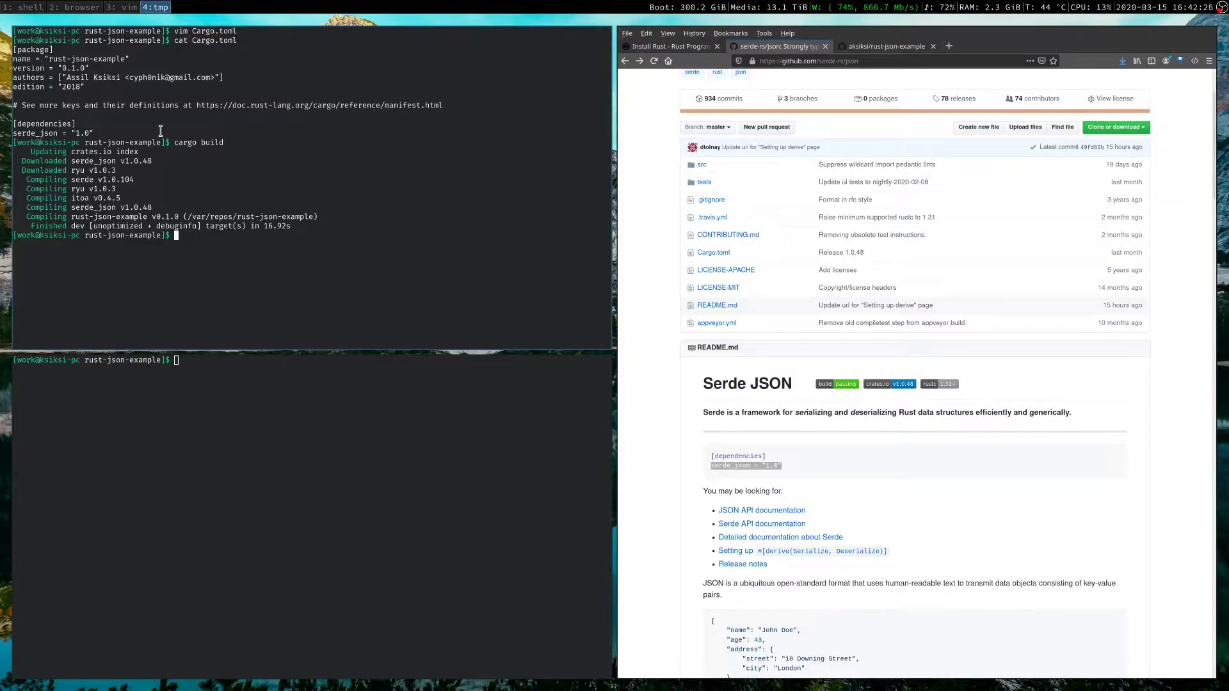
mouse_move(123, 205)
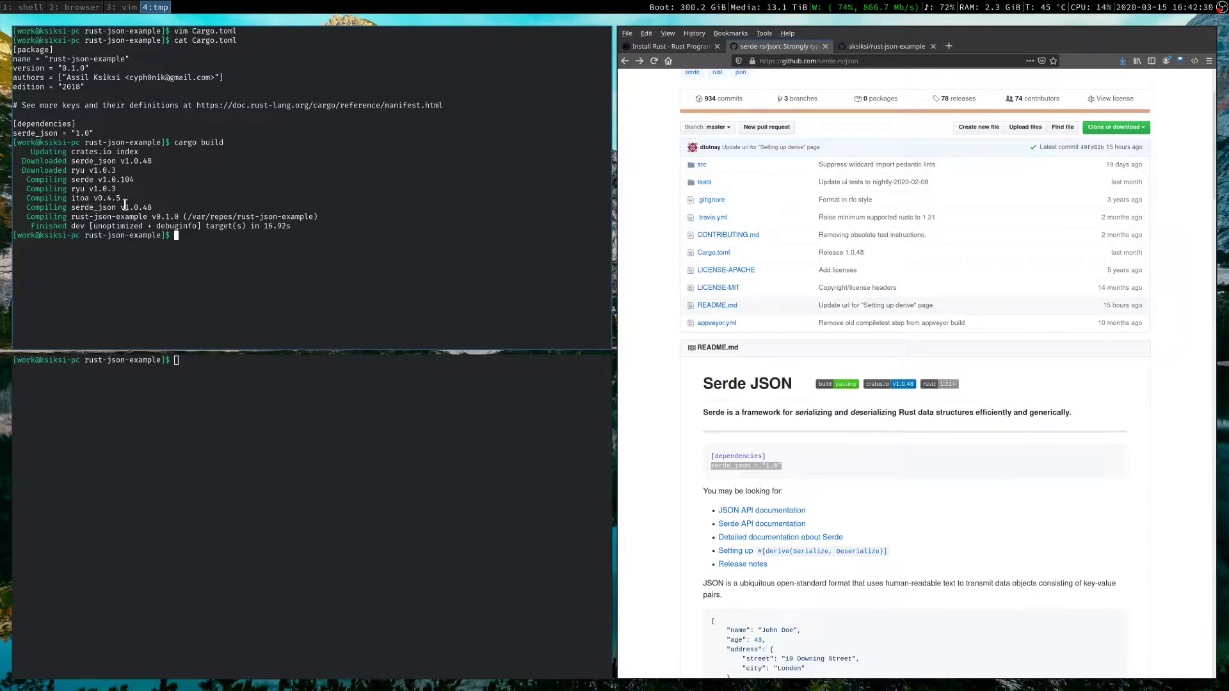
View src/main.rs in vim, then cargo run to print "Hello, world!"
text(vim s)
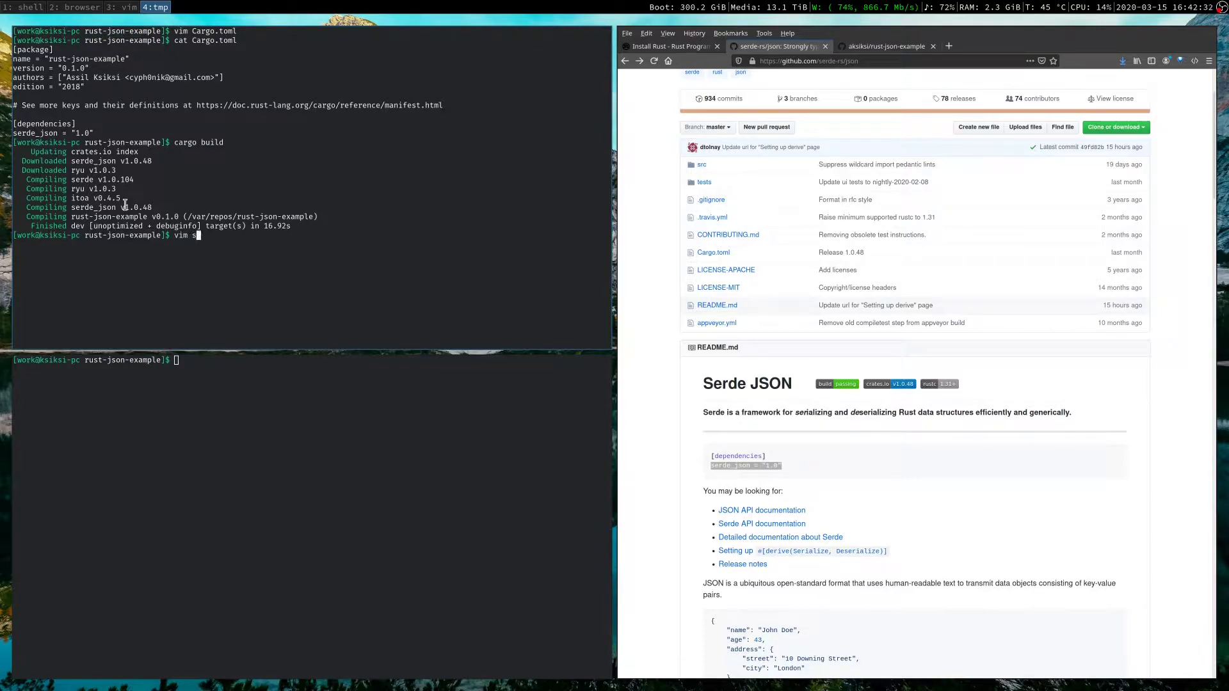
key(Return)
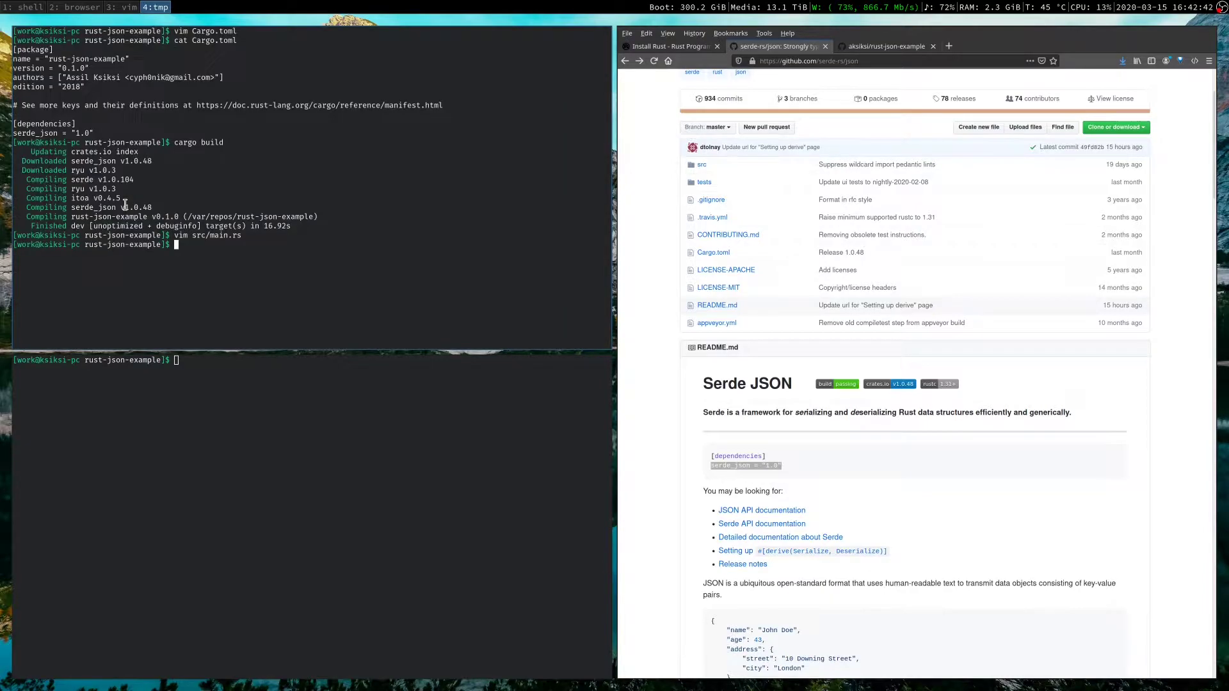
text(cargo run)
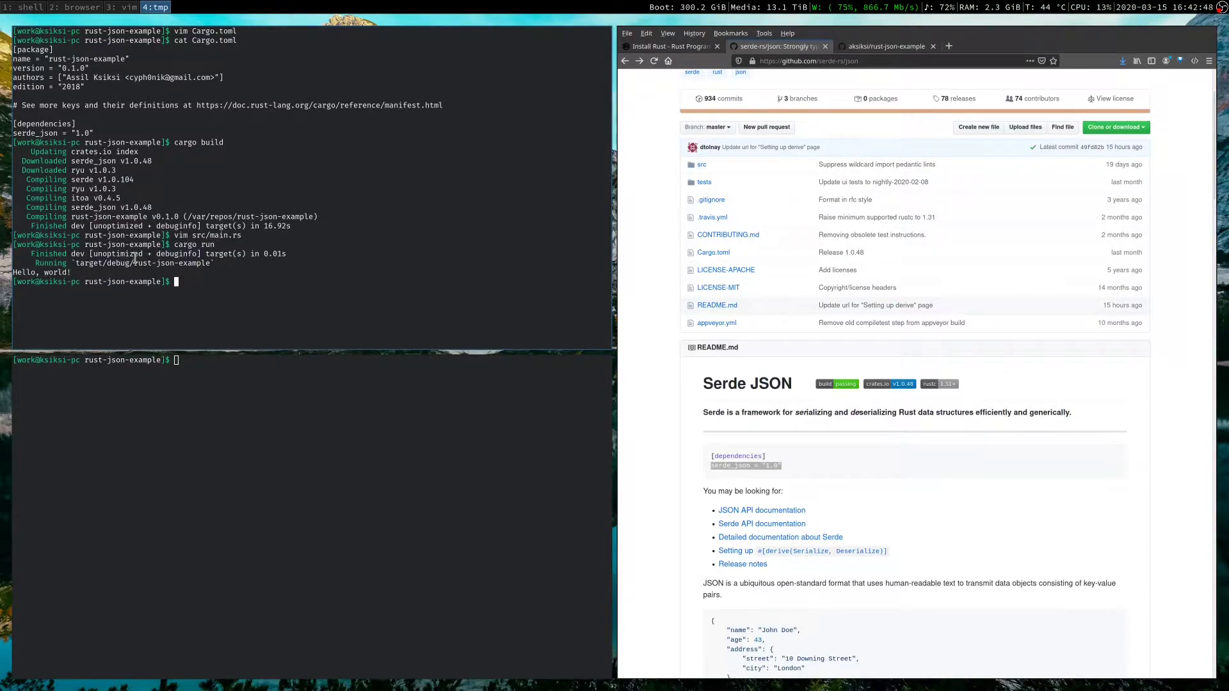
double_click(743, 465)
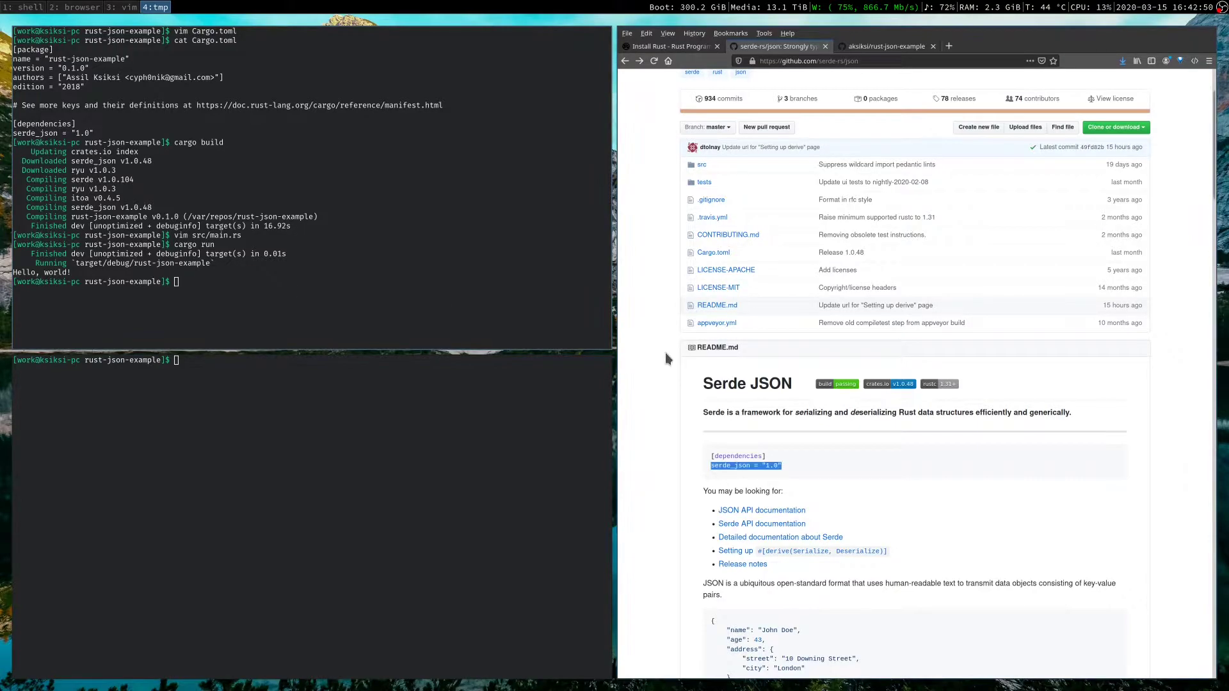
scroll(down, 3)
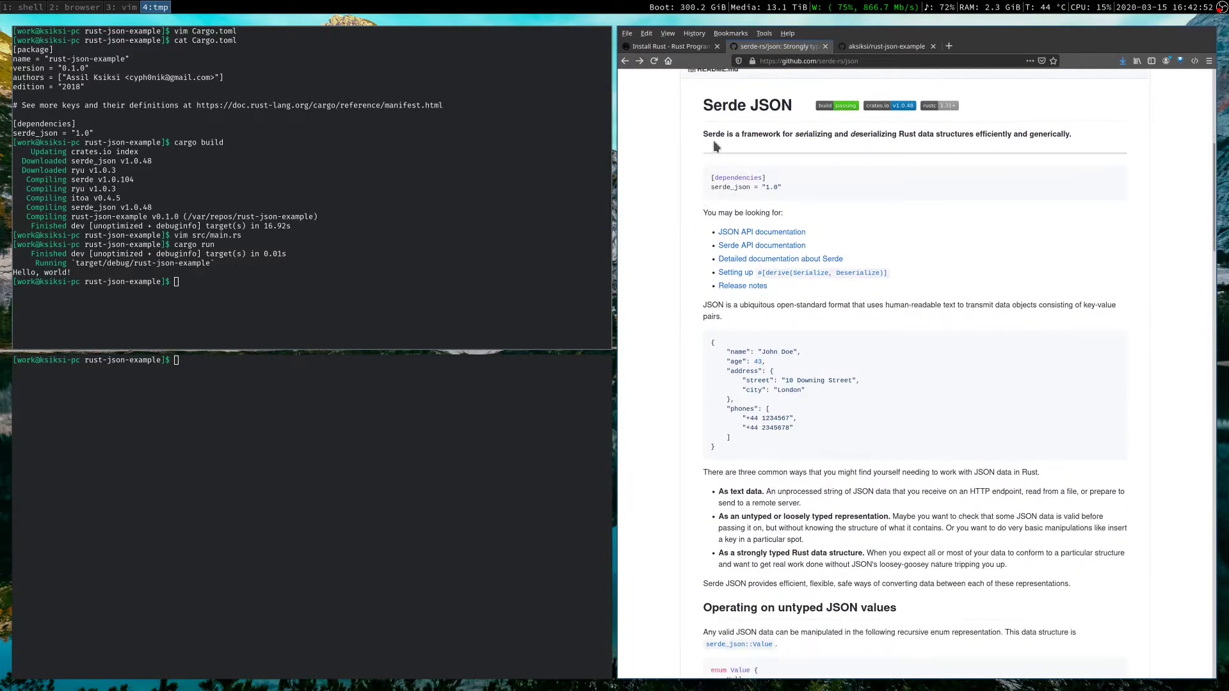
scroll(down, 3)
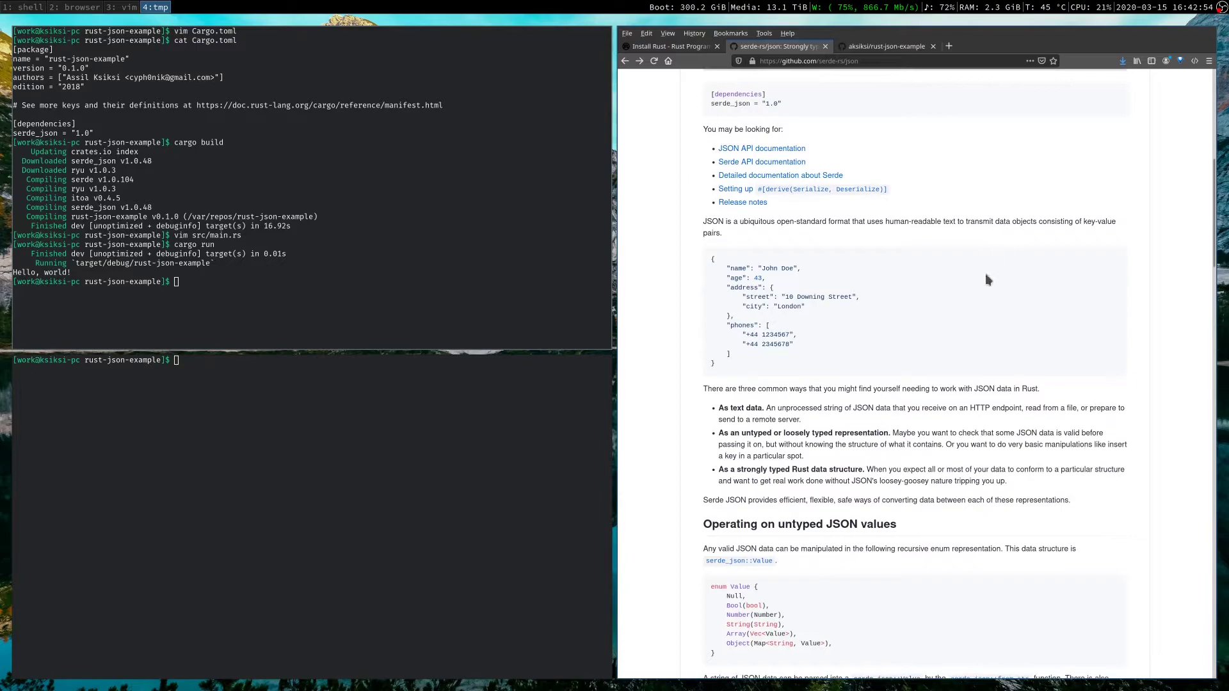
mouse_move(751, 253)
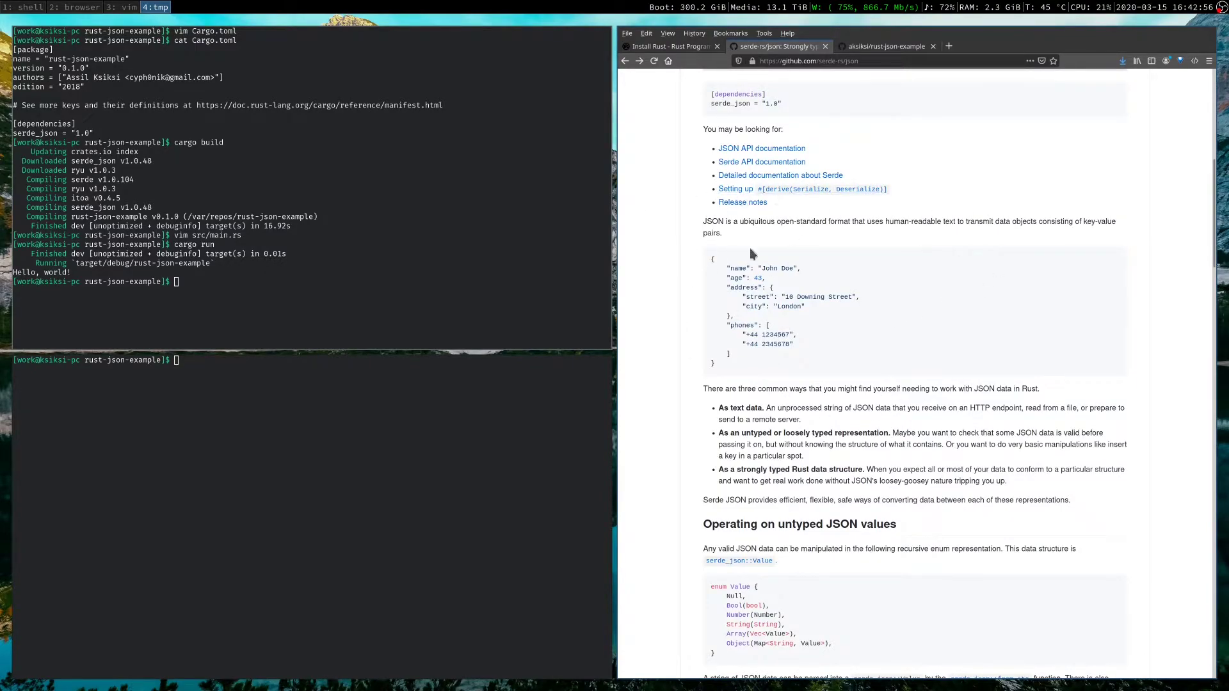
scroll(down, 3)
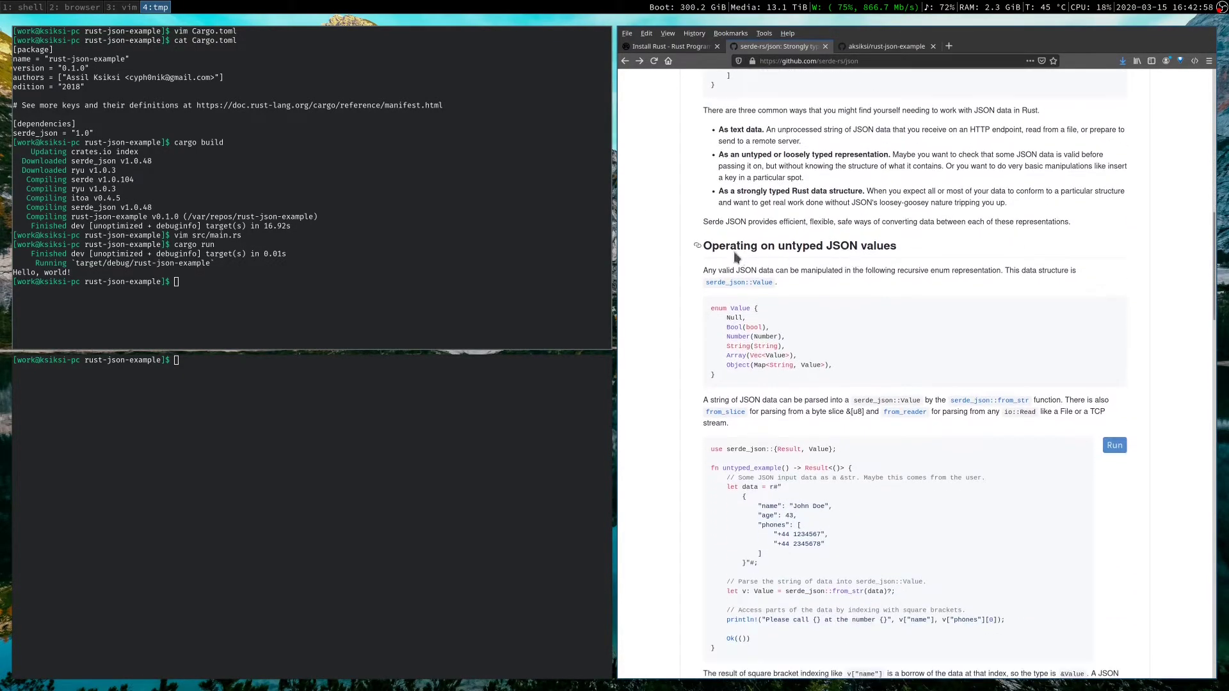
scroll(down, 3)
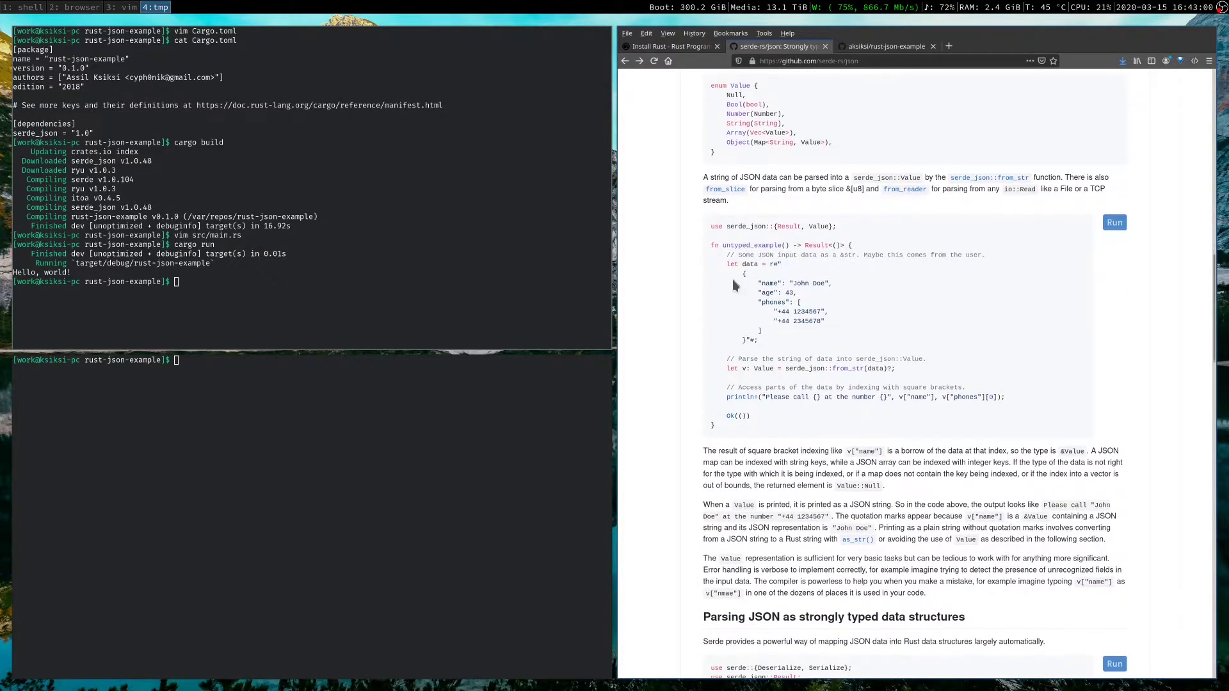
mouse_move(770, 434)
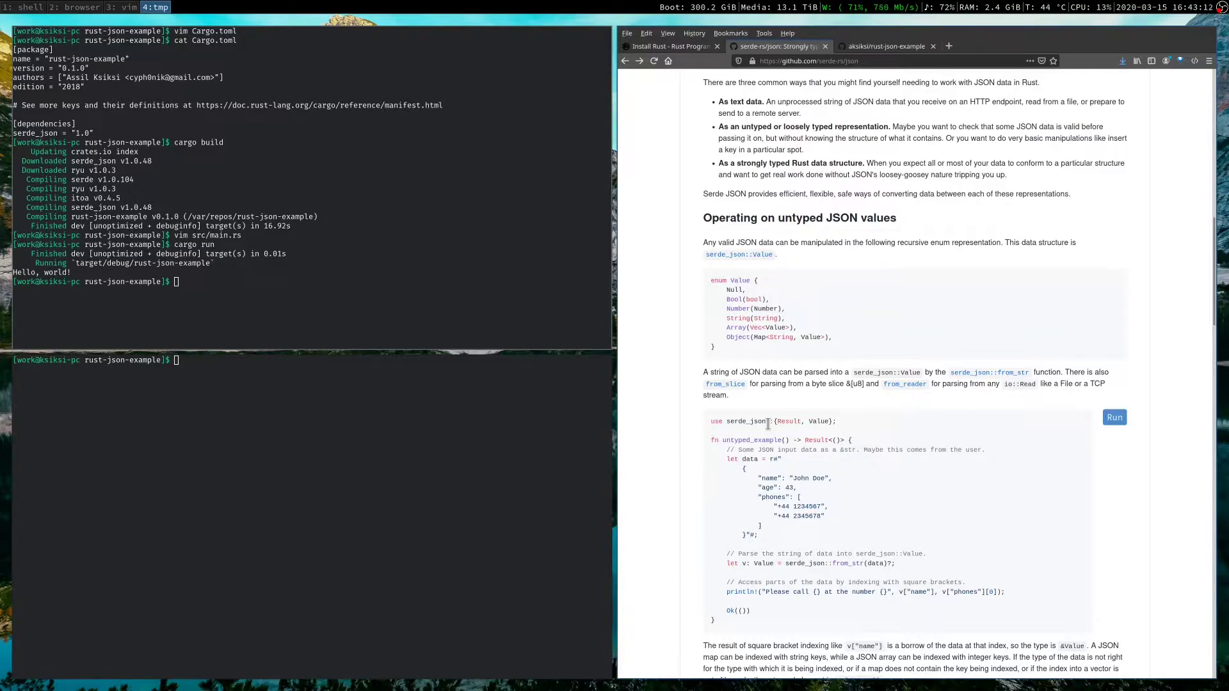
double_click(793, 217)
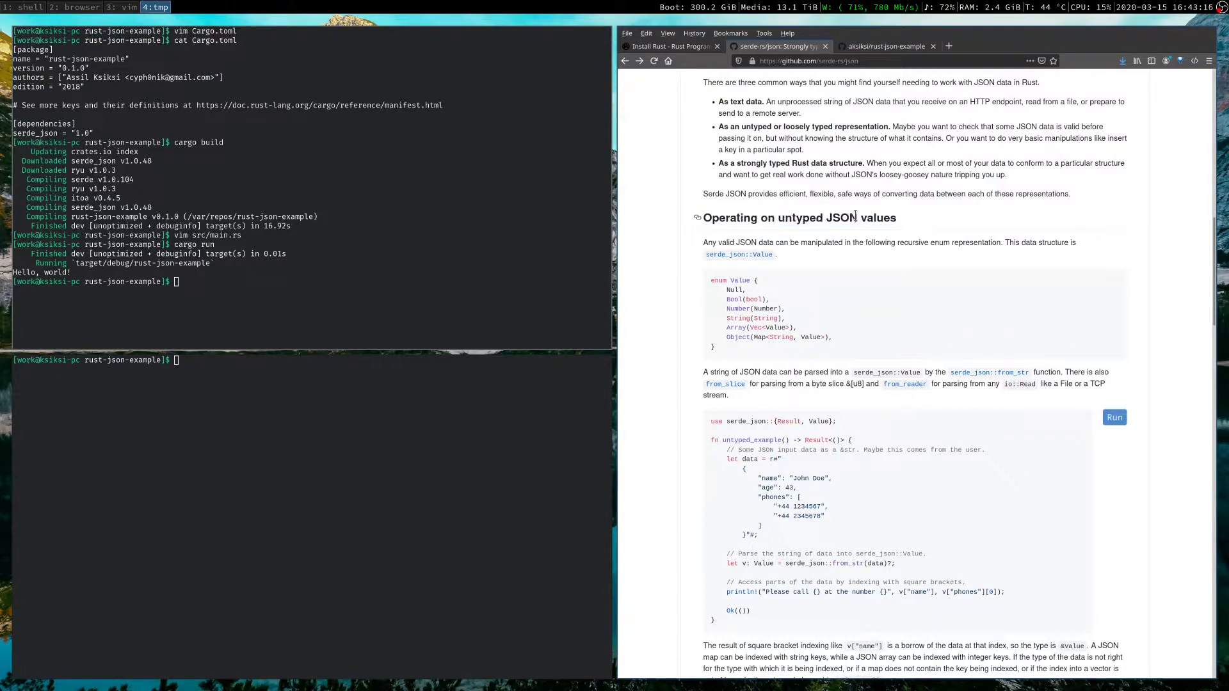
scroll(down, 3)
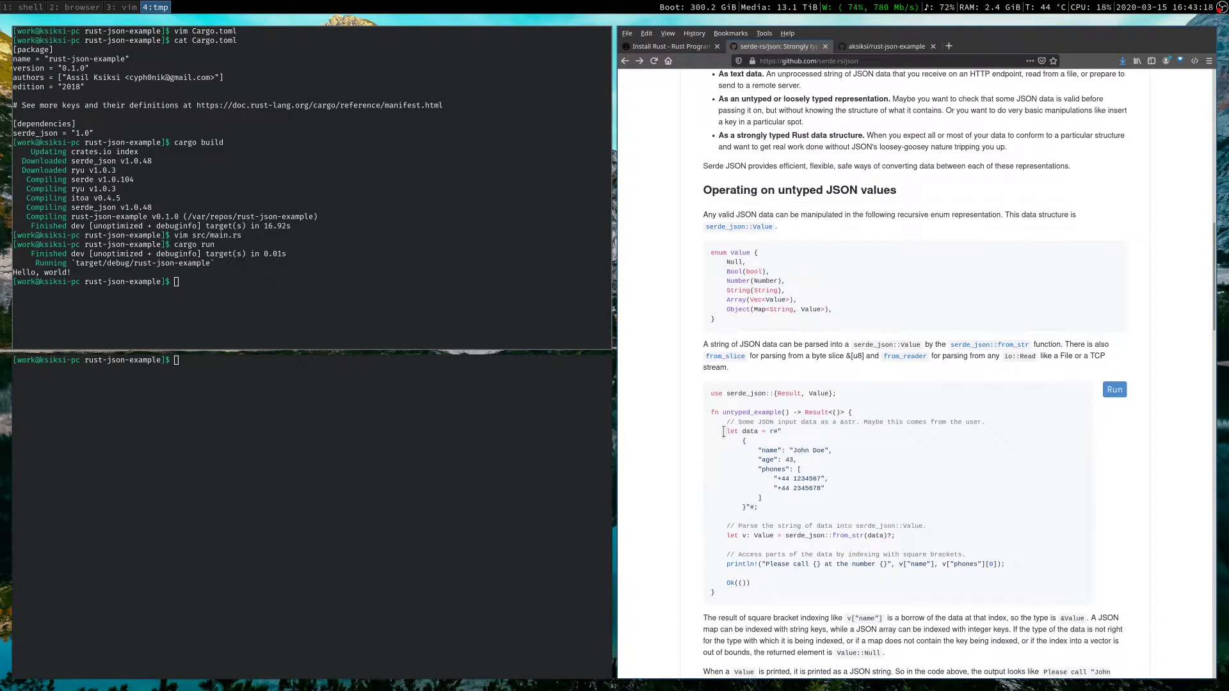
drag(727, 430, 772, 507)
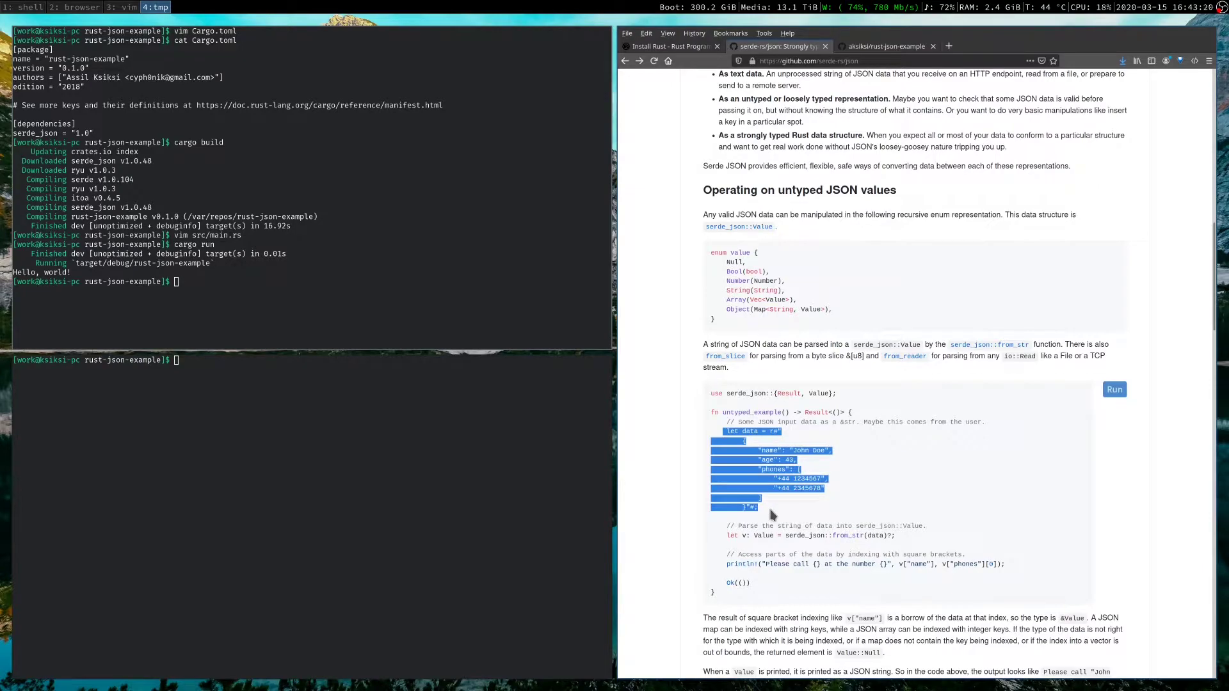
scroll(down, 3)
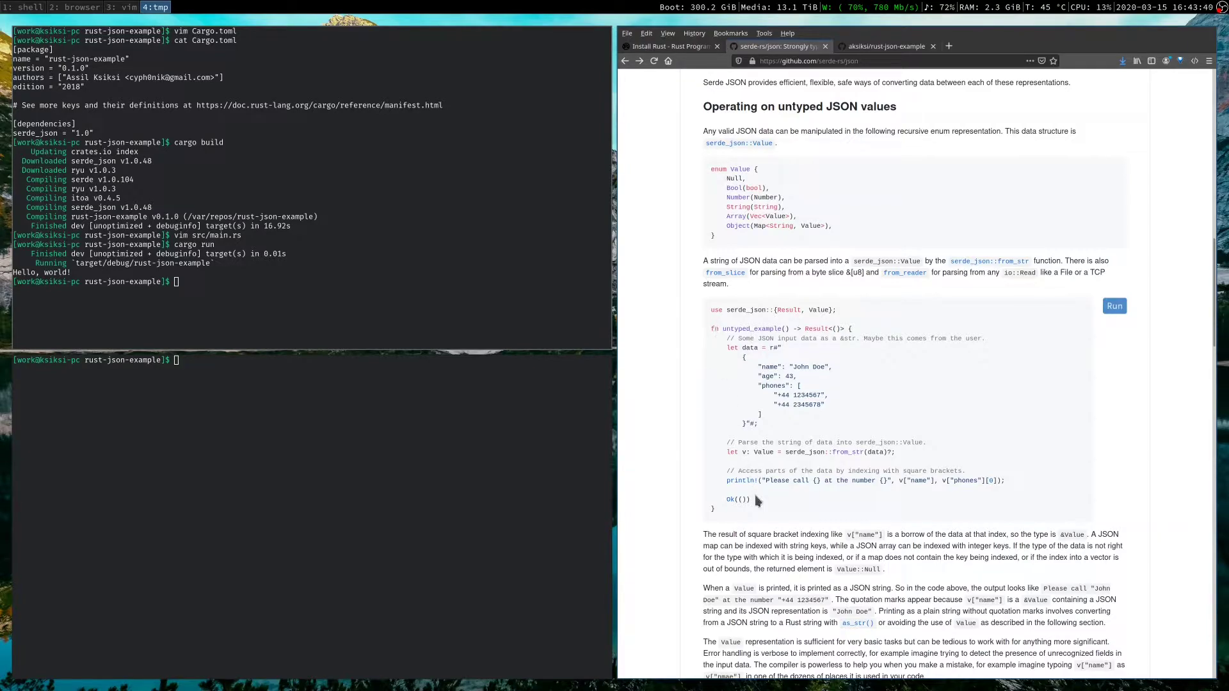
scroll(down, 3)
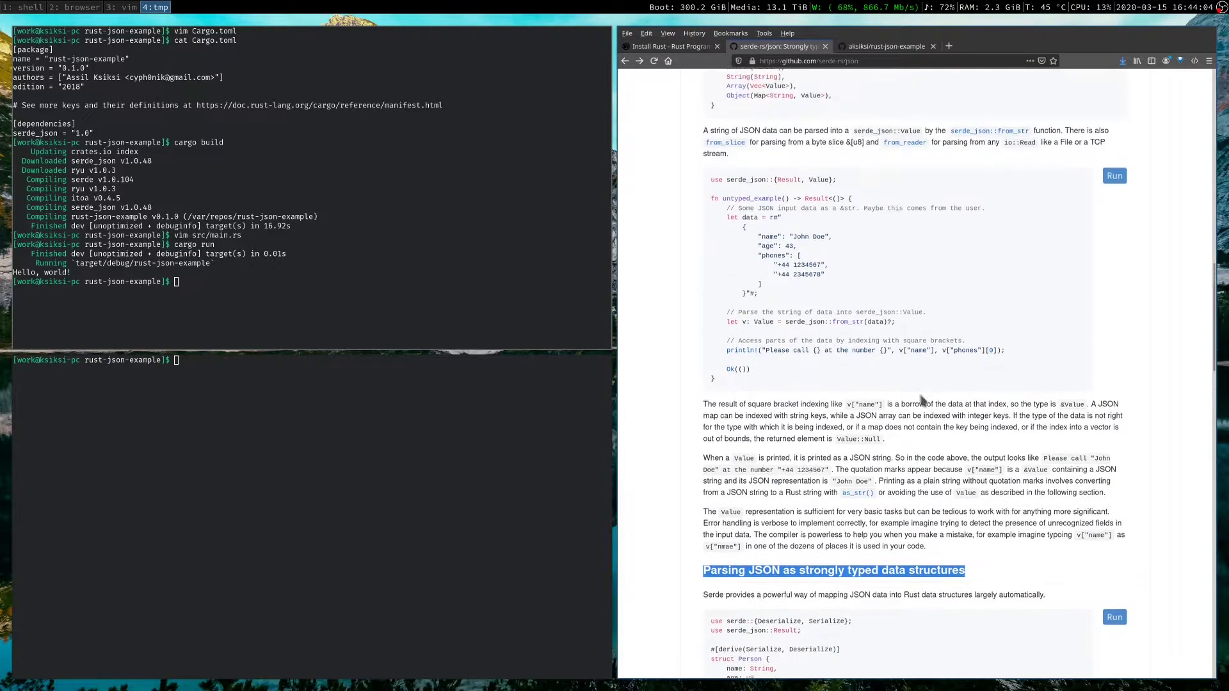
scroll(up, 3)
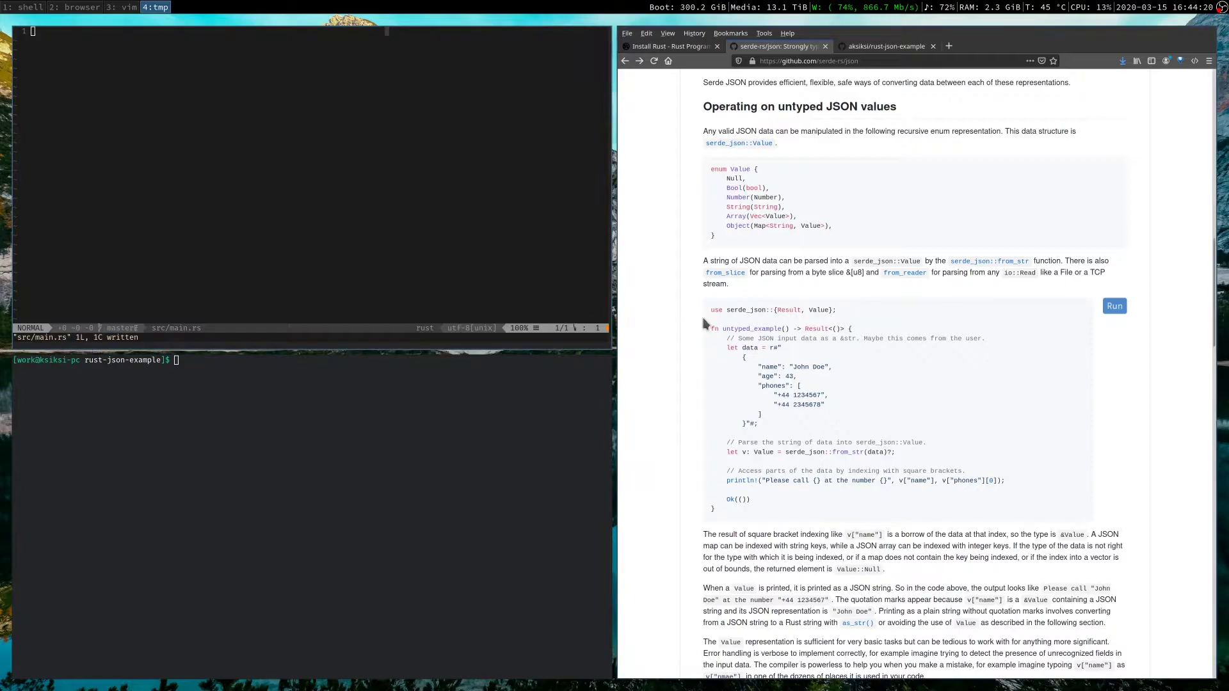
Copy the untyped_example code block into src/main.rs and save it
drag(709, 310, 713, 509)
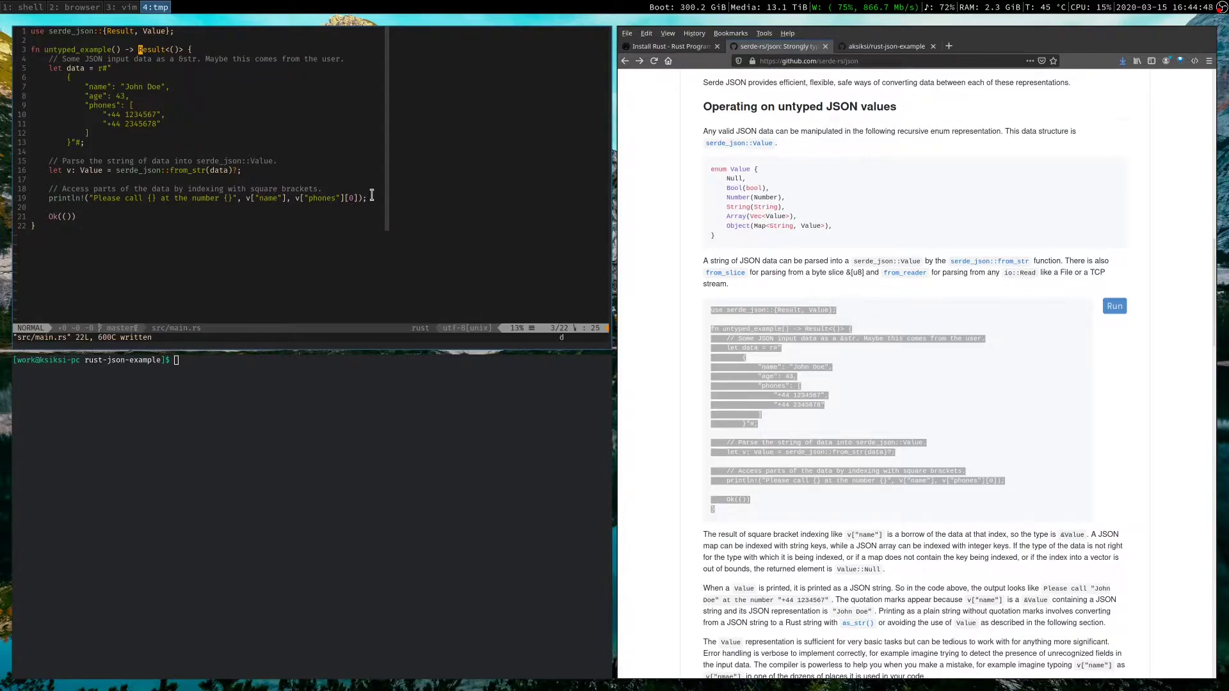
Make it fn main() importing serde_json::Value, with .unwrap() on from_str(data)
key(i)
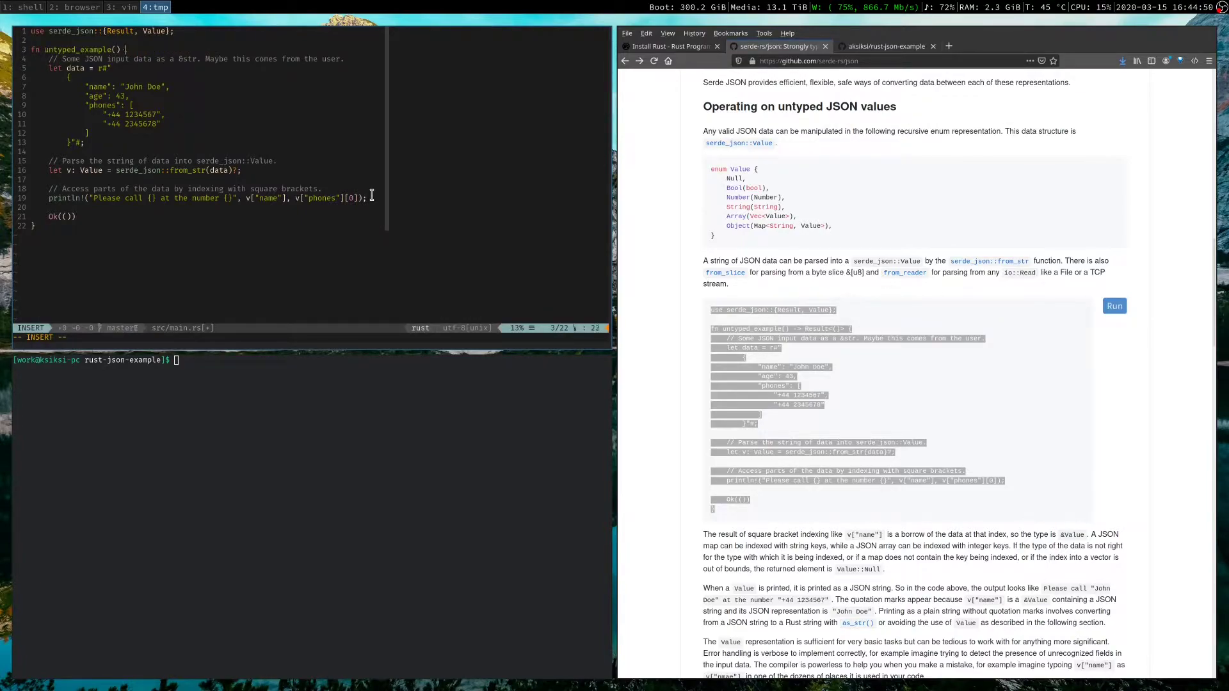
text({)
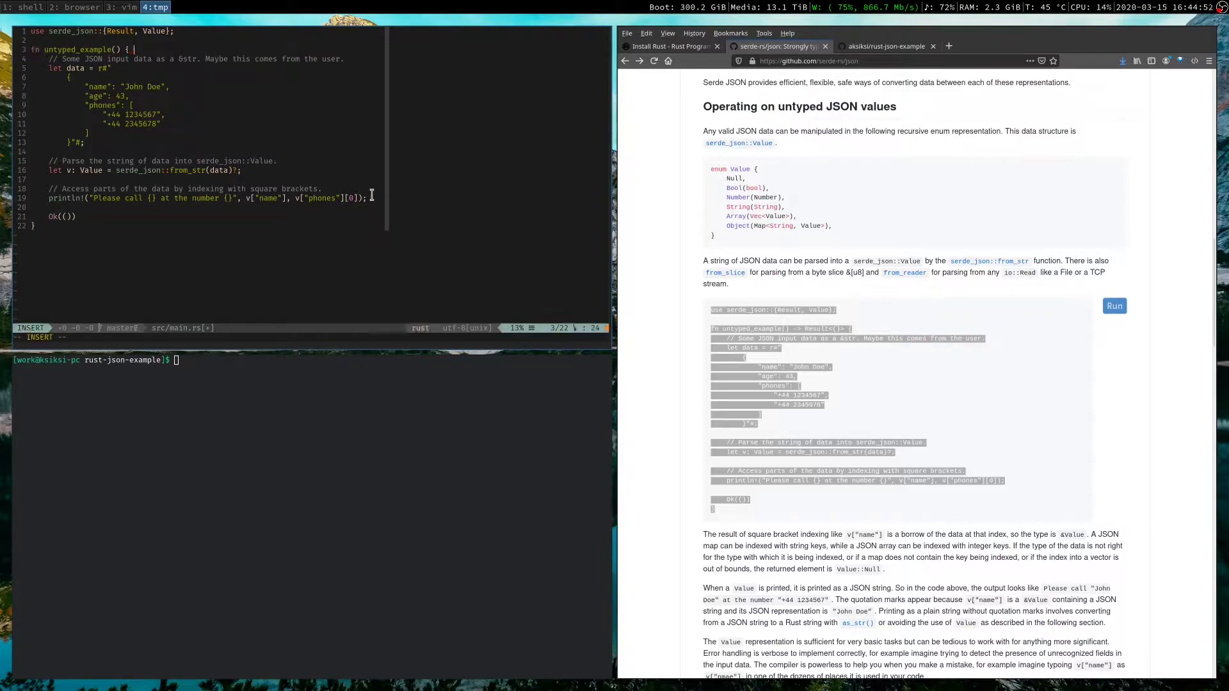
text(main() {)
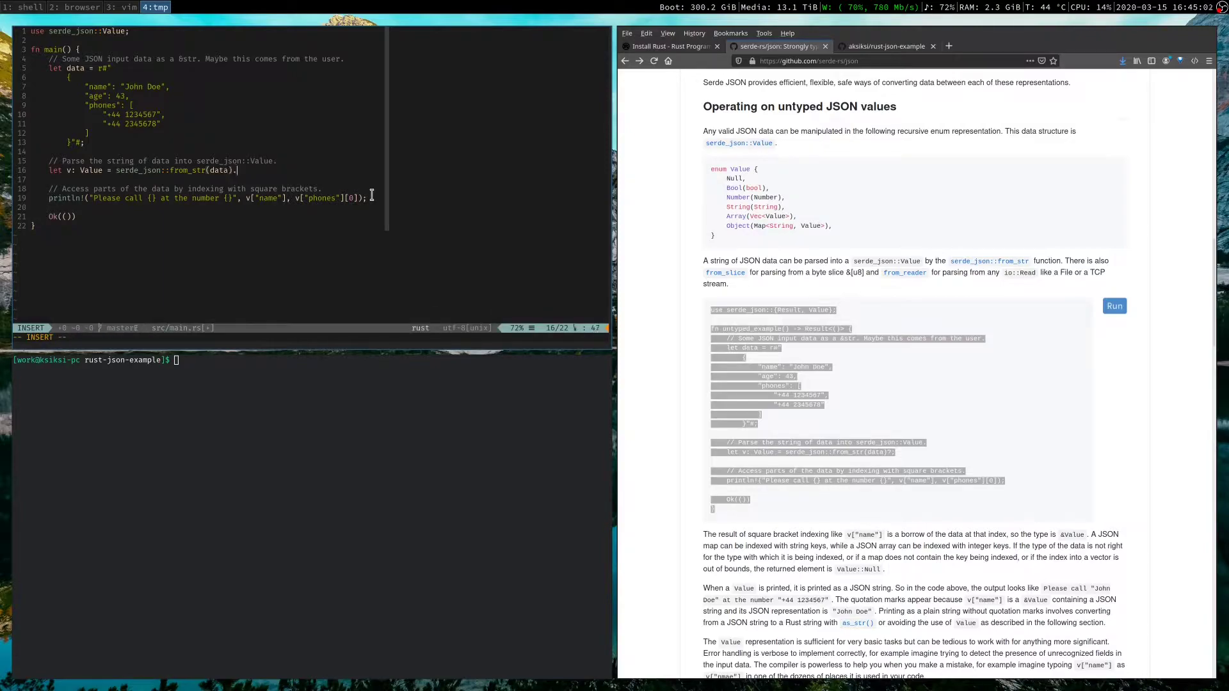
text(.unwrap();)
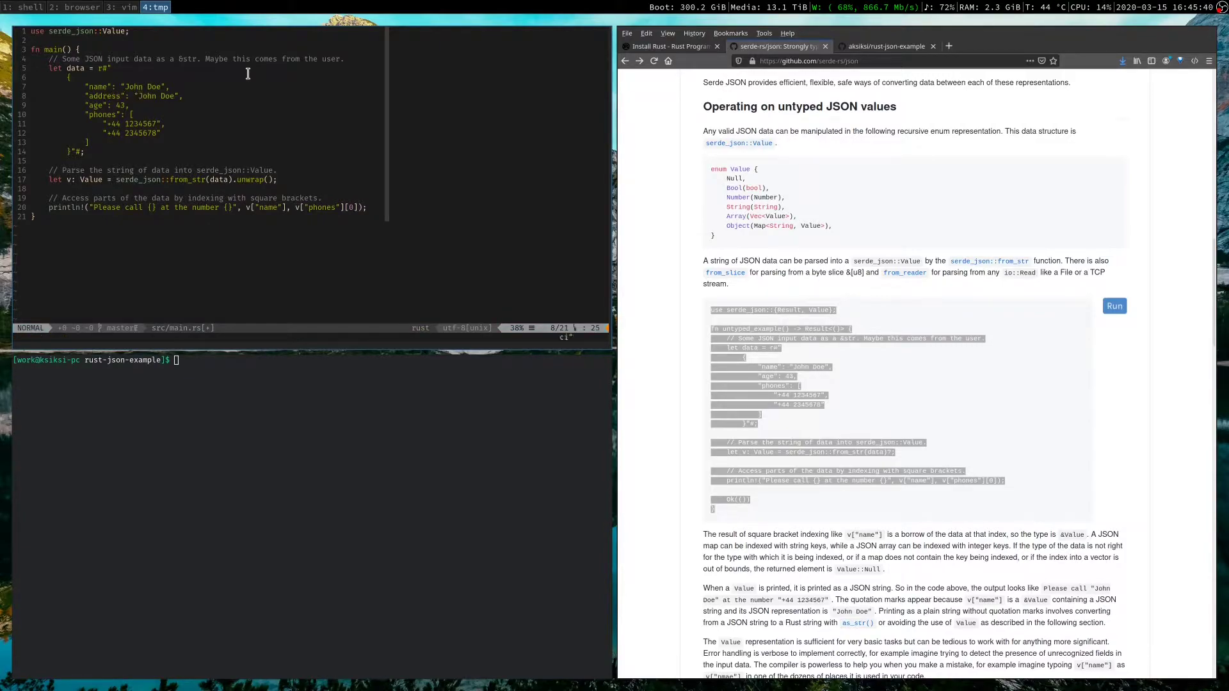
Set the address to 123 Baker St. and print 'who lives at: {}' with v["address"]
text(133)
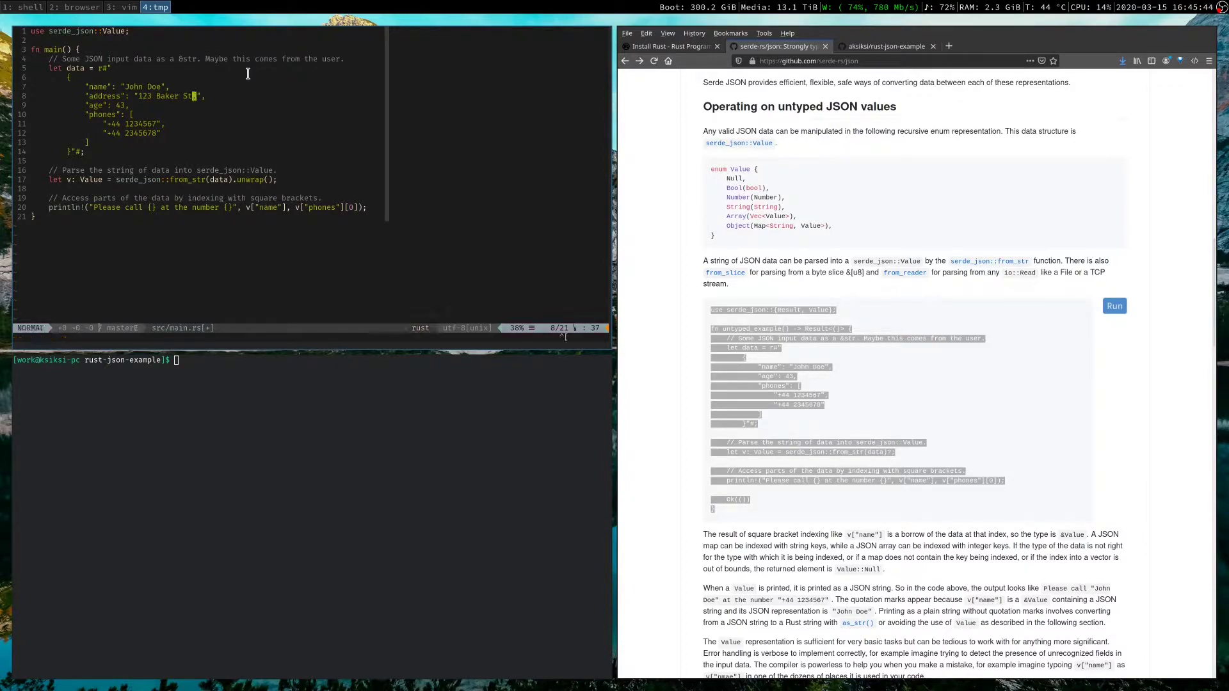
text(:wq)
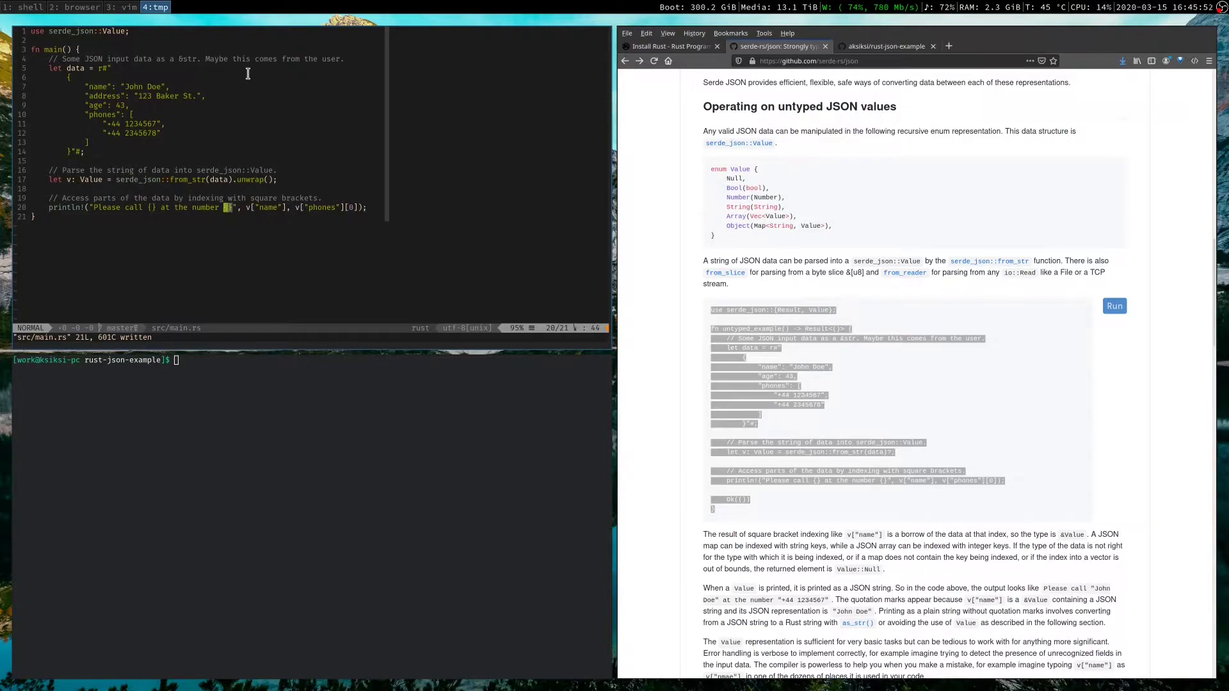
key(i)
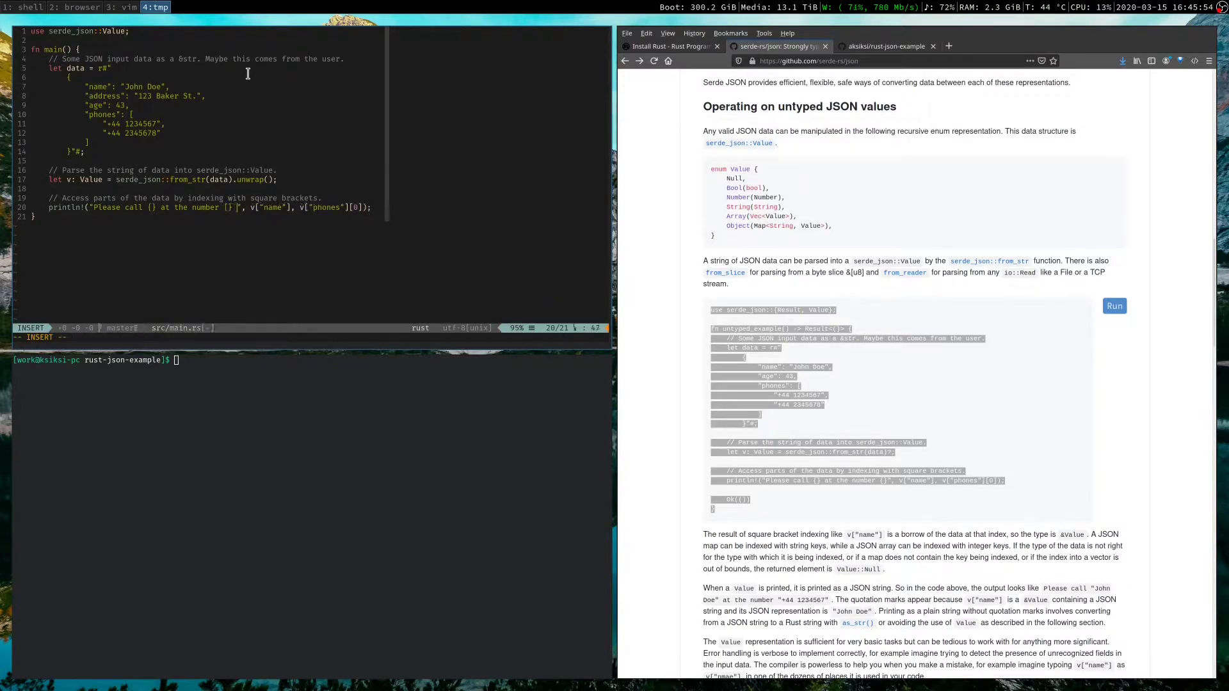
text(who lives at: {)
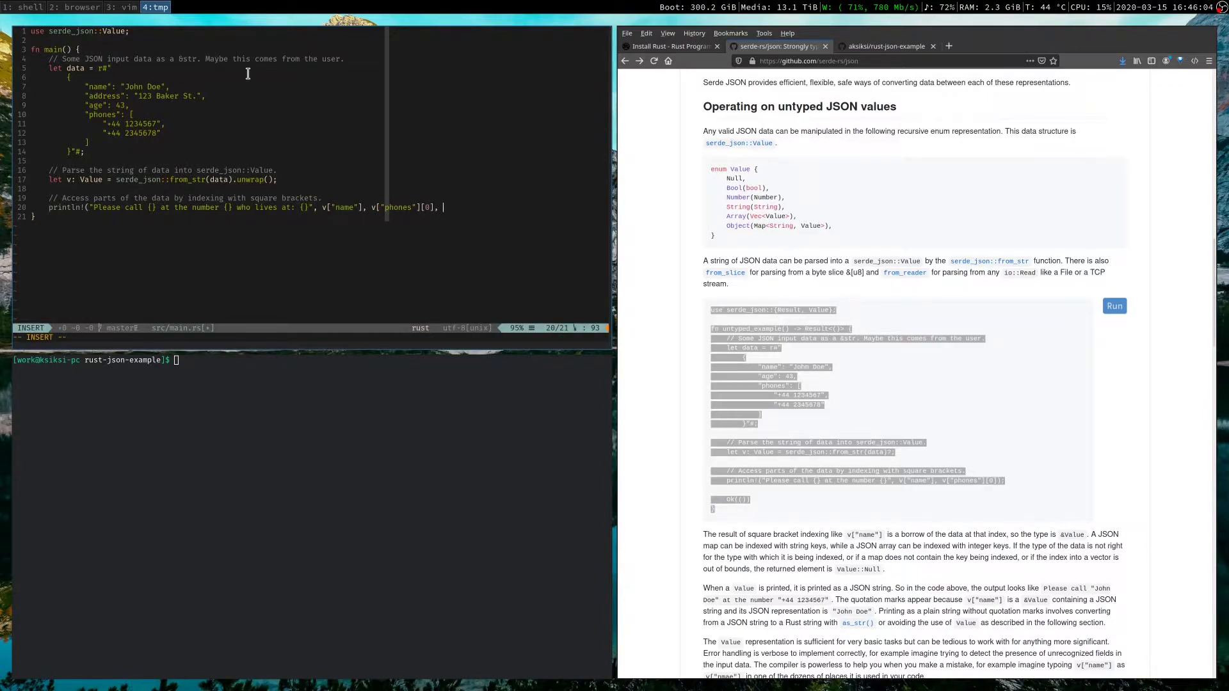
text(v["address)
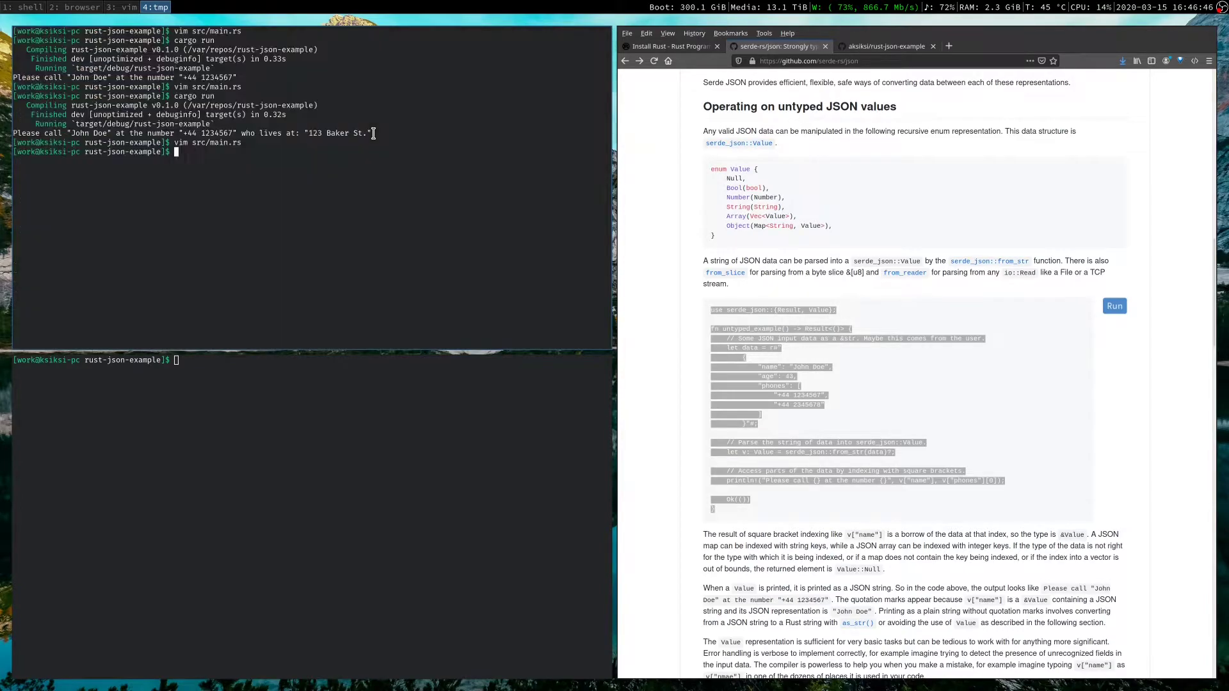
Run the program, switch the key to v["addr"], then rebuild and rerun, printing null
text(cargo build)
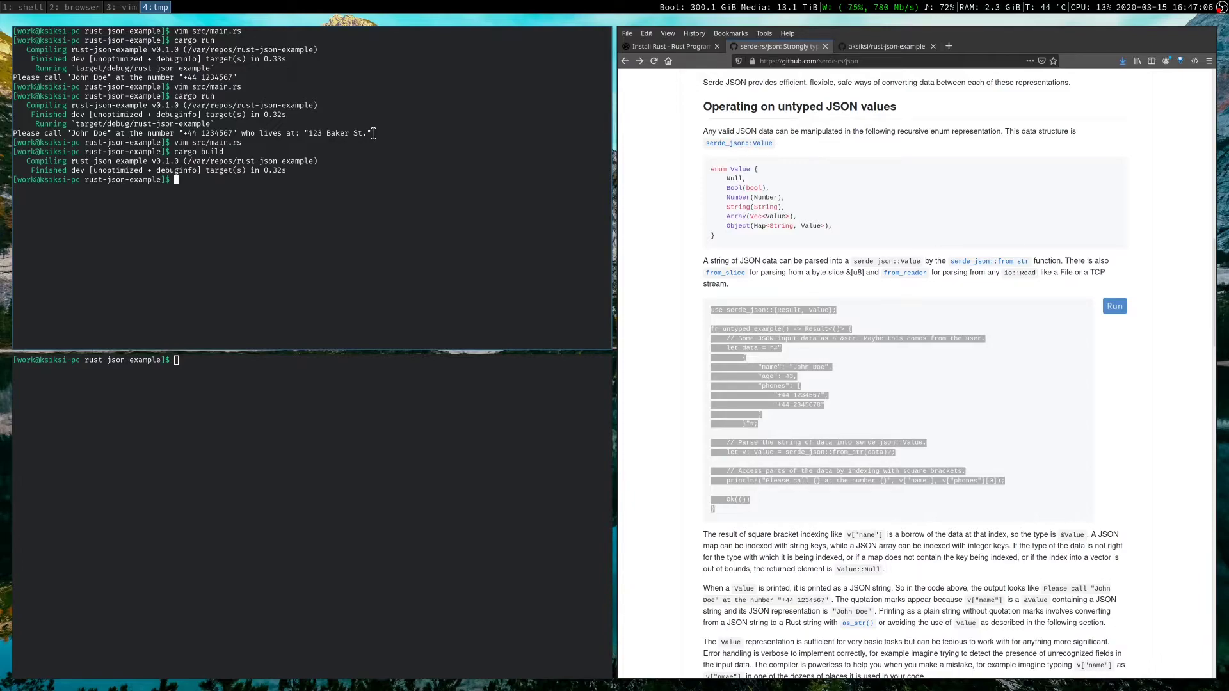
text(cargo run)
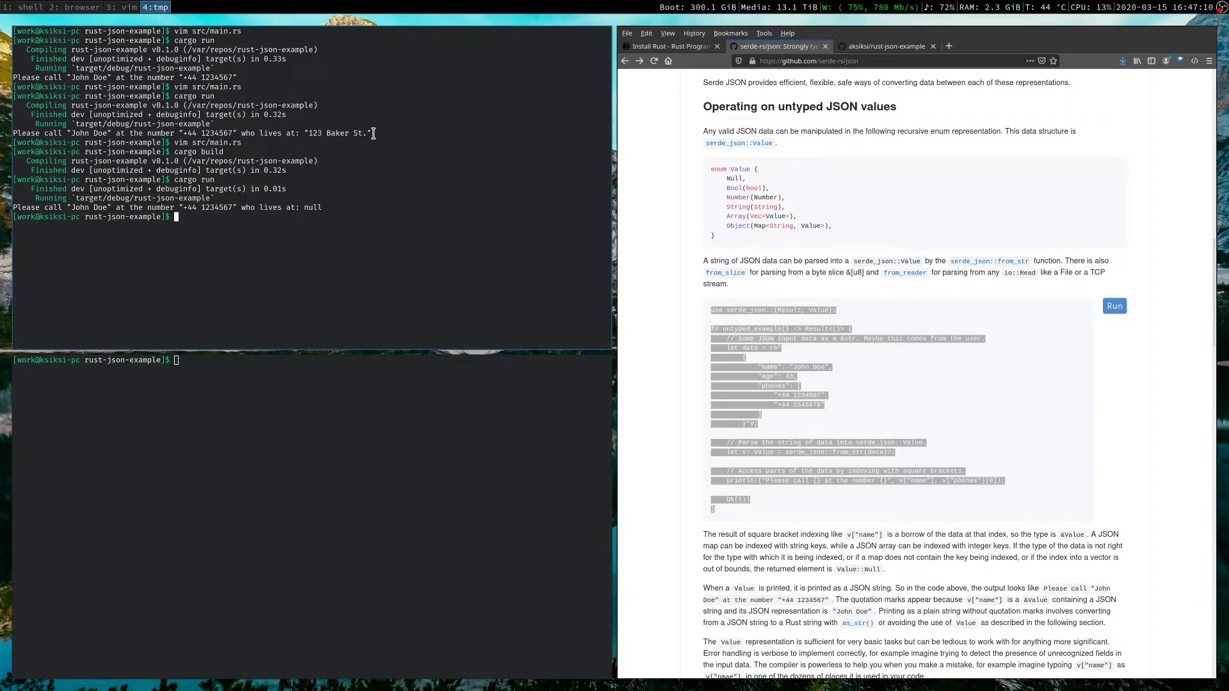
double_click(311, 207)
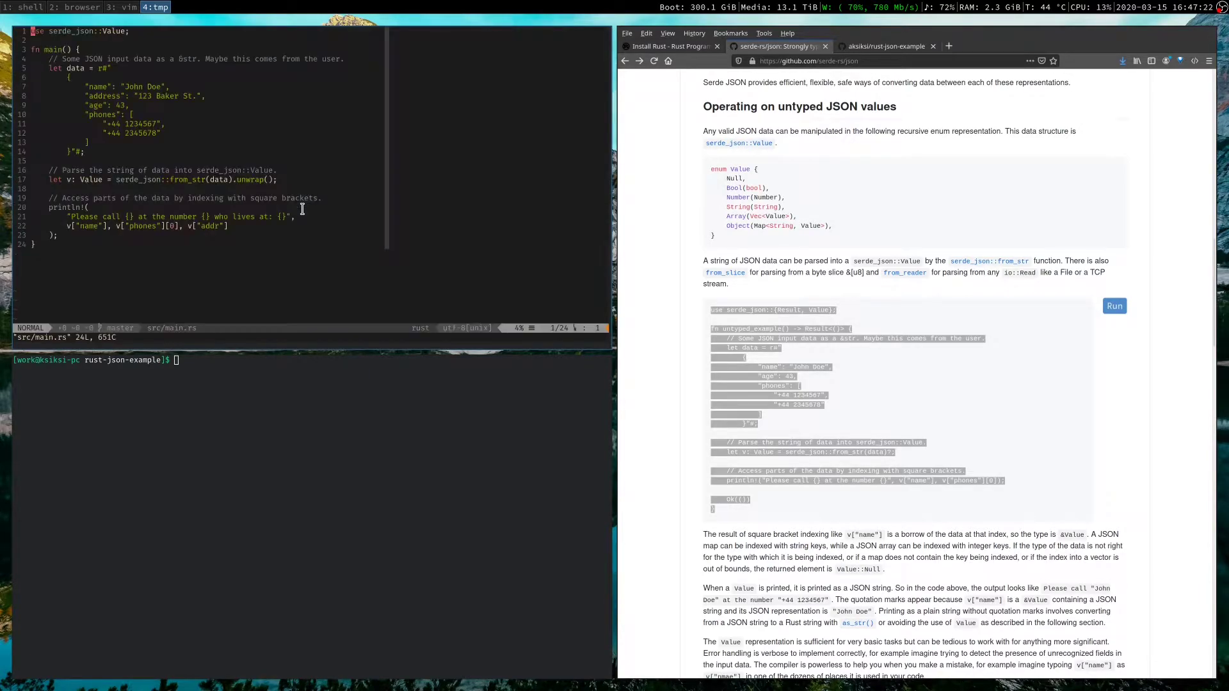
Replace v["addr"] with v["address"] in the println arguments and save main.rs
double_click(206, 226)
text(ess)
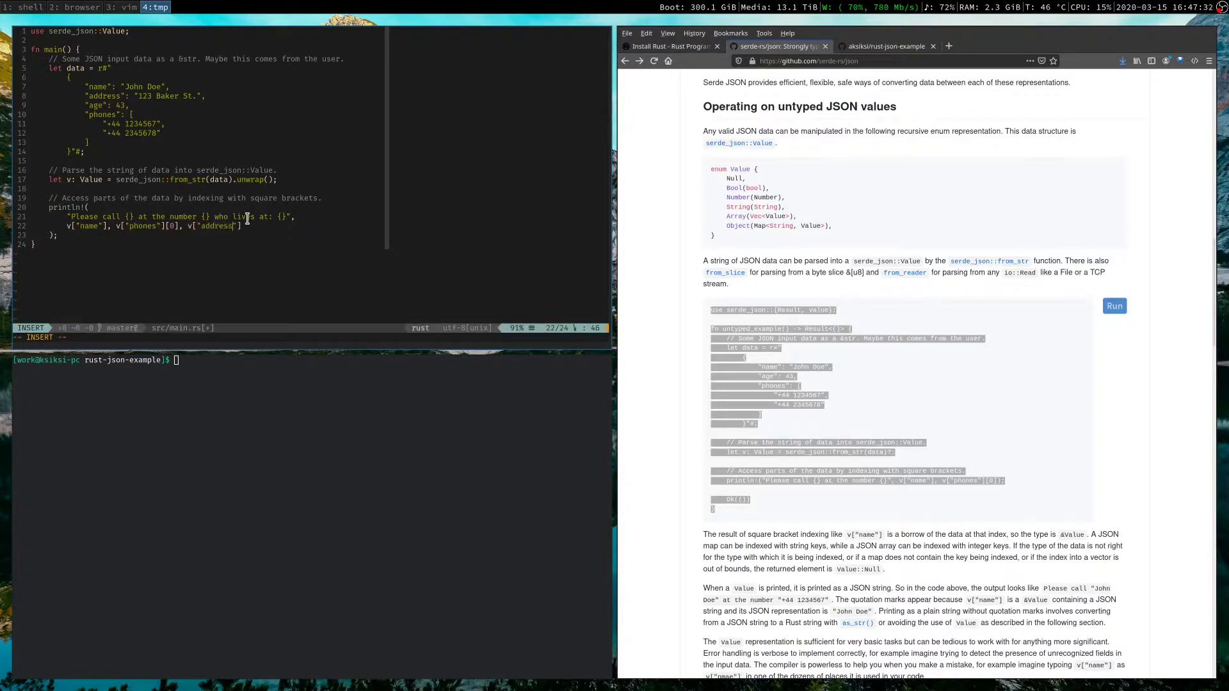
key(Escape)
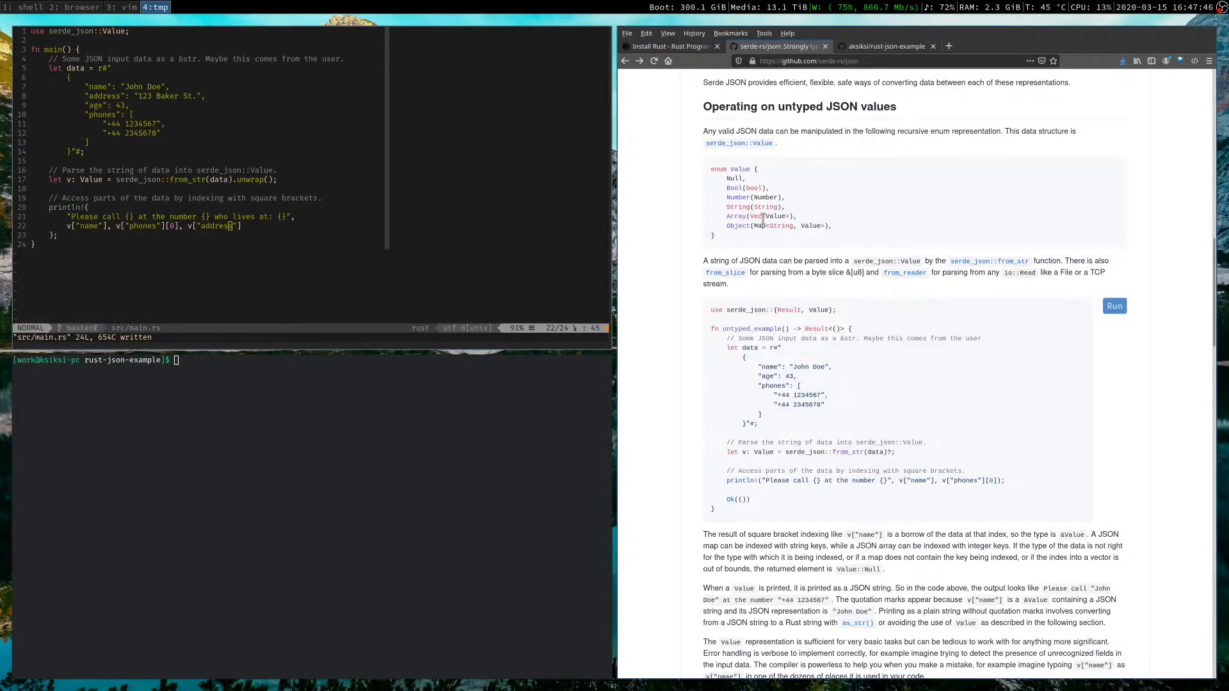
Copy the README's strongly typed Person example and paste it over main.rs's untyped Value code
scroll(down, 3)
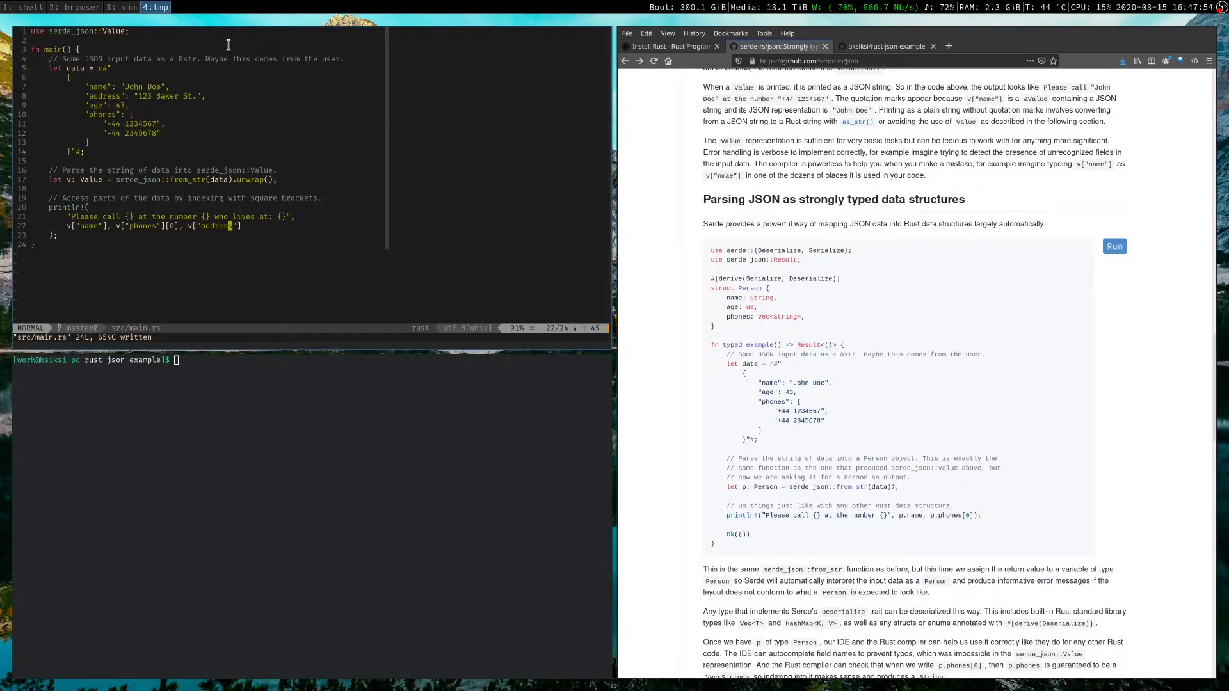
mouse_move(728, 579)
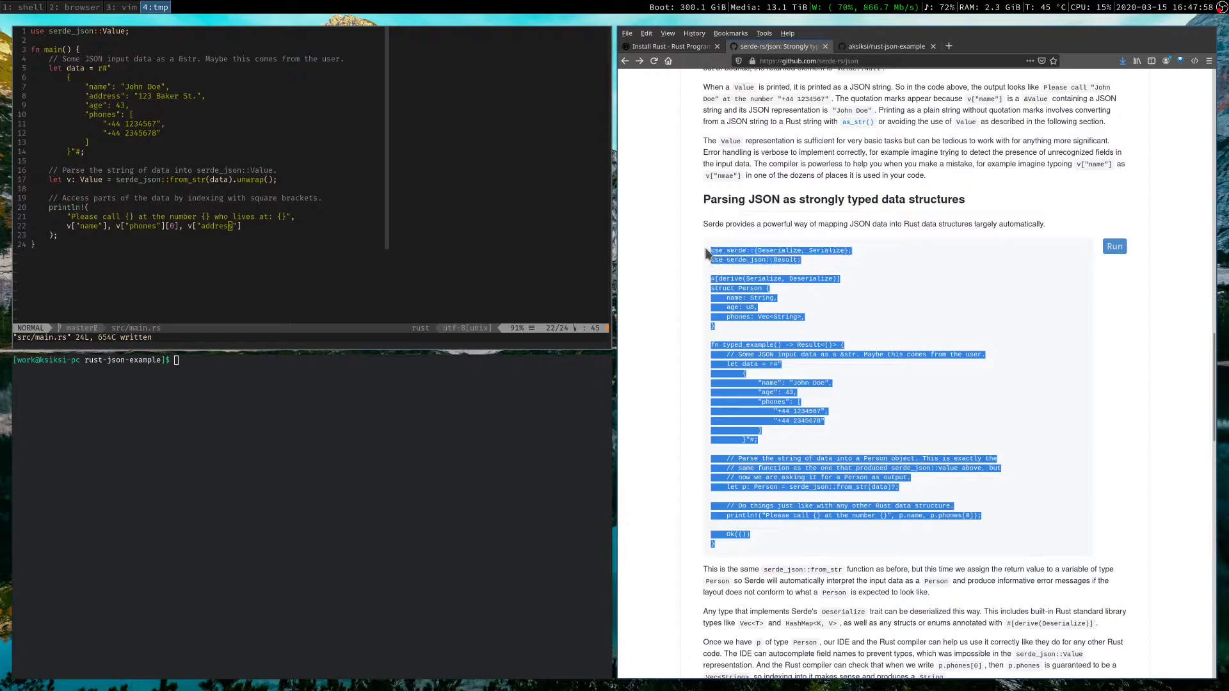
click(984, 517)
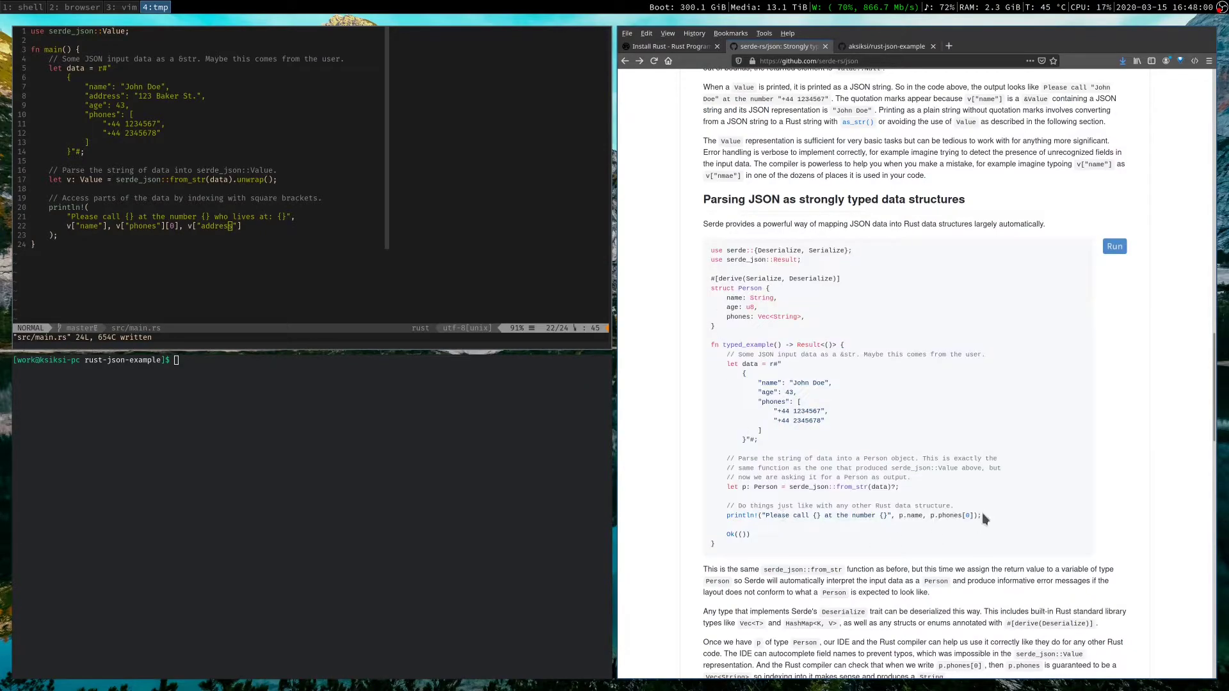
drag(709, 353, 983, 515)
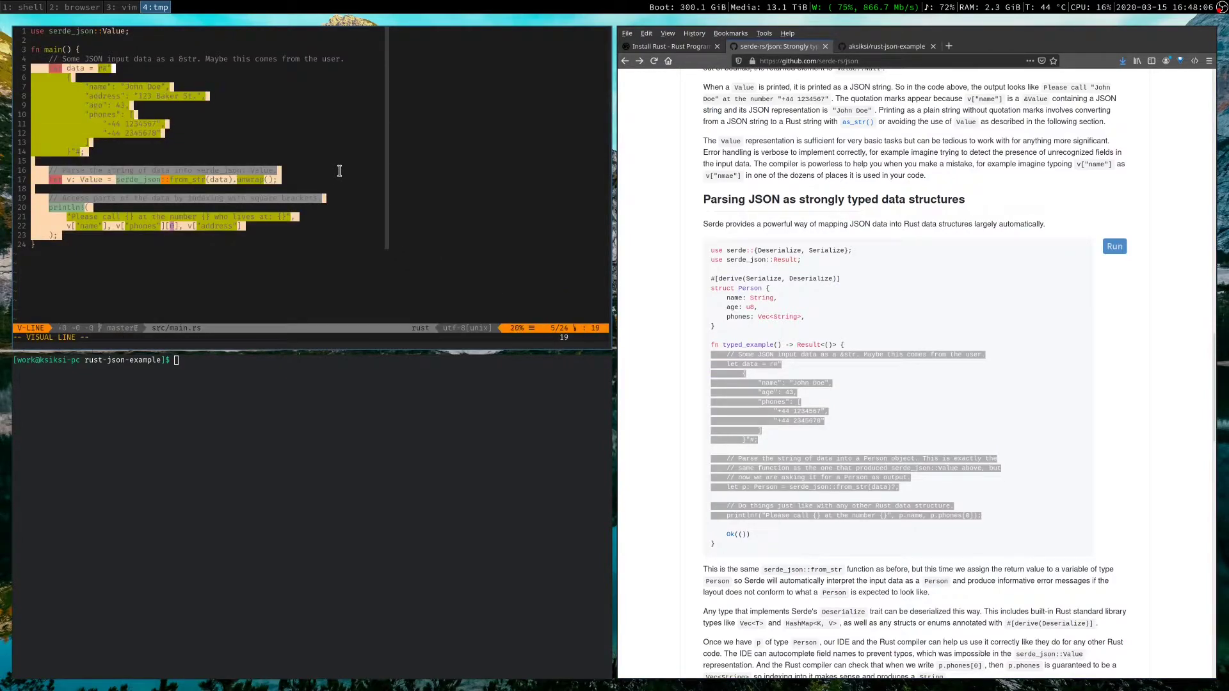
key(d)
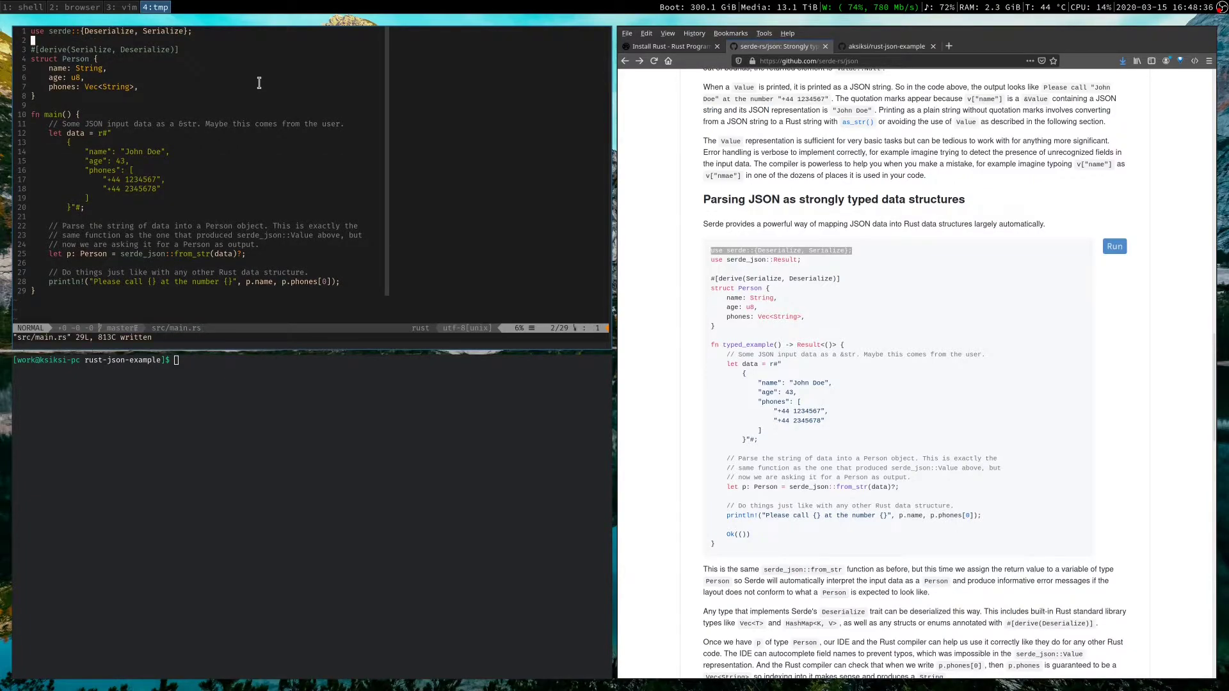
mouse_move(210, 85)
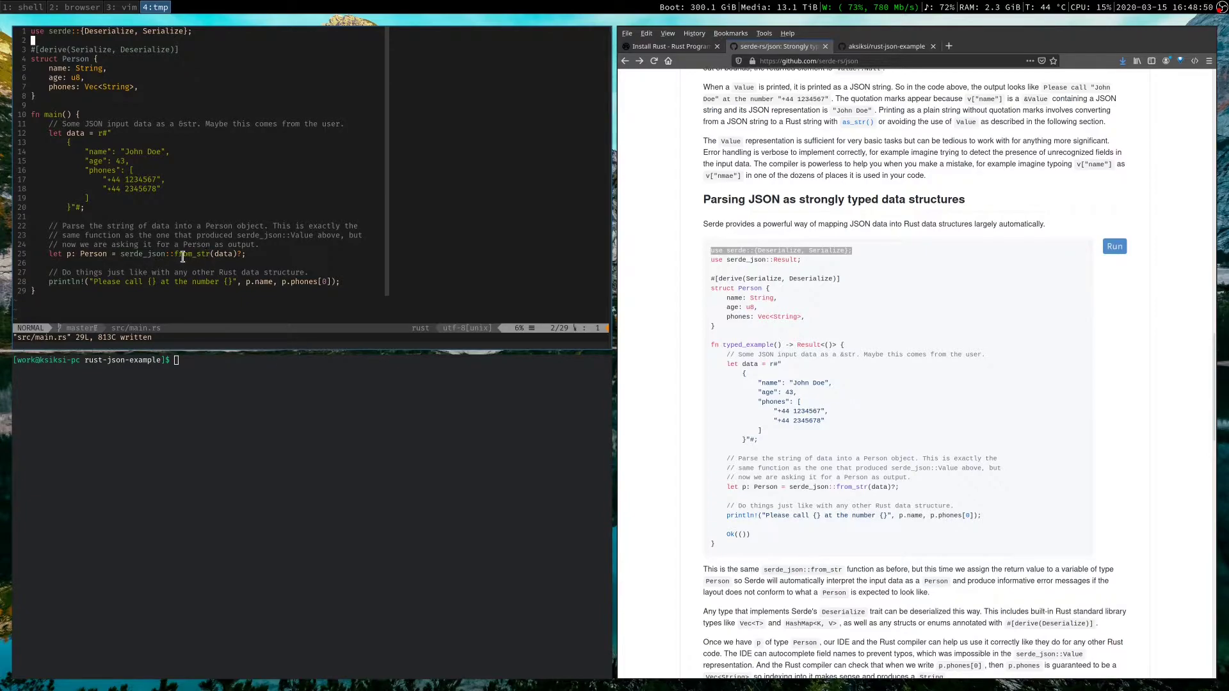
mouse_move(272, 238)
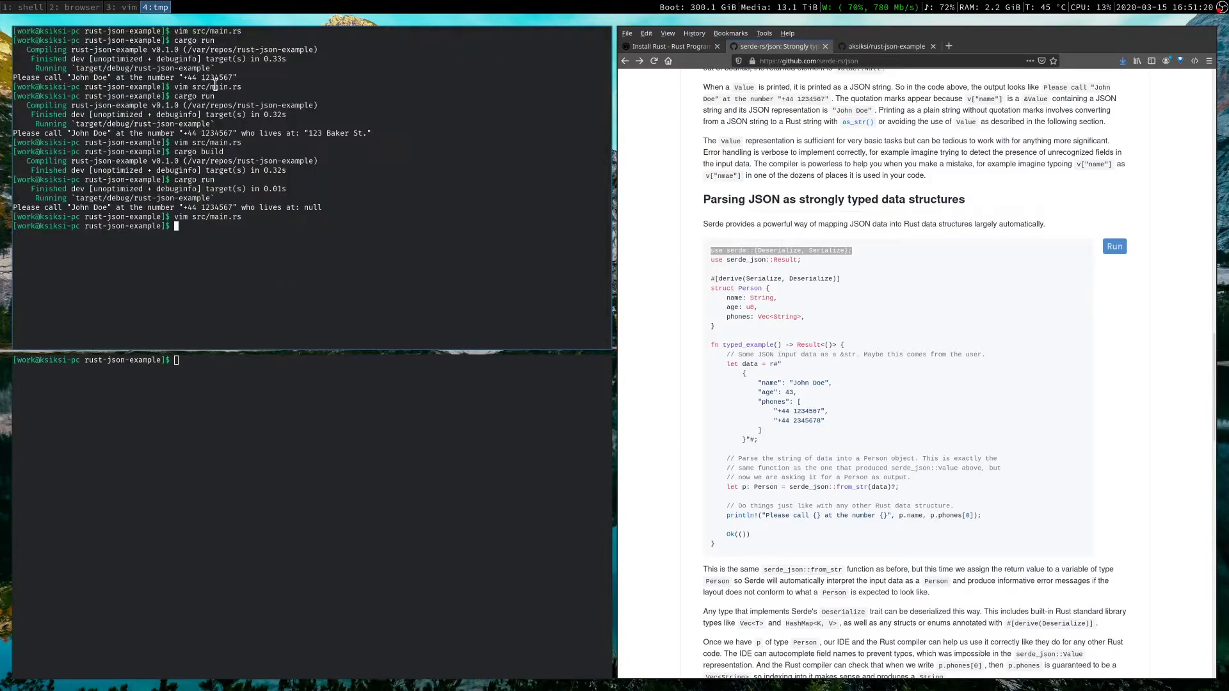
Run cargo build, which fails with Deserialize derive errors, then open Cargo.toml in vim
text(cargo b)
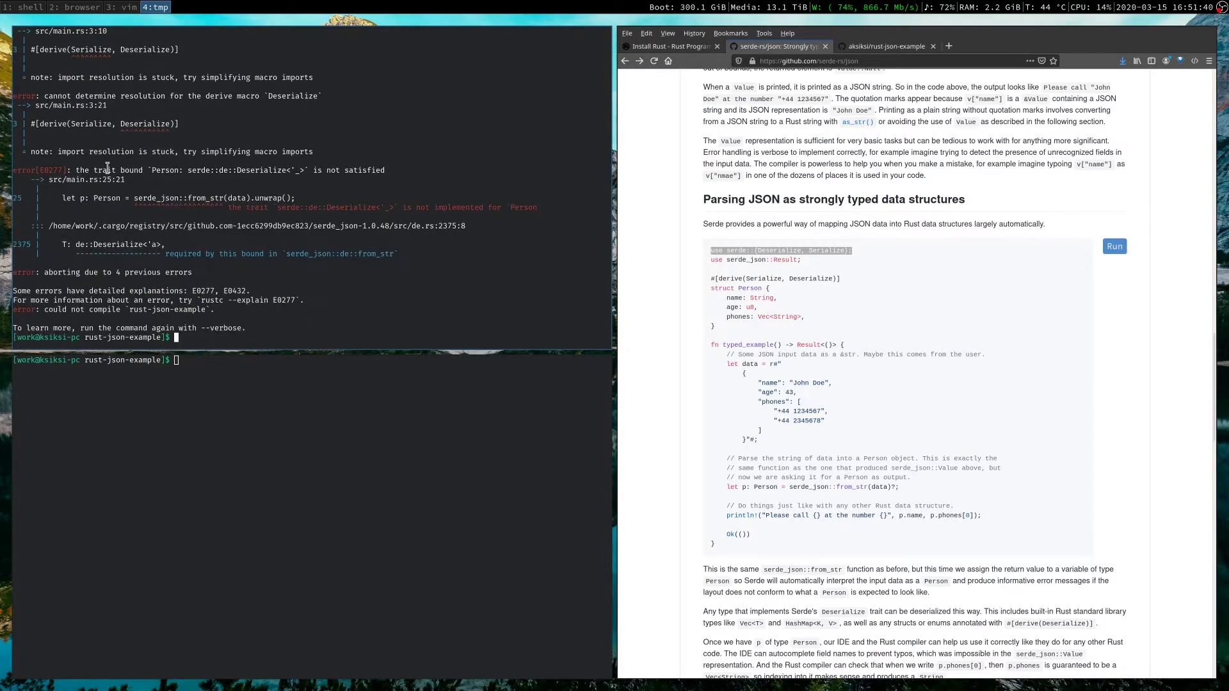
text(vim Cargo.toml)
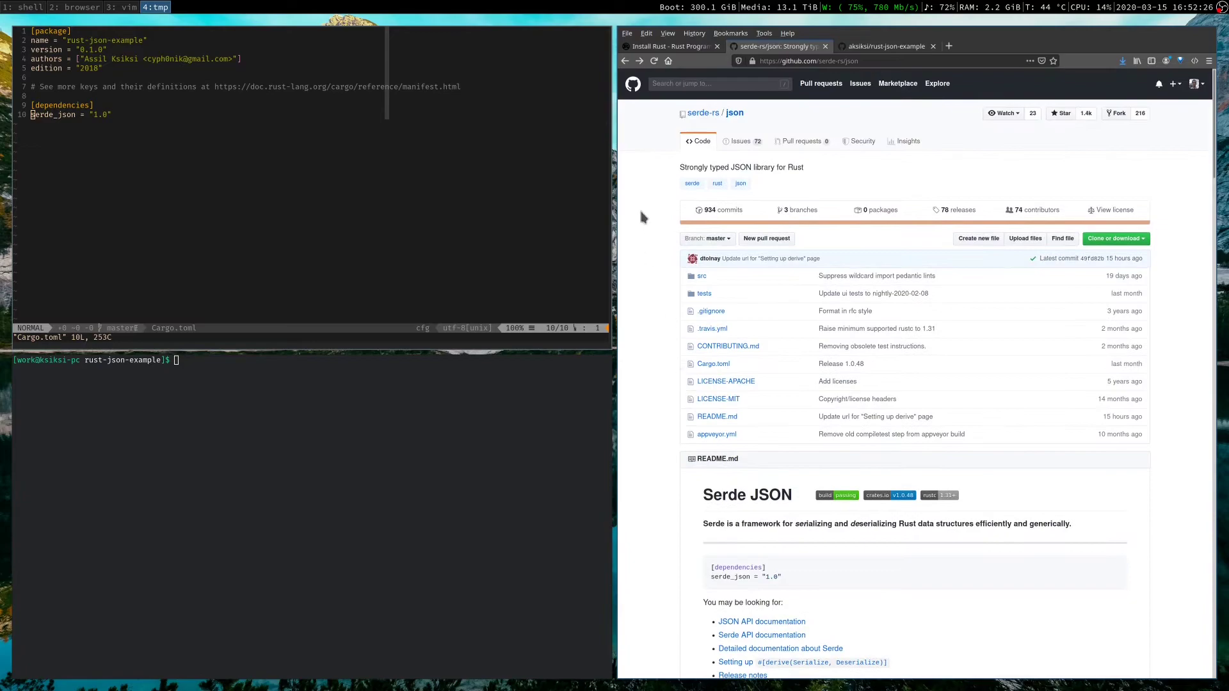
Copy serde = { version = "1.0", features = ["derive"] } from serde.rs into Cargo.toml
scroll(down, 3)
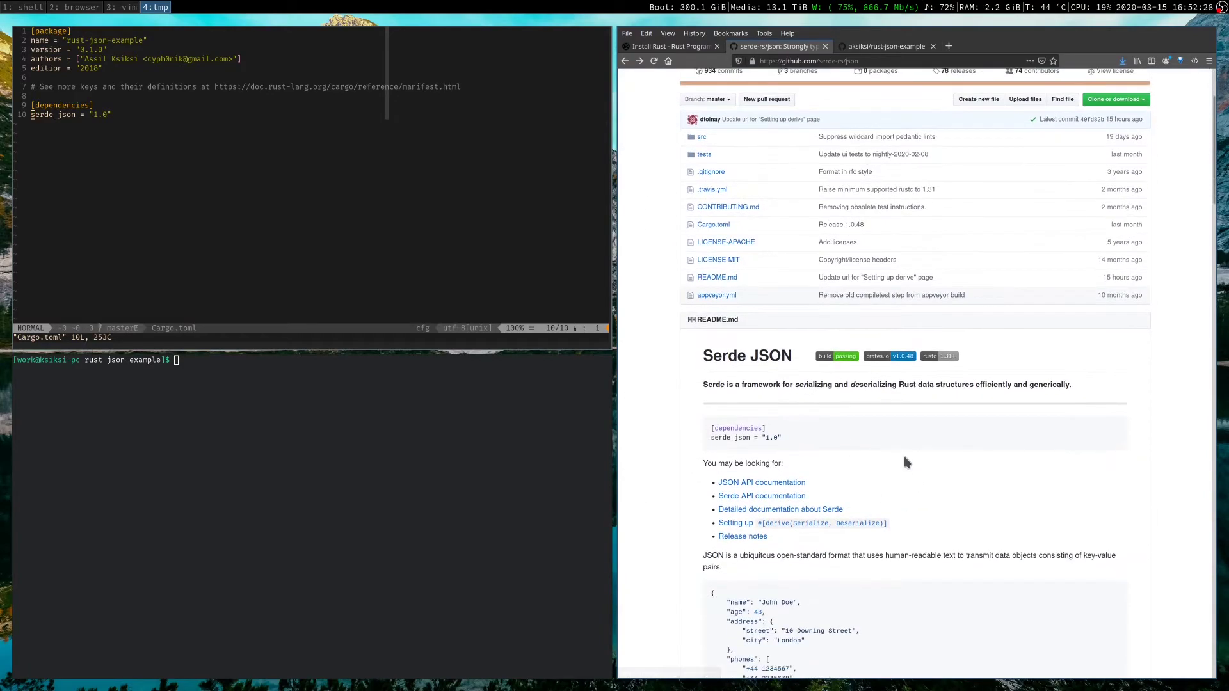
scroll(down, 3)
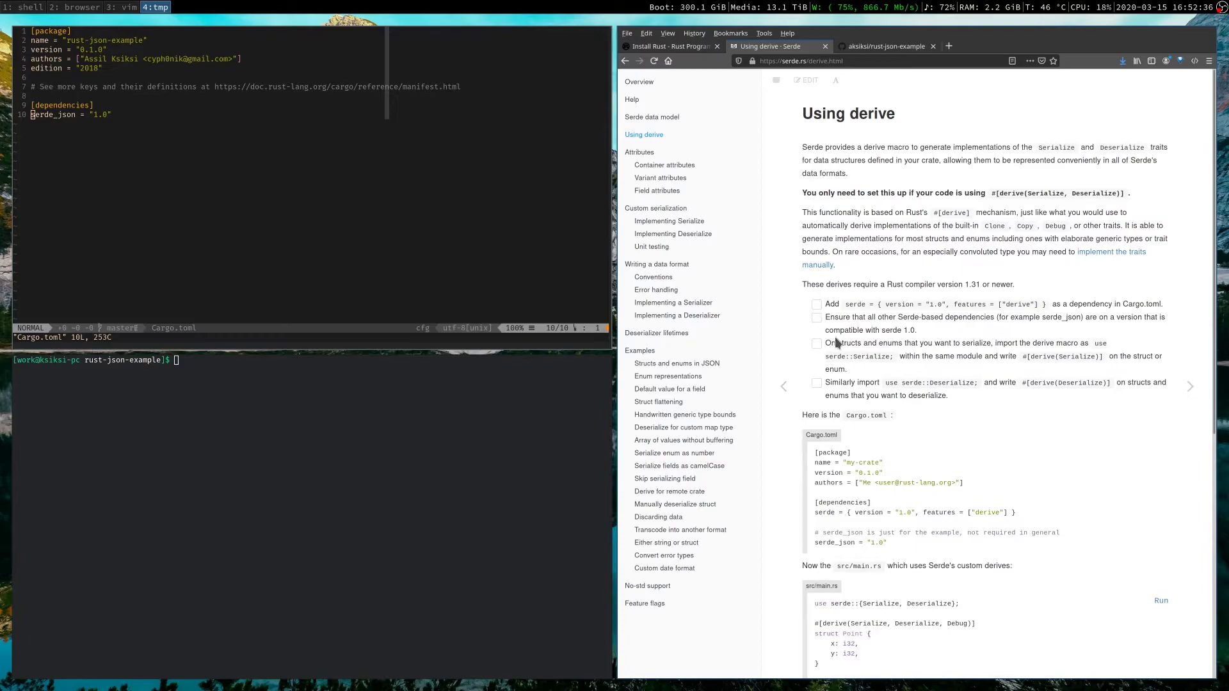
scroll(down, 3)
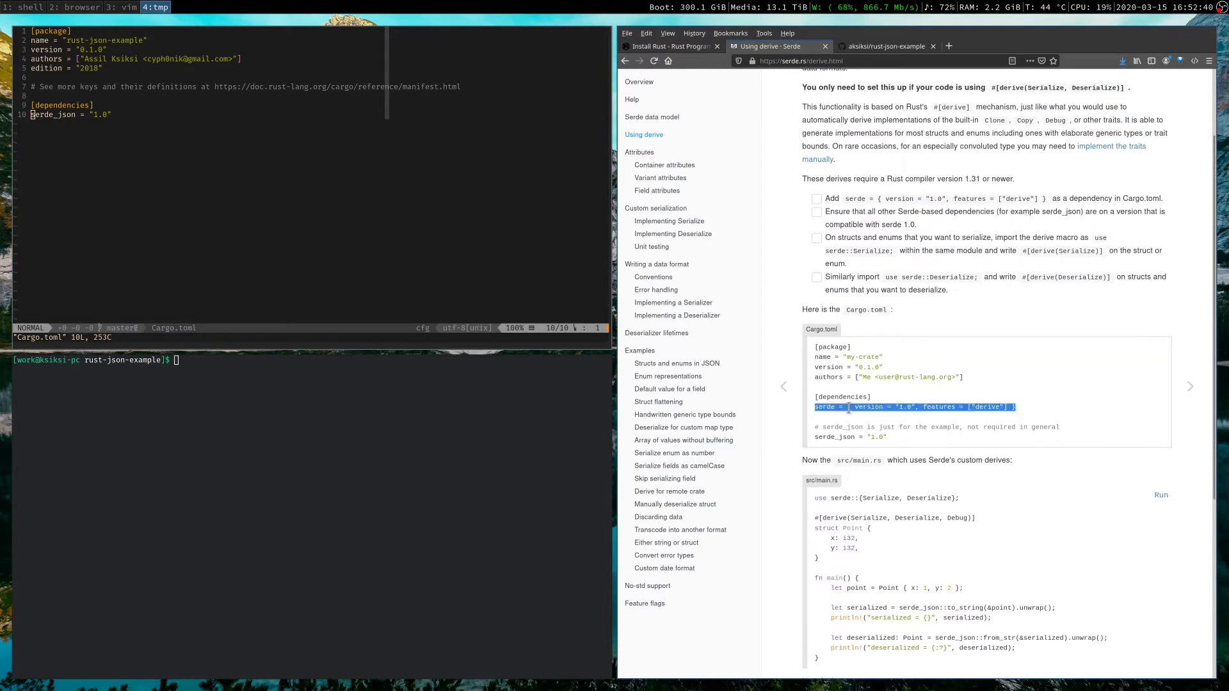
click(835, 407)
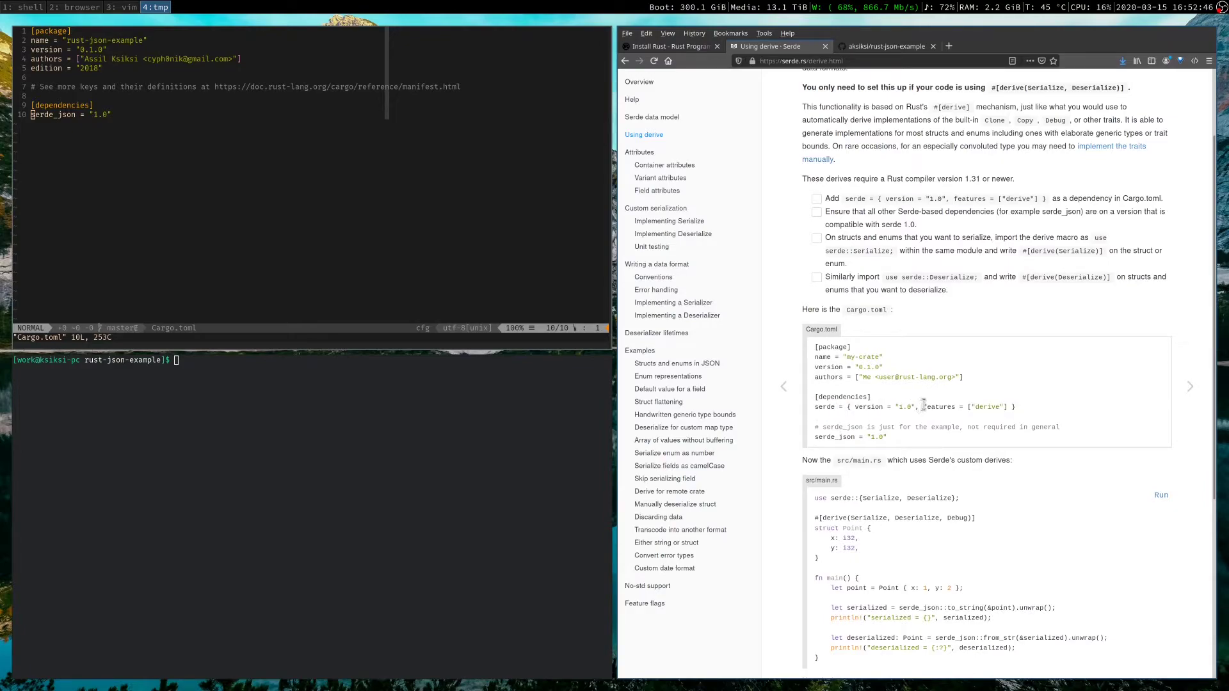
drag(923, 406, 1009, 406)
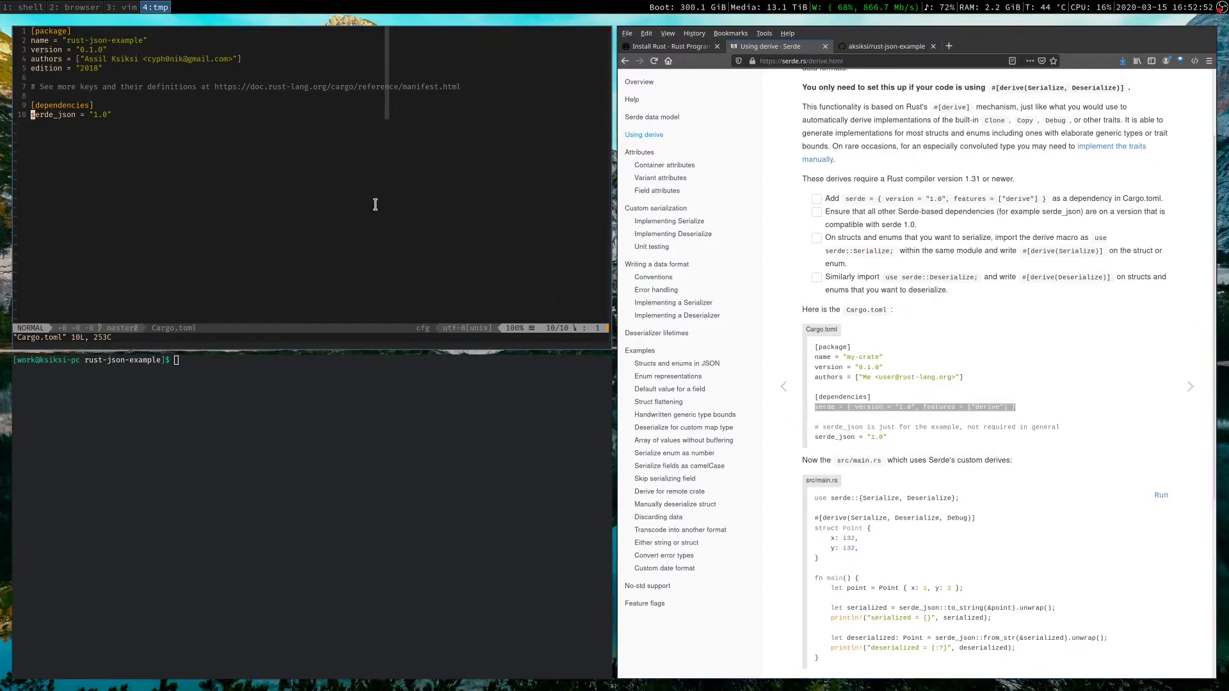
key(o)
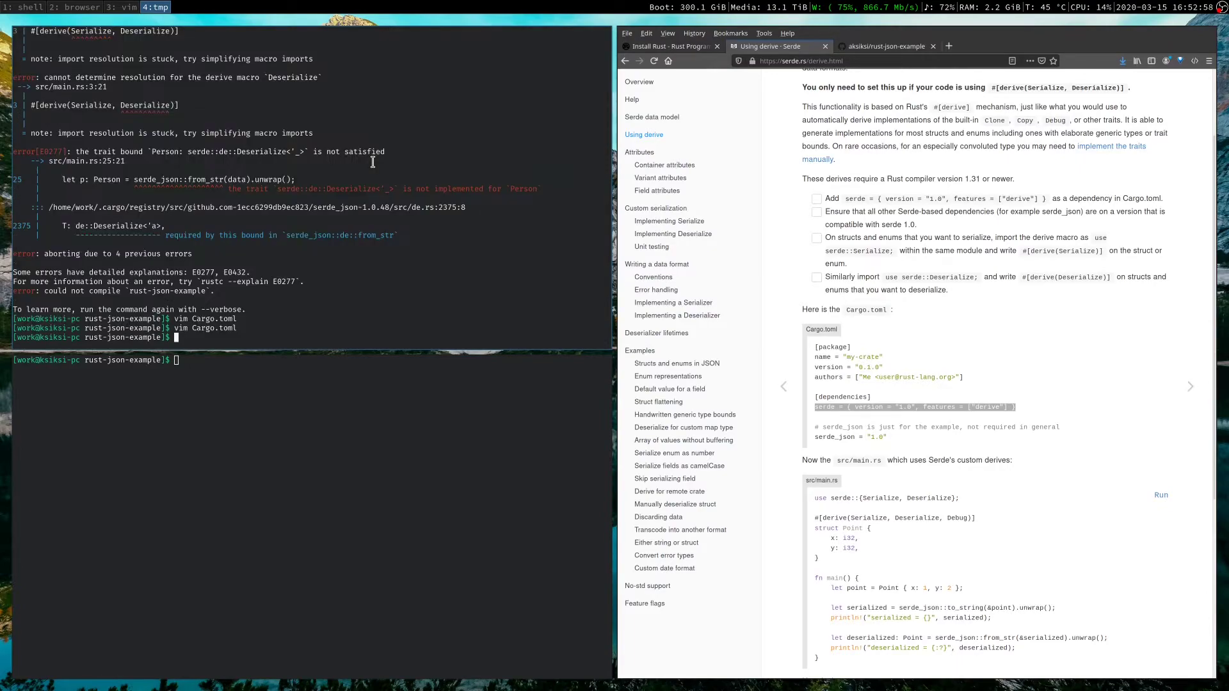
Build with serde_derive and run, printing 'Please call John Doe at the number +44 1234567'
text(cargo bu)
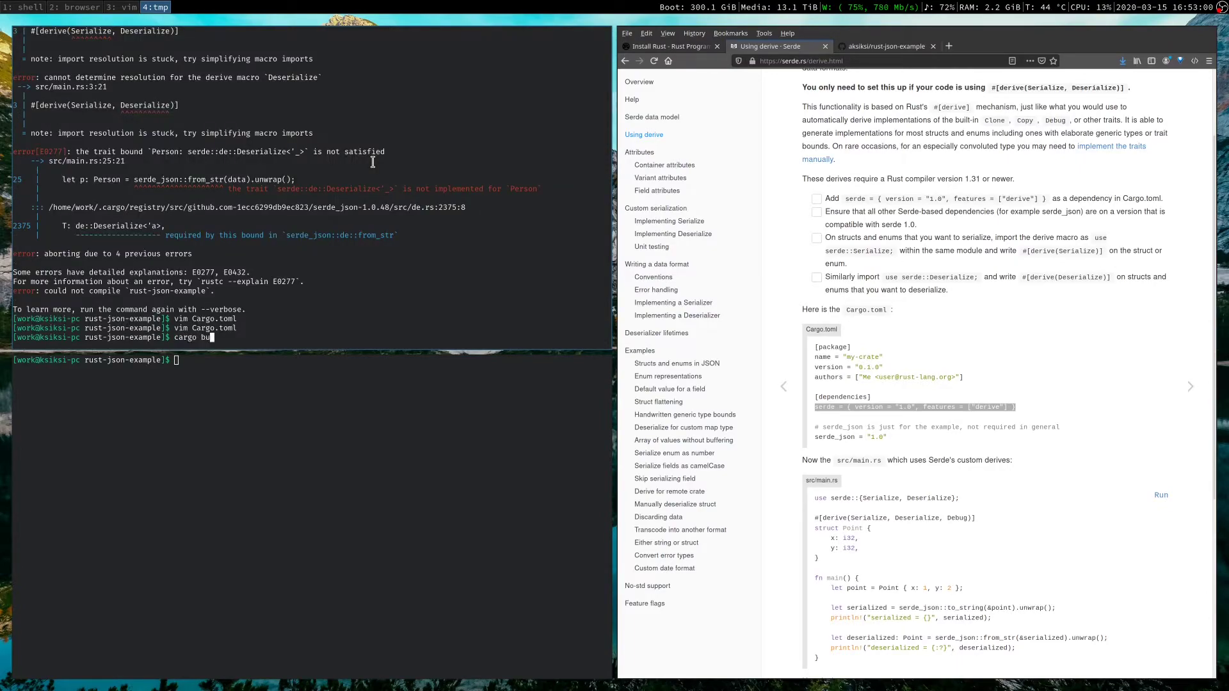
key(Return)
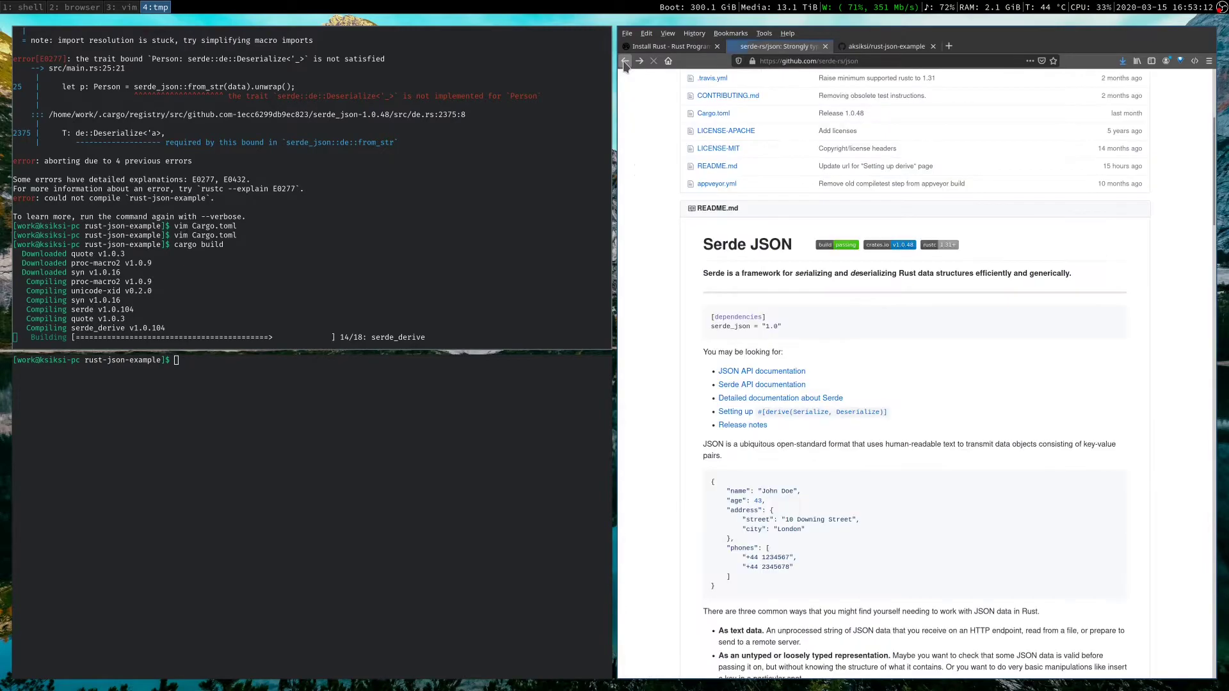
scroll(down, 3)
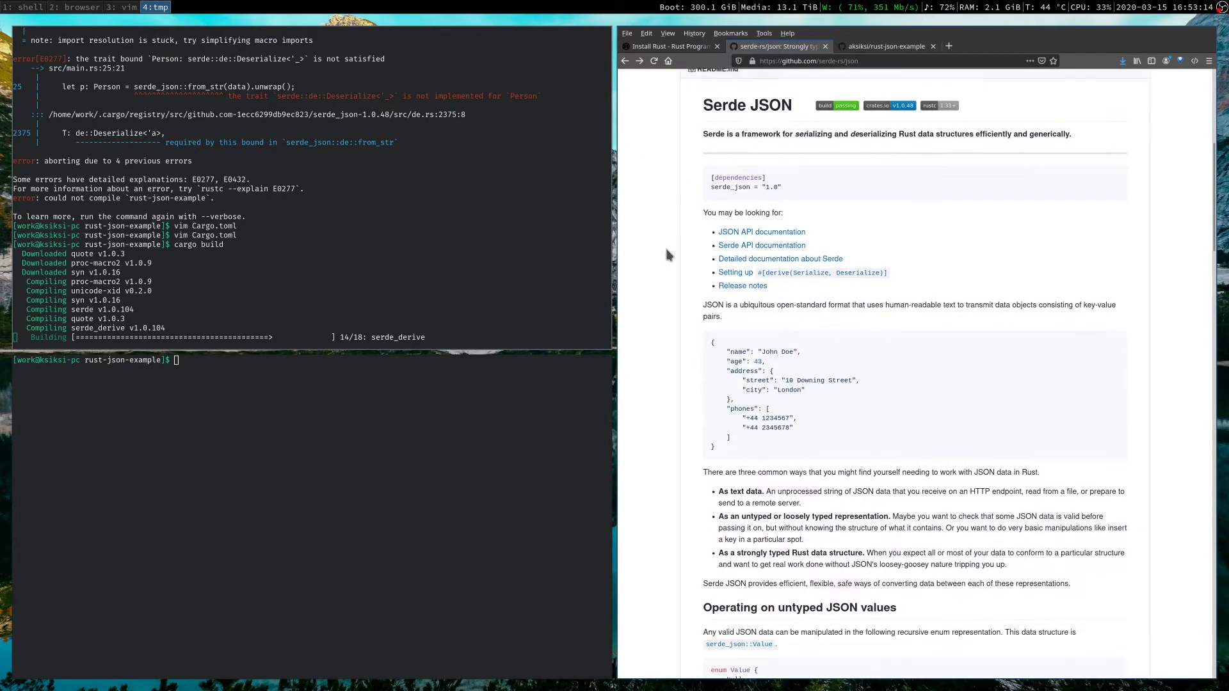
scroll(down, 3)
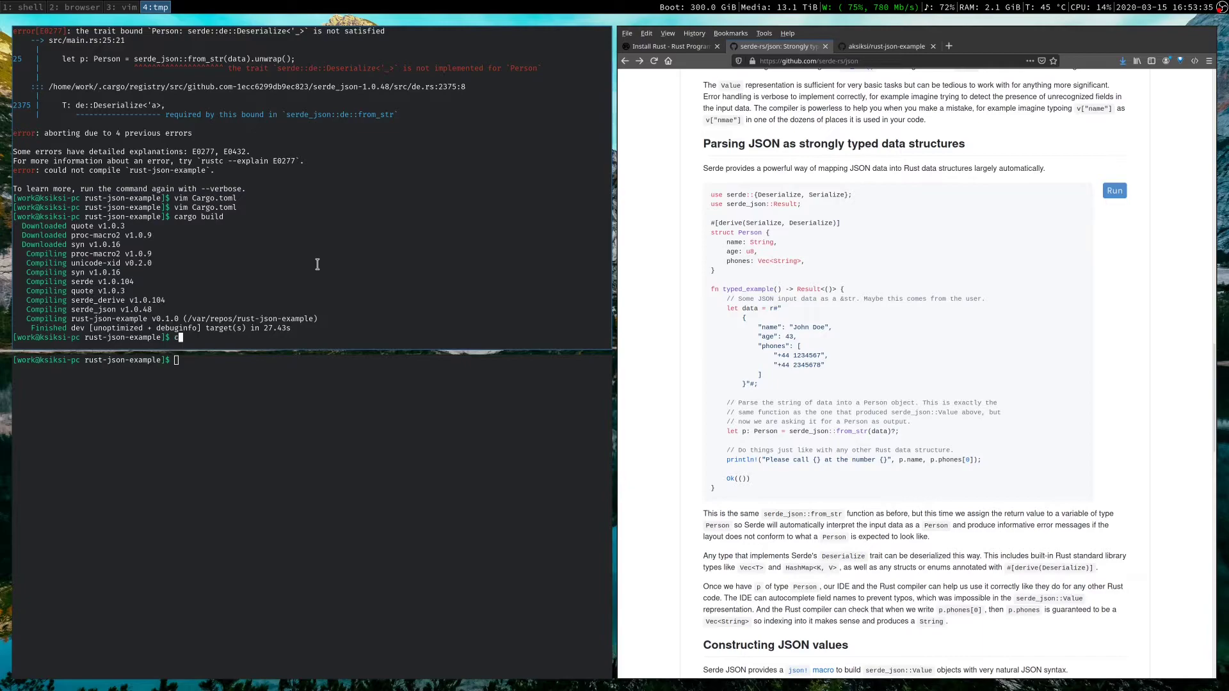
text(cargo run)
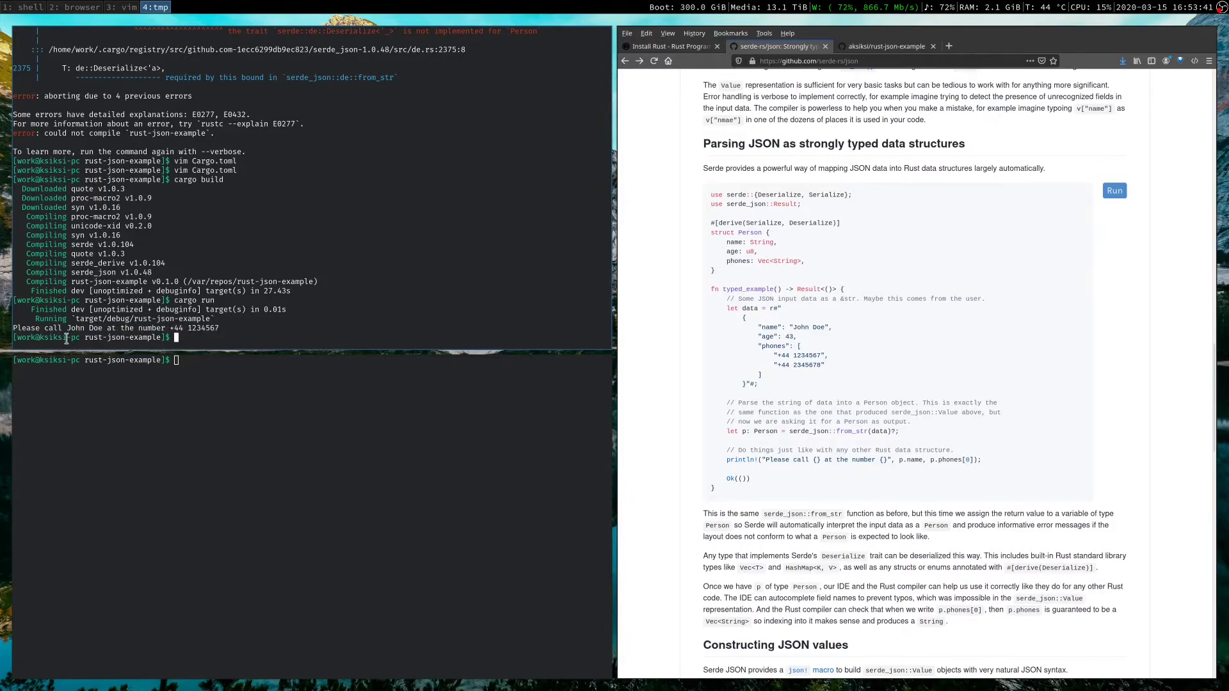
mouse_move(232, 316)
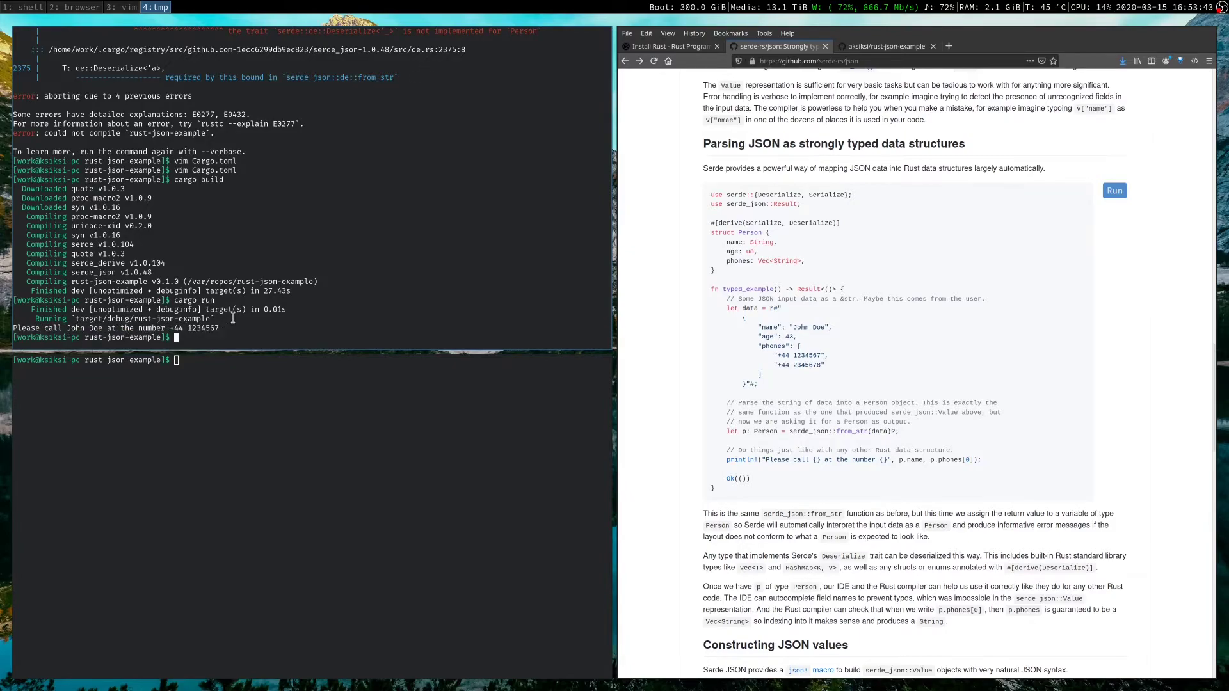
Extend main.rs's println with 'who is {} years of age' and rerun, getting unused-code warnings
text(vim src/main.rs)
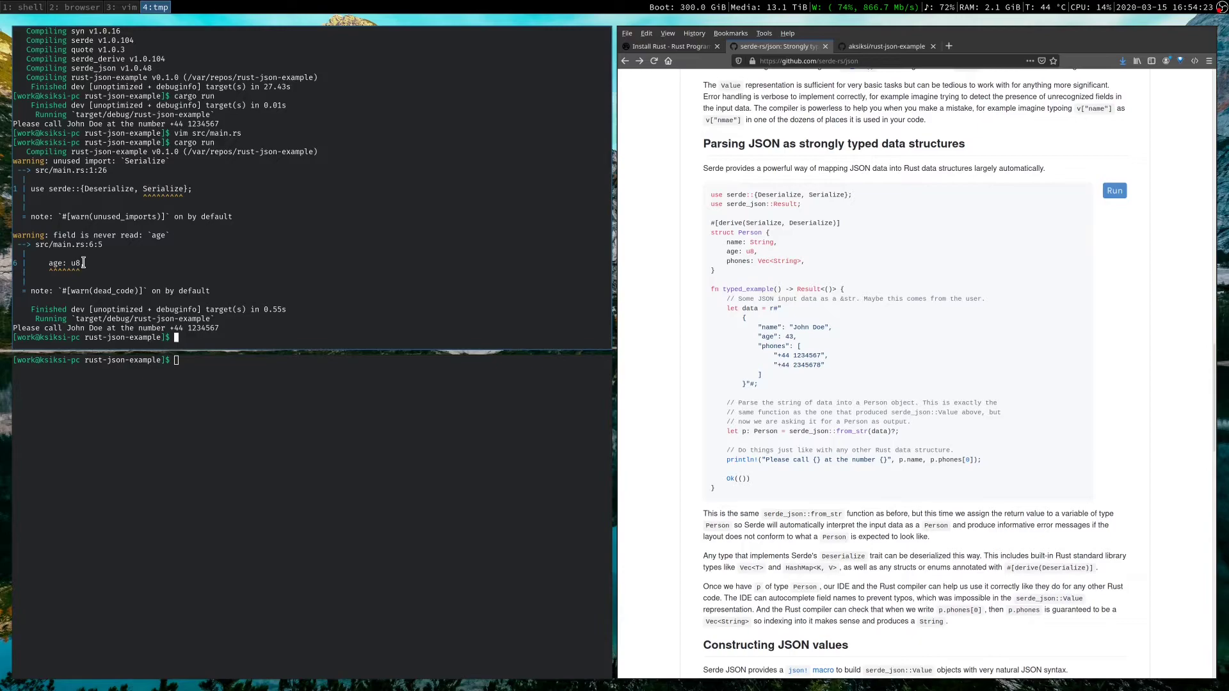
text(cargo run)
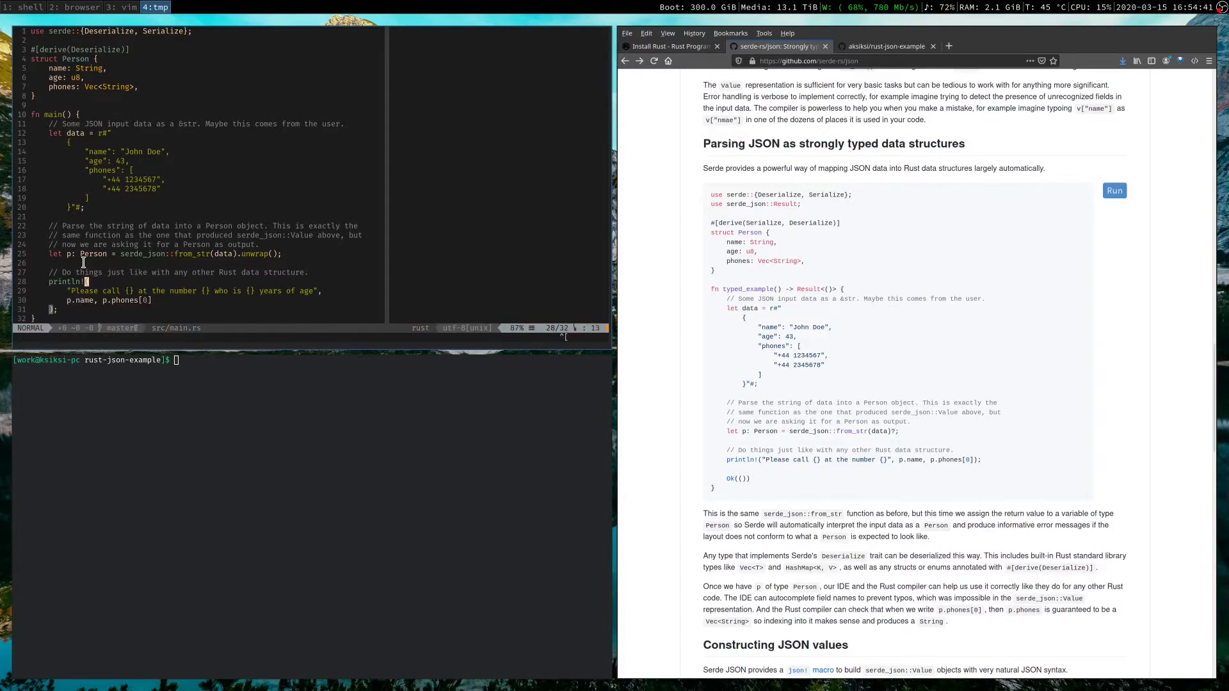
Pass p.age to the println and run, printing that John Doe is 43 years of age
text(, p.a)
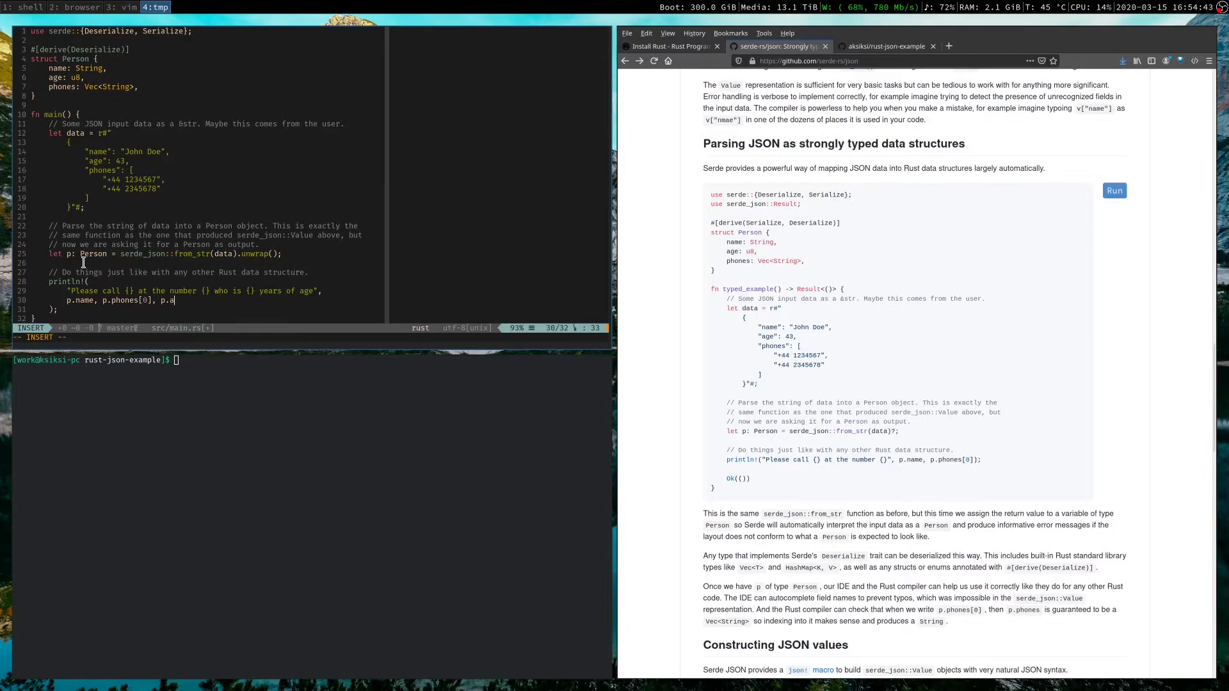
key(Escape)
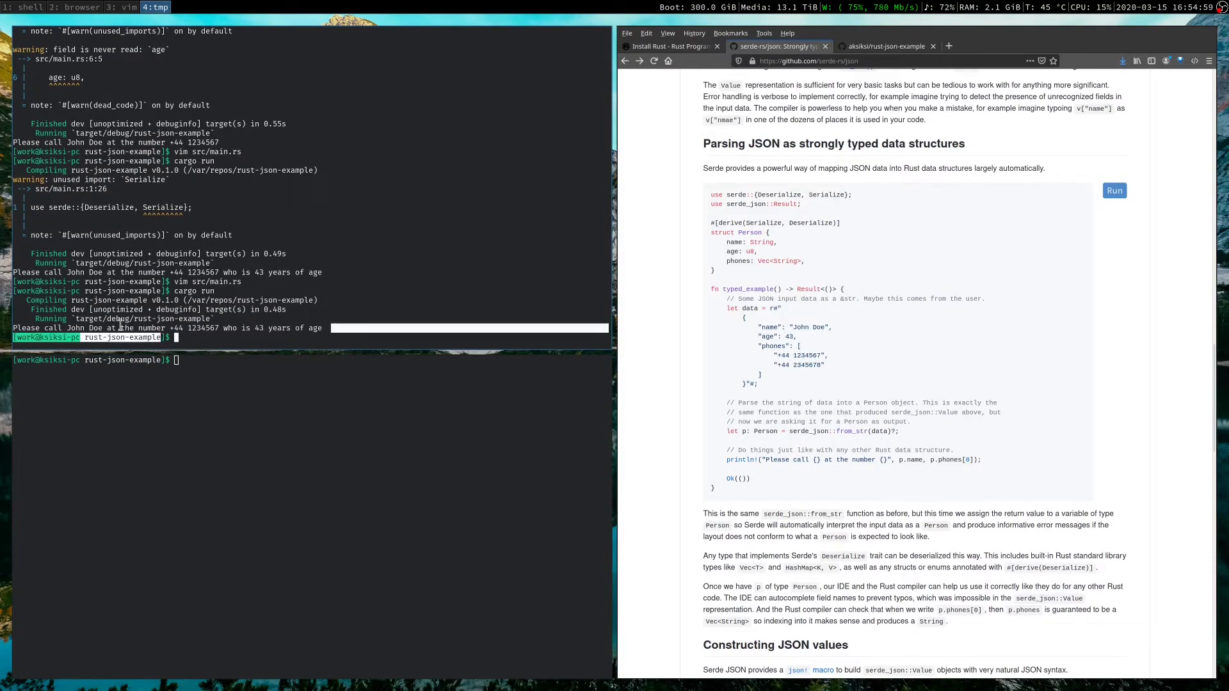
text(cargo run)
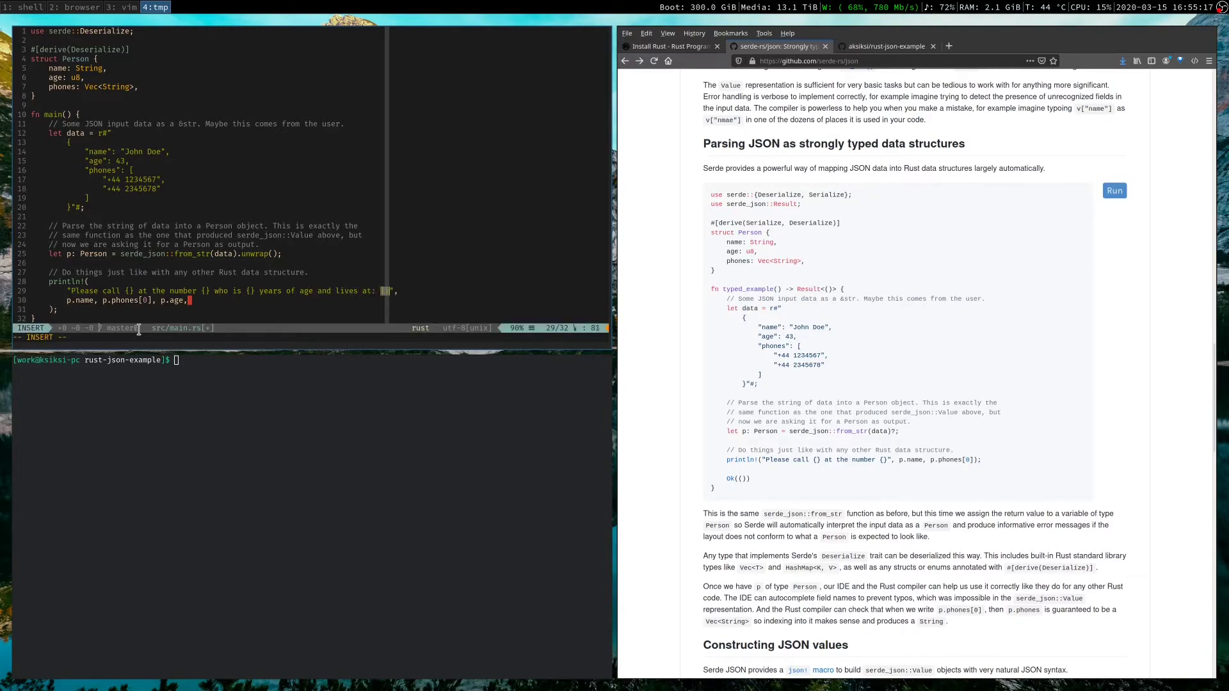
Append 'and lives at: {}' with p.address to the println, causing error E0609
text(p.address)
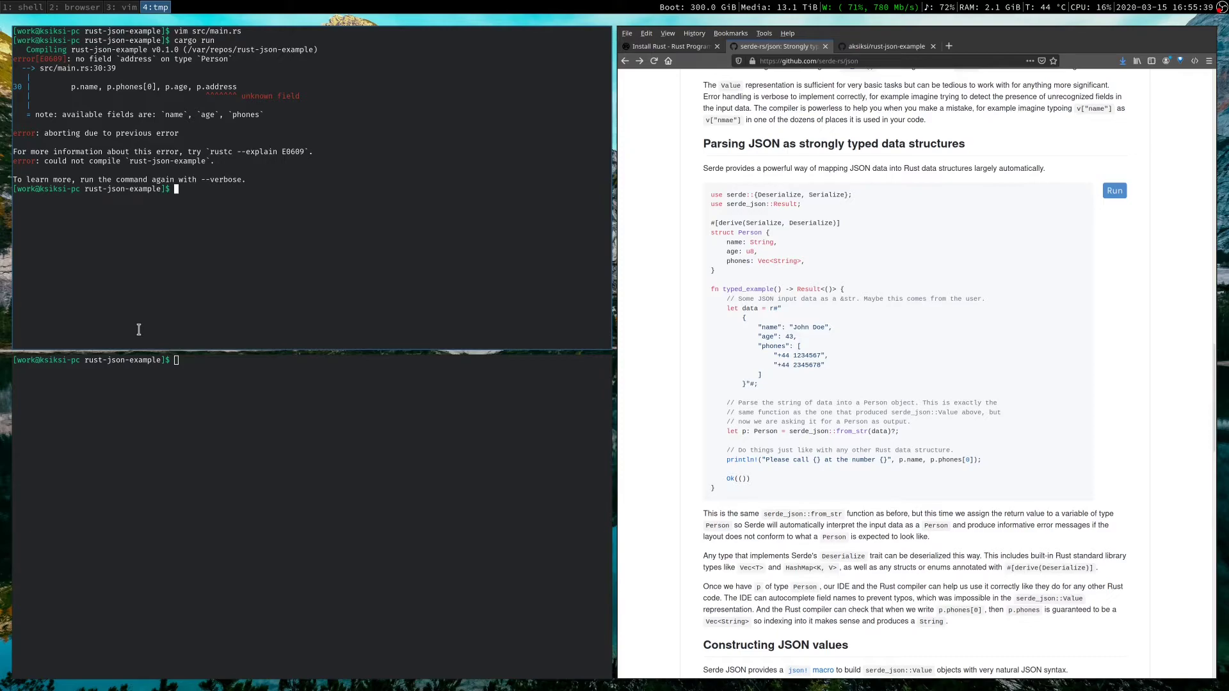
Add an address: String field to Person and rerun, hitting the 'missing field address' panic
text(cargo run)
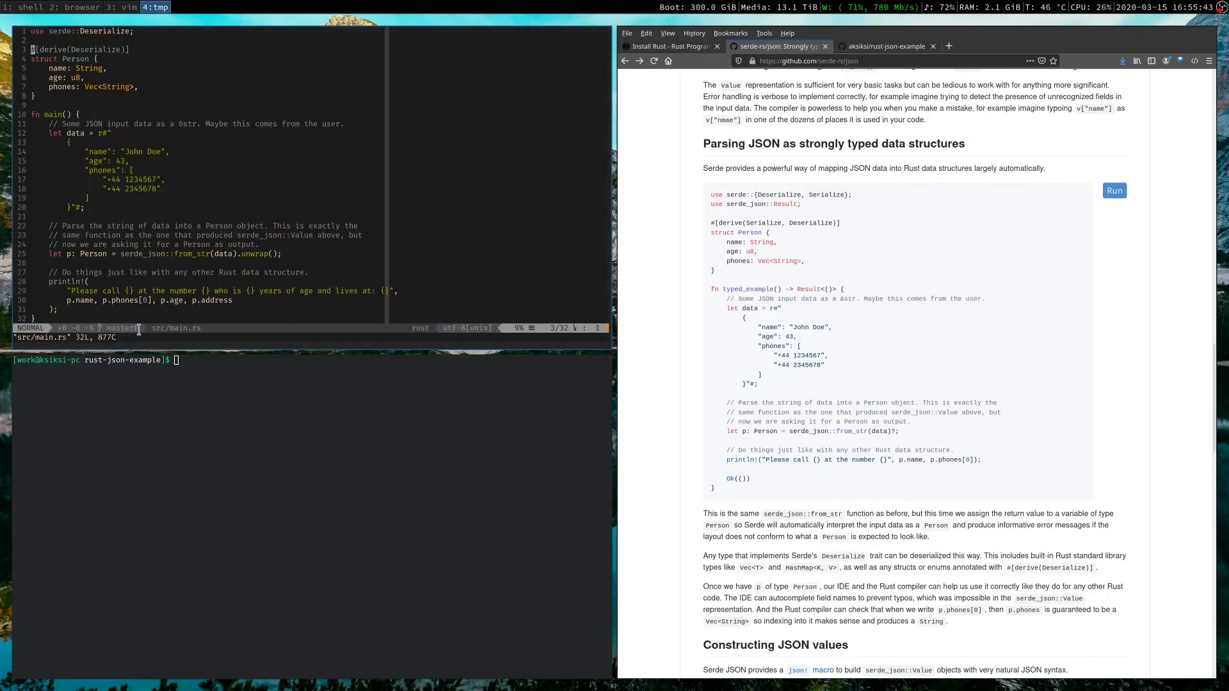
text(address)
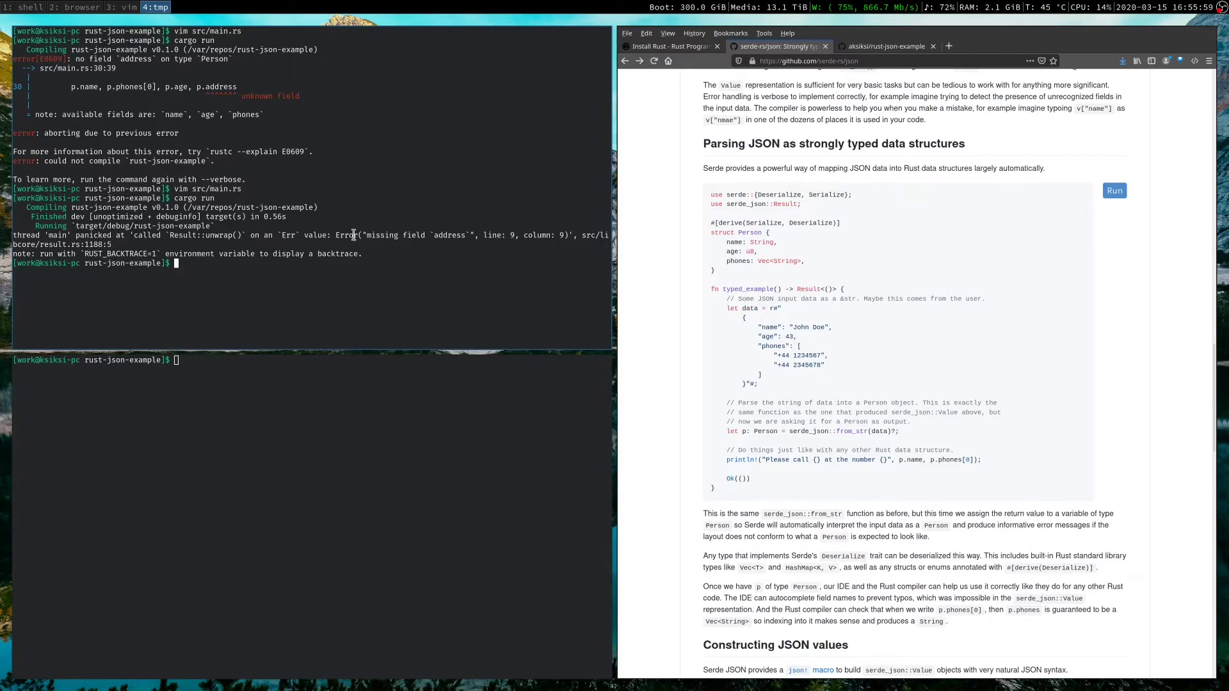
Add "address": "123 Baker St." to the JSON data and run, printing the full sentence
text(cargo run)
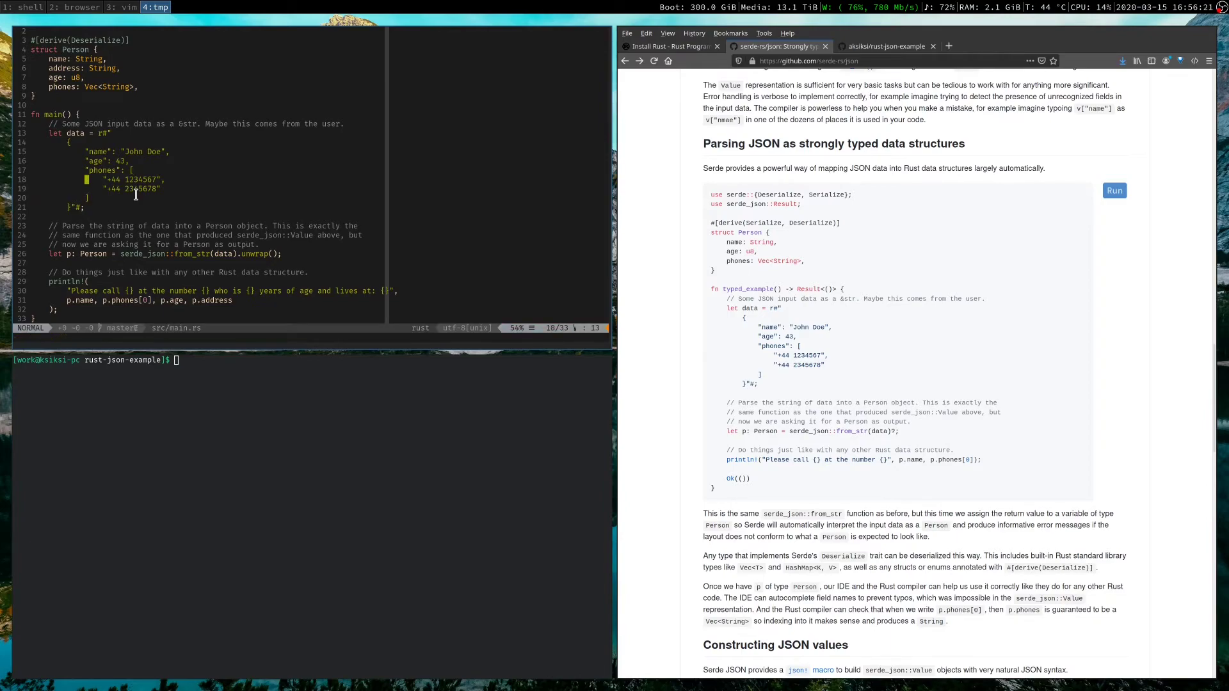
text("address":)
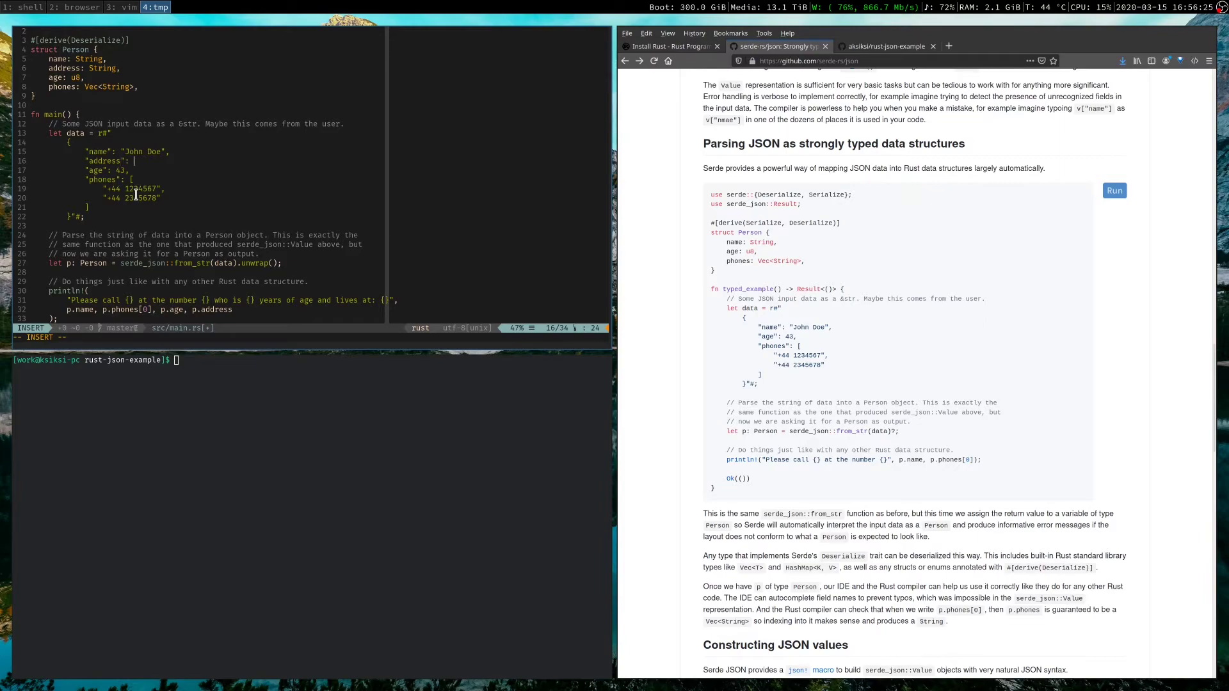
text("123 Baker S)
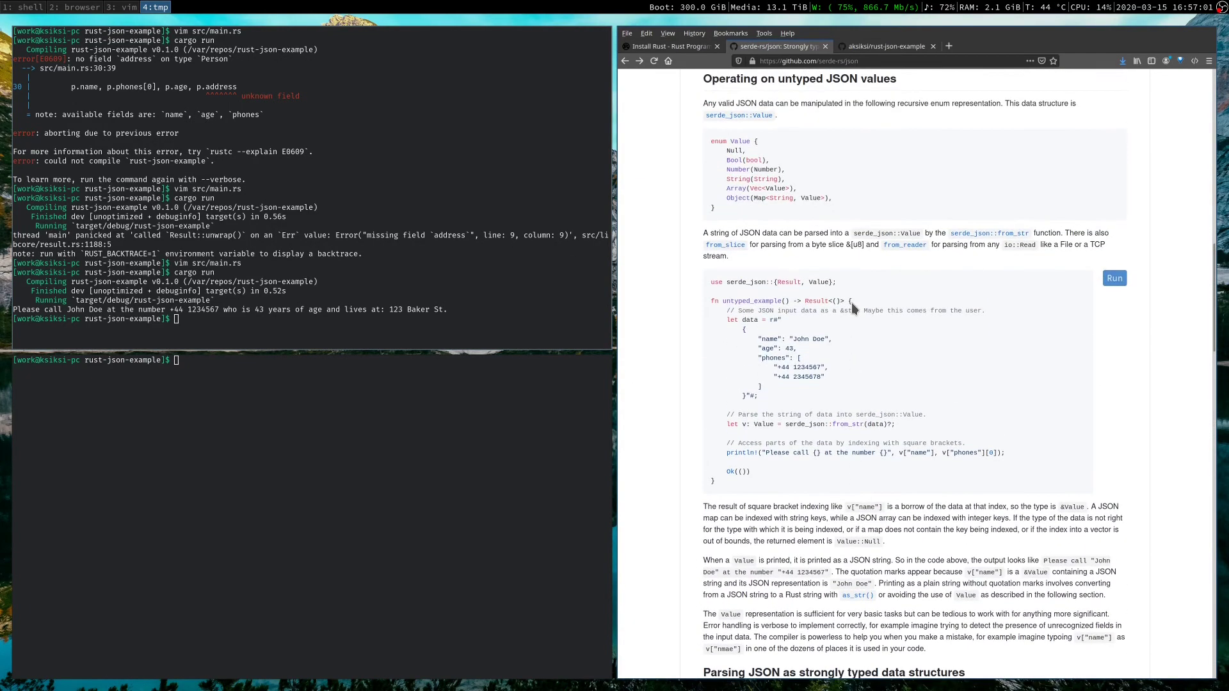
scroll(down, 3)
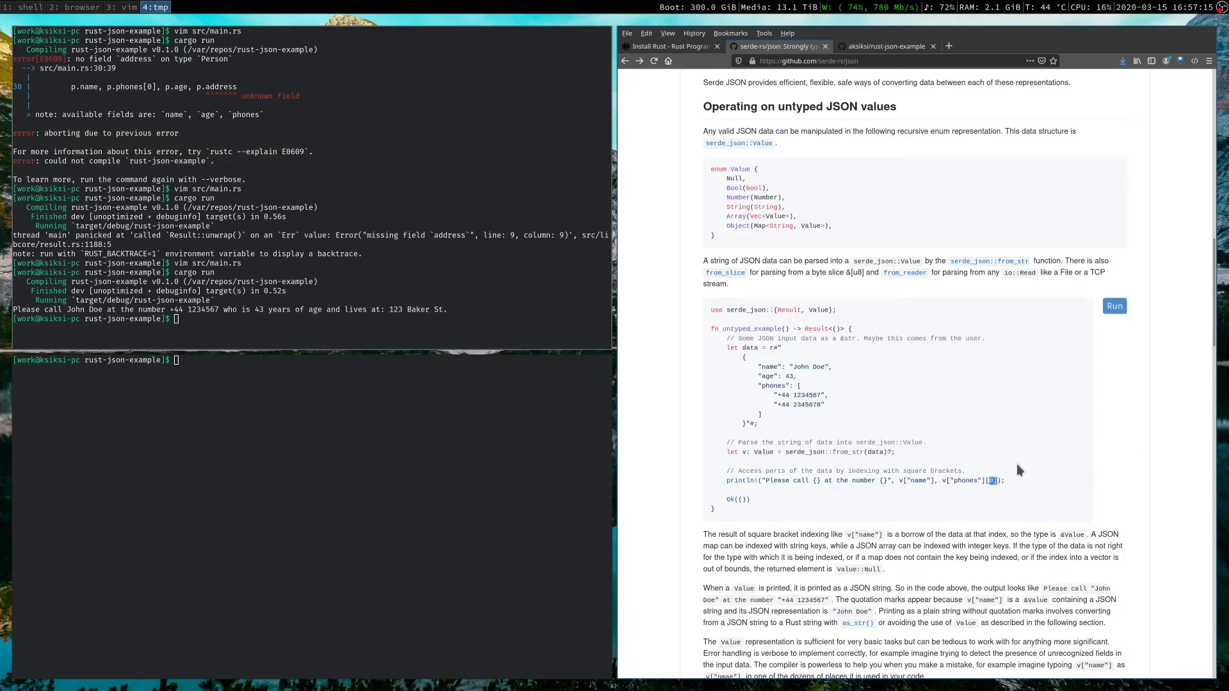
scroll(down, 3)
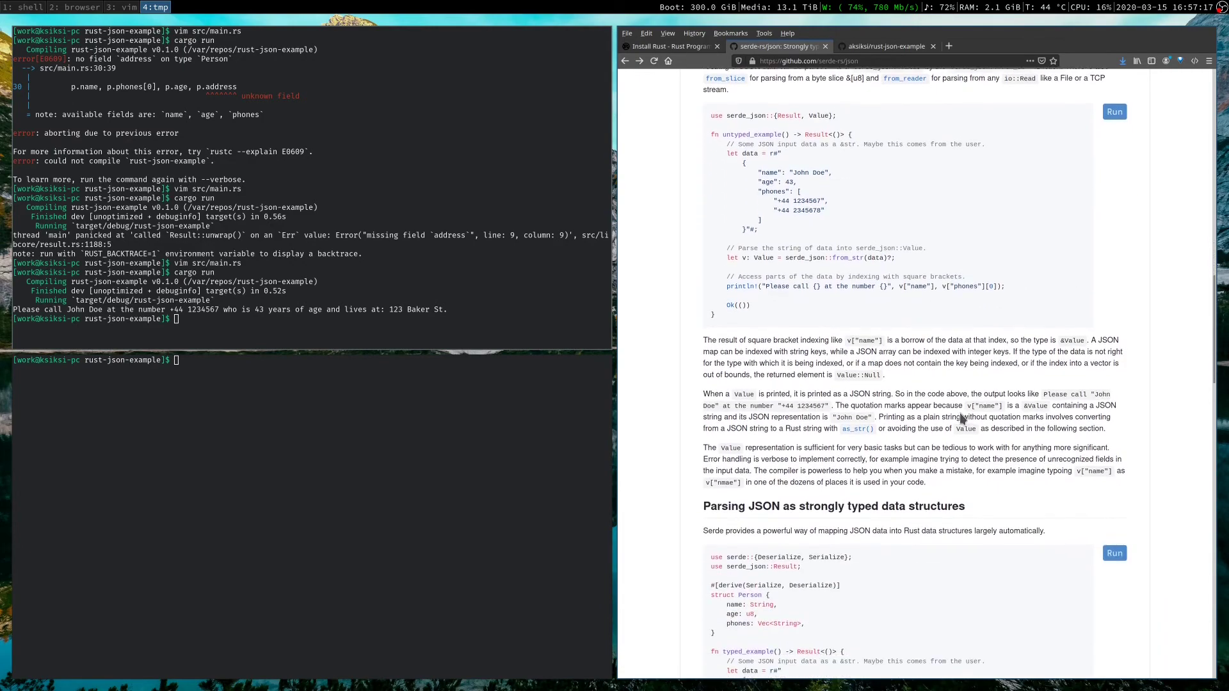
scroll(down, 3)
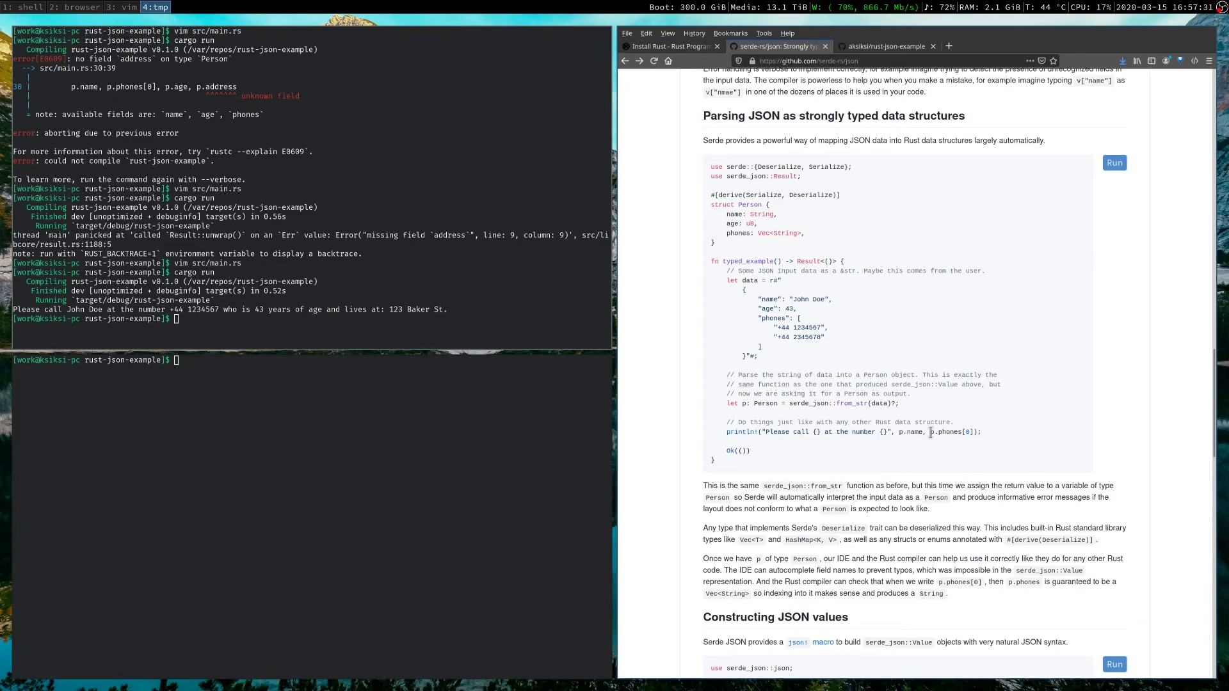
Scroll the README to Constructing JSON values and highlight a word in the json! example
scroll(down, 3)
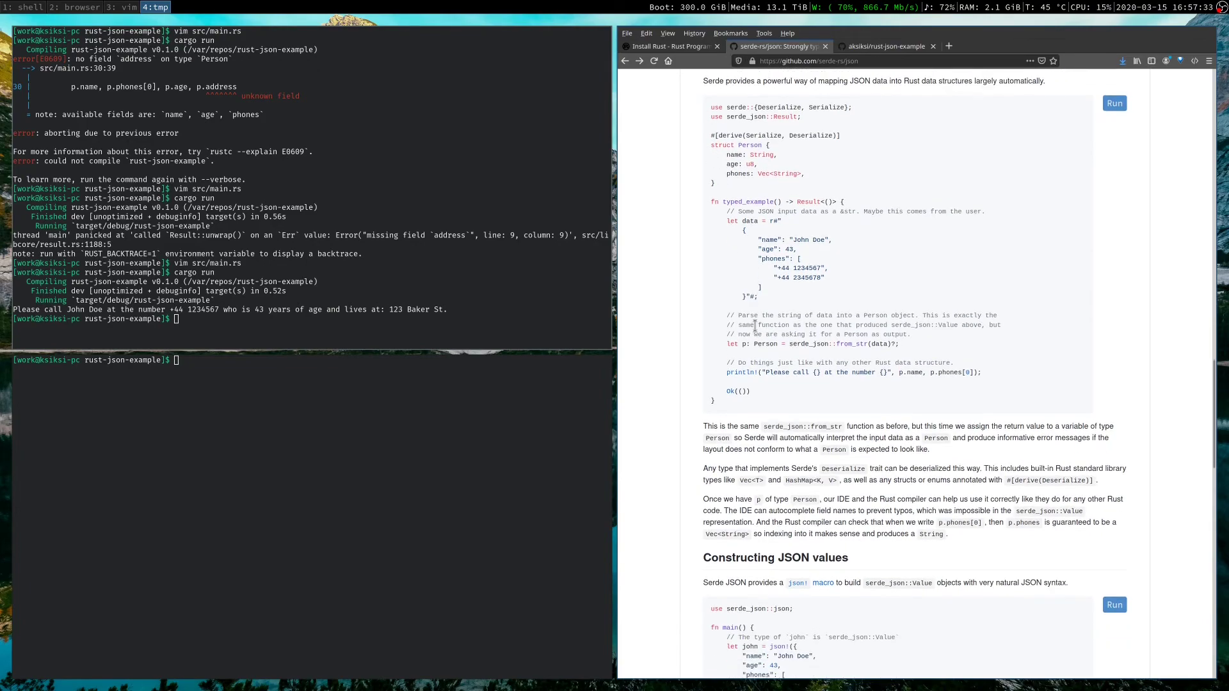
scroll(down, 3)
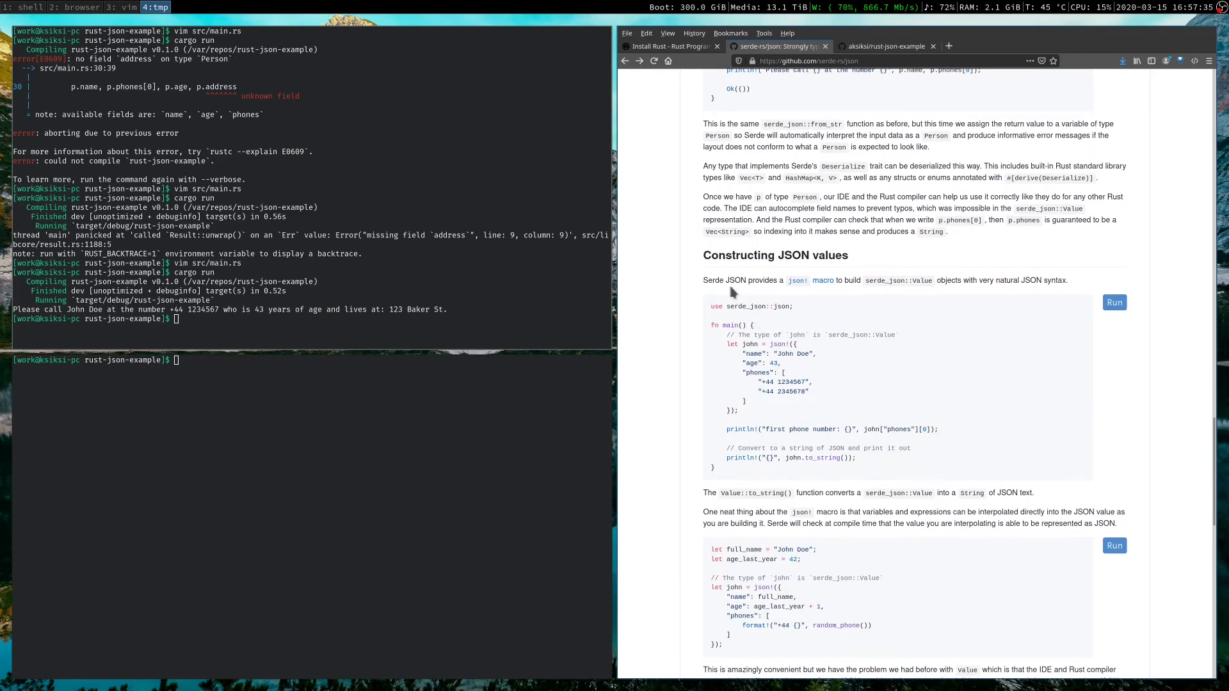
scroll(down, 3)
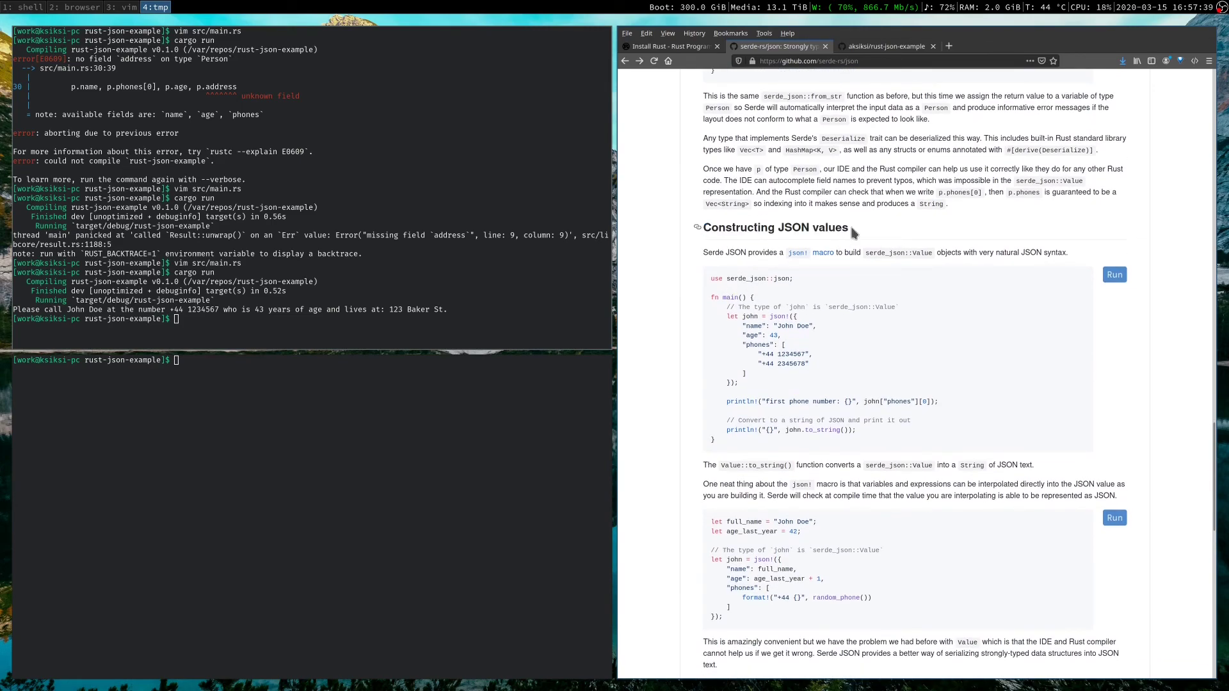
scroll(down, 3)
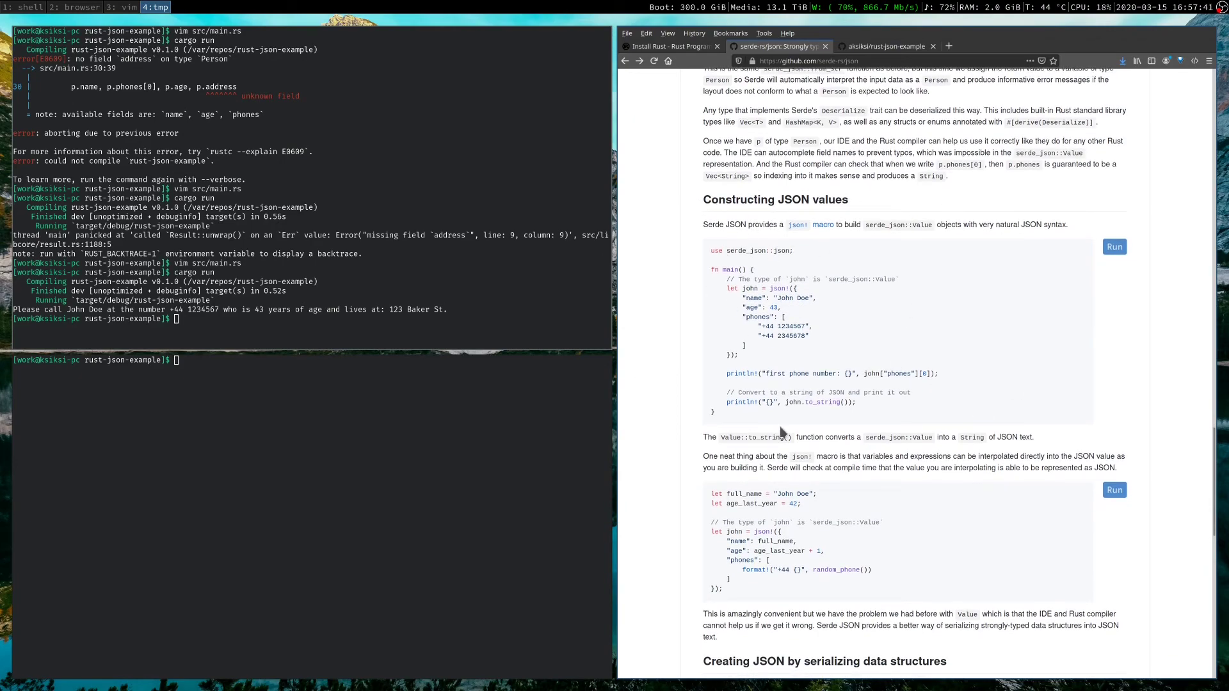
mouse_move(727, 393)
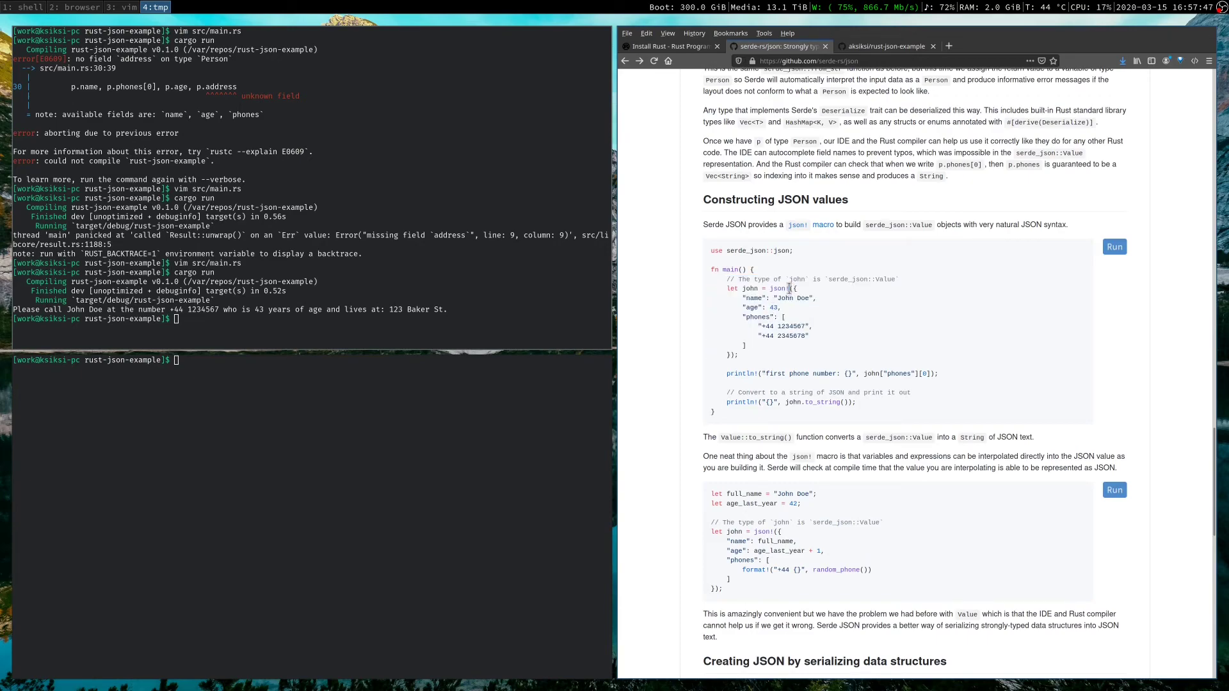
mouse_move(800, 256)
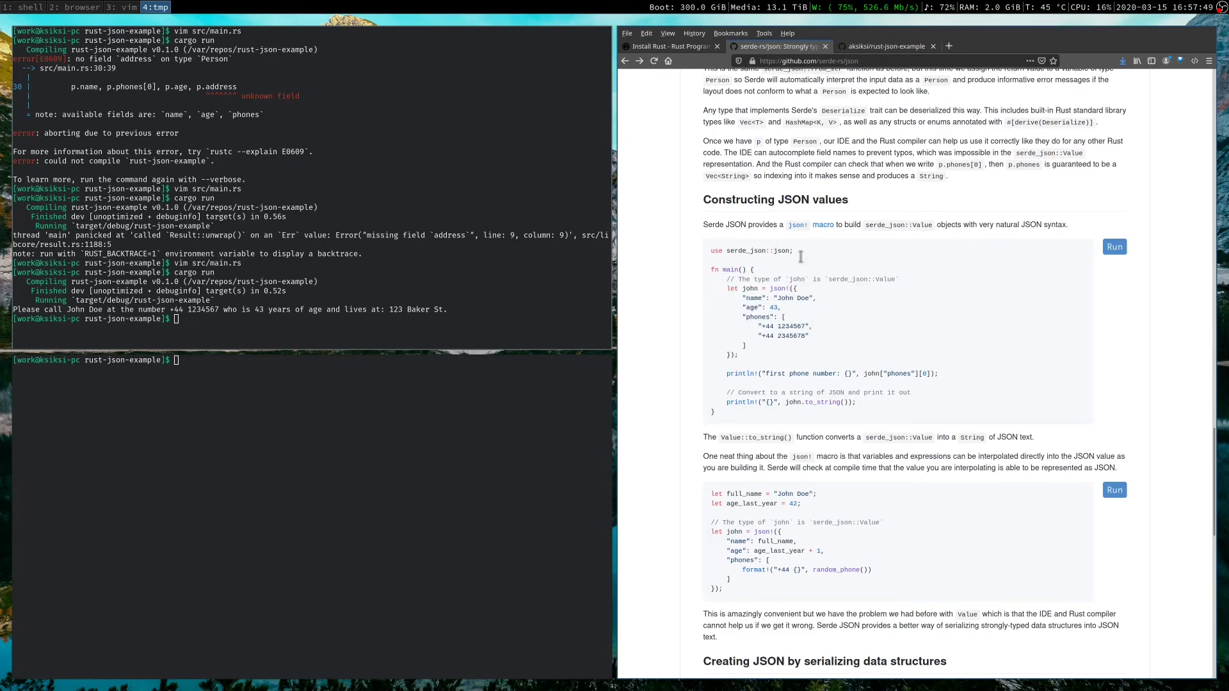
mouse_move(757, 280)
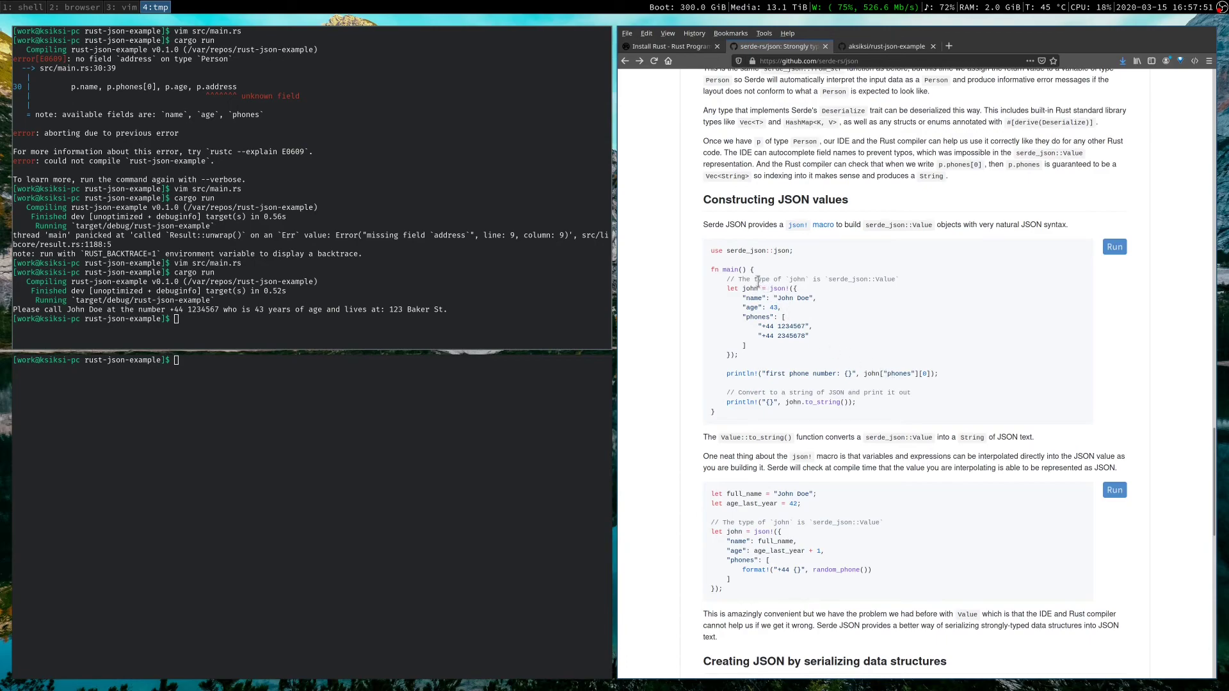
double_click(884, 279)
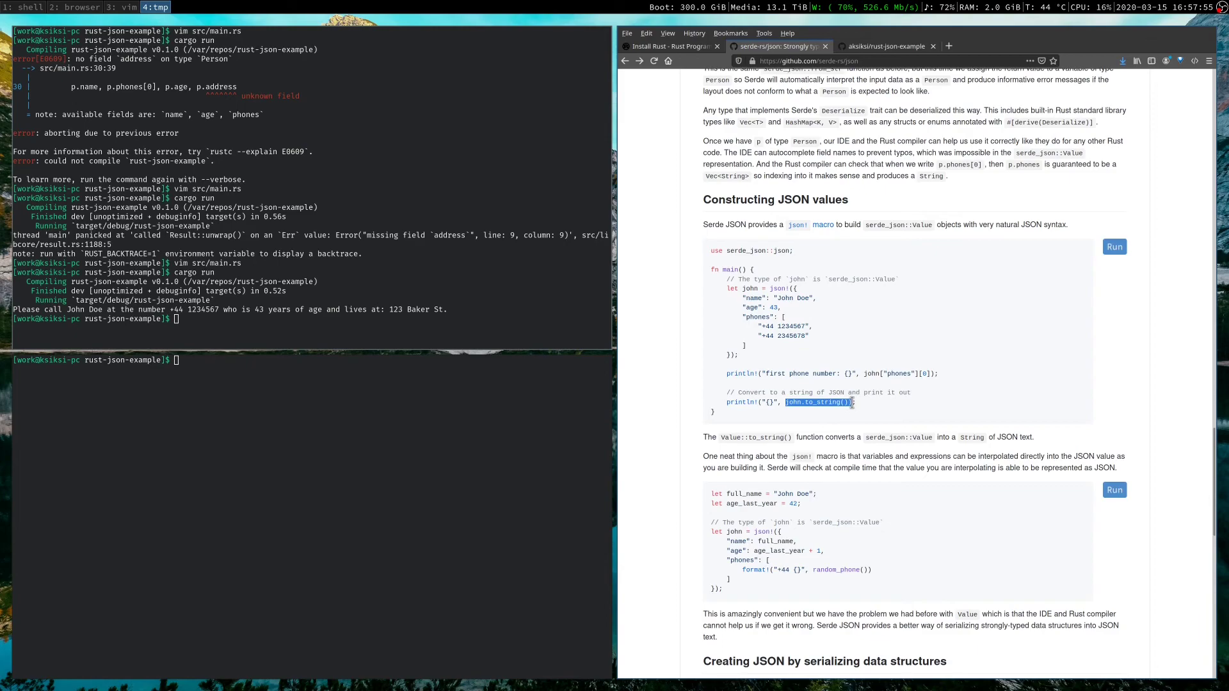
click(818, 401)
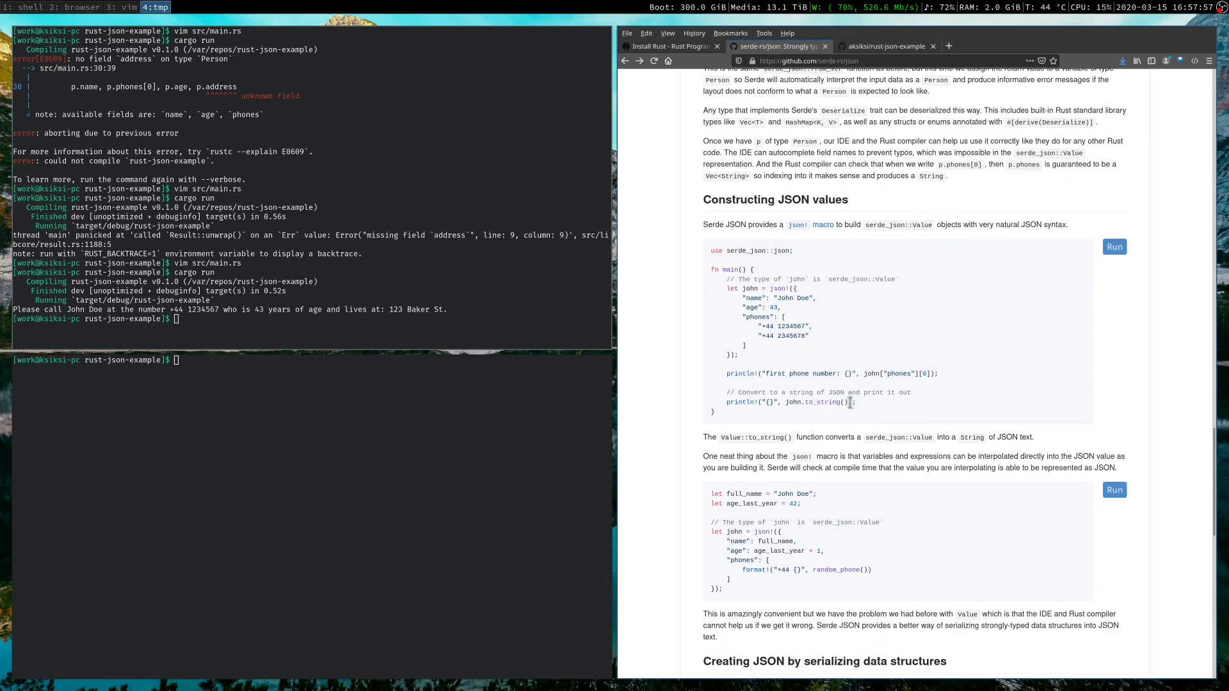
scroll(down, 3)
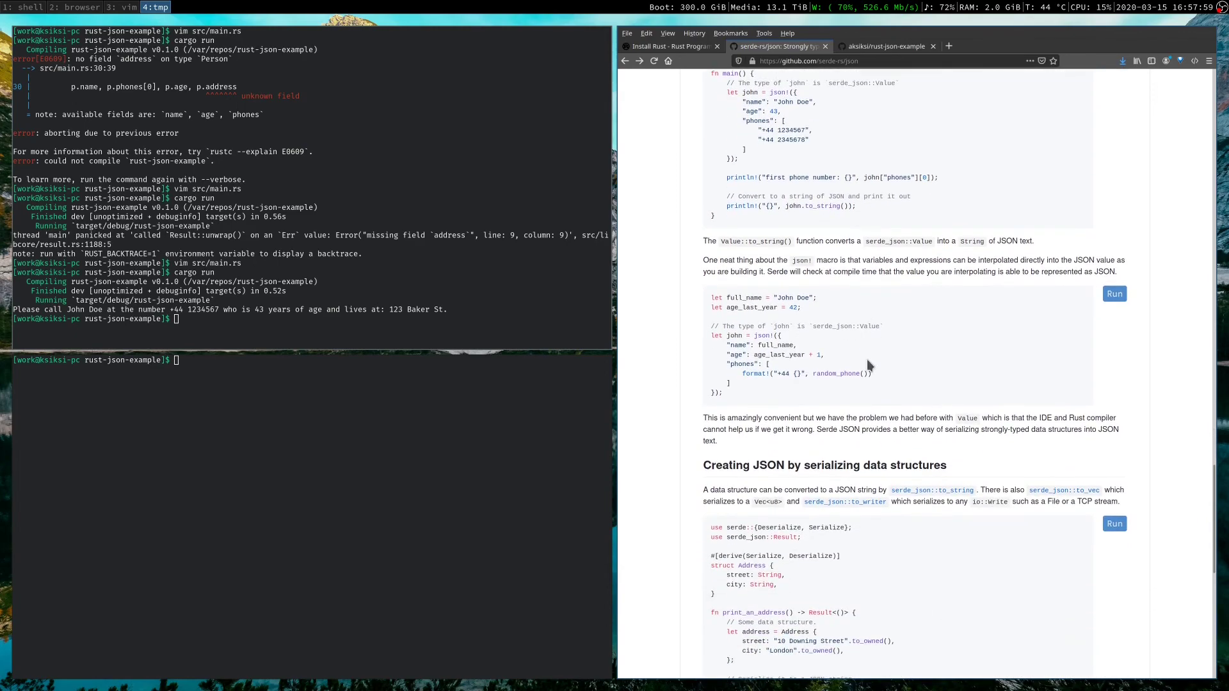
Scroll to the serializing data structures Address to_string example and highlight a word in its code
scroll(down, 3)
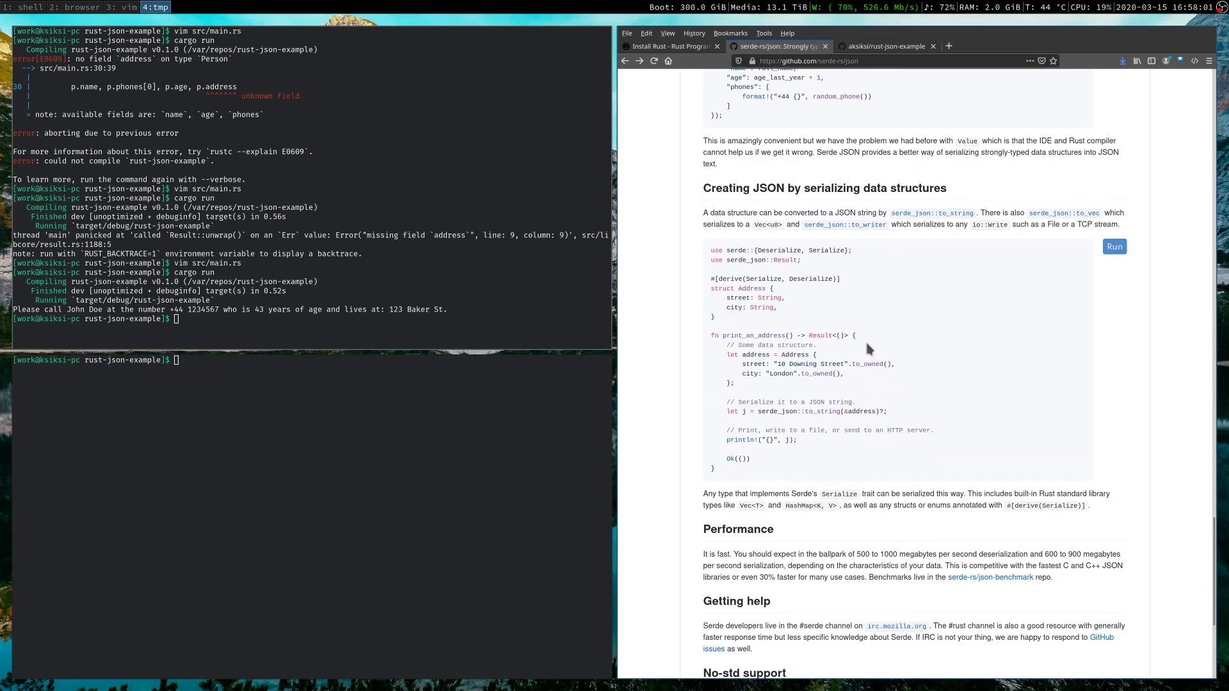
mouse_move(752, 385)
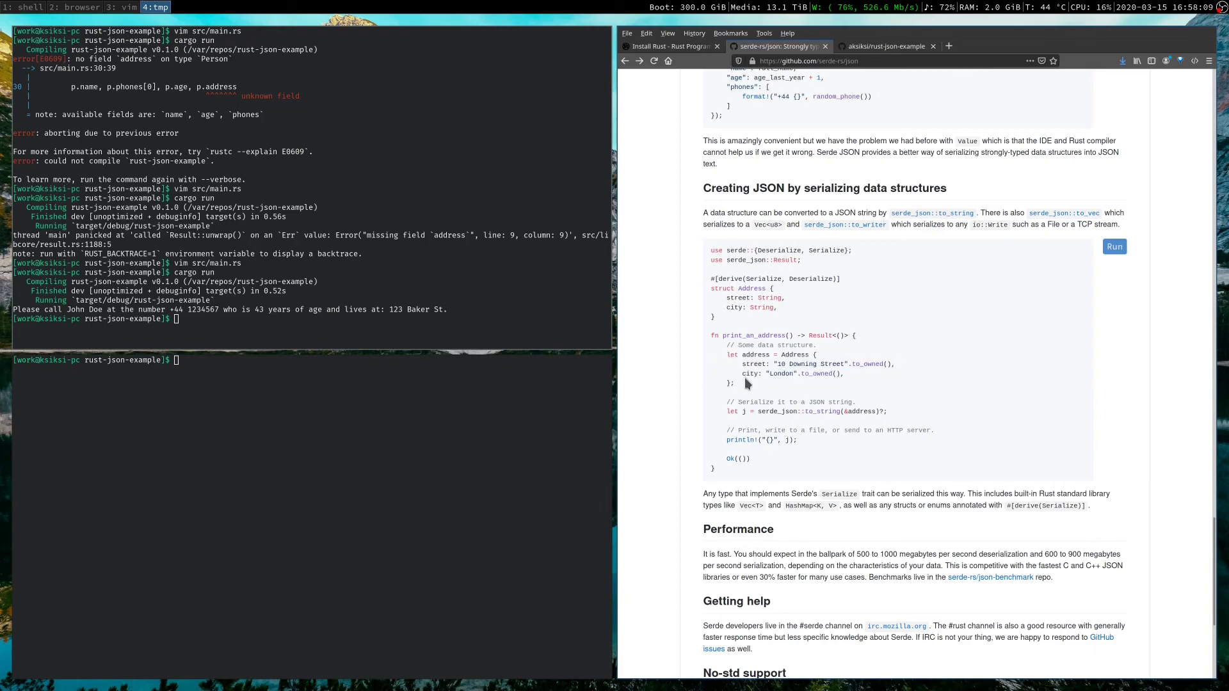
mouse_move(765, 429)
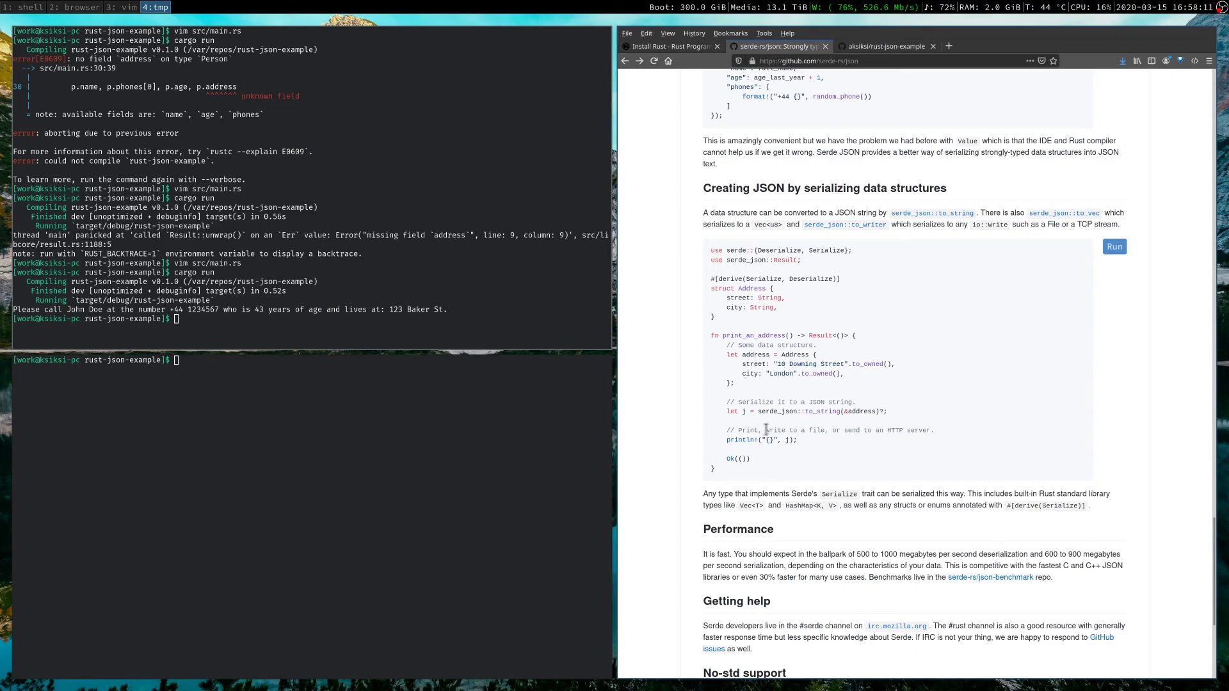
double_click(798, 411)
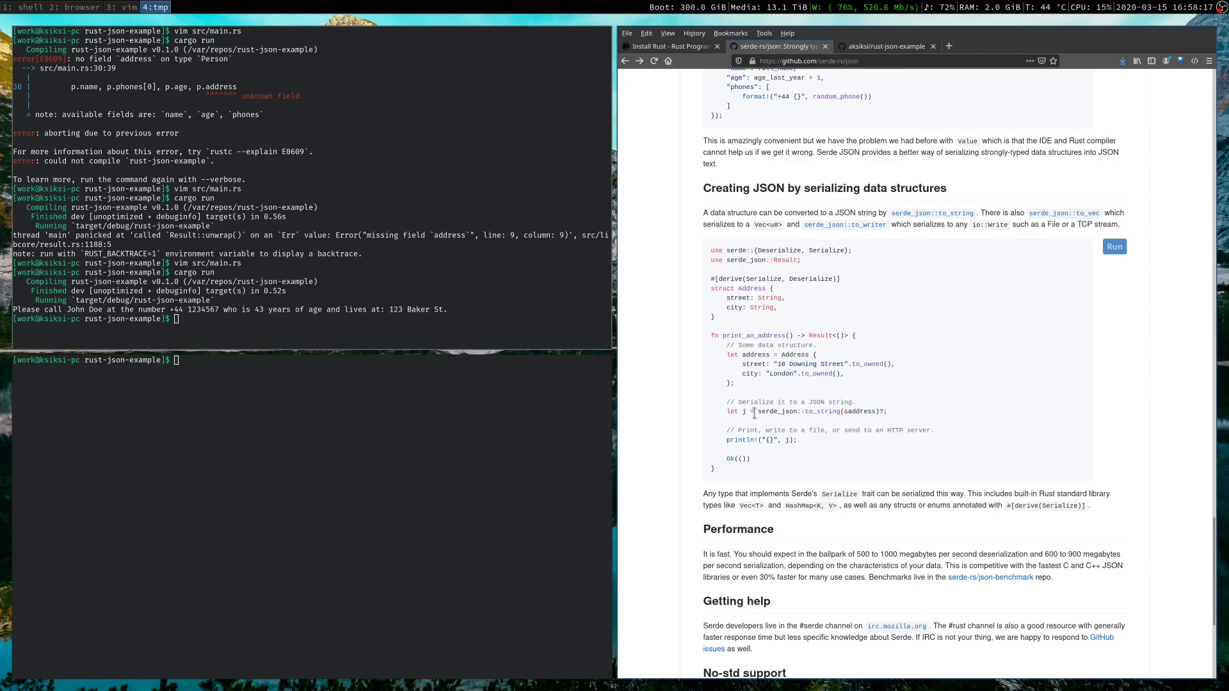
mouse_move(776, 429)
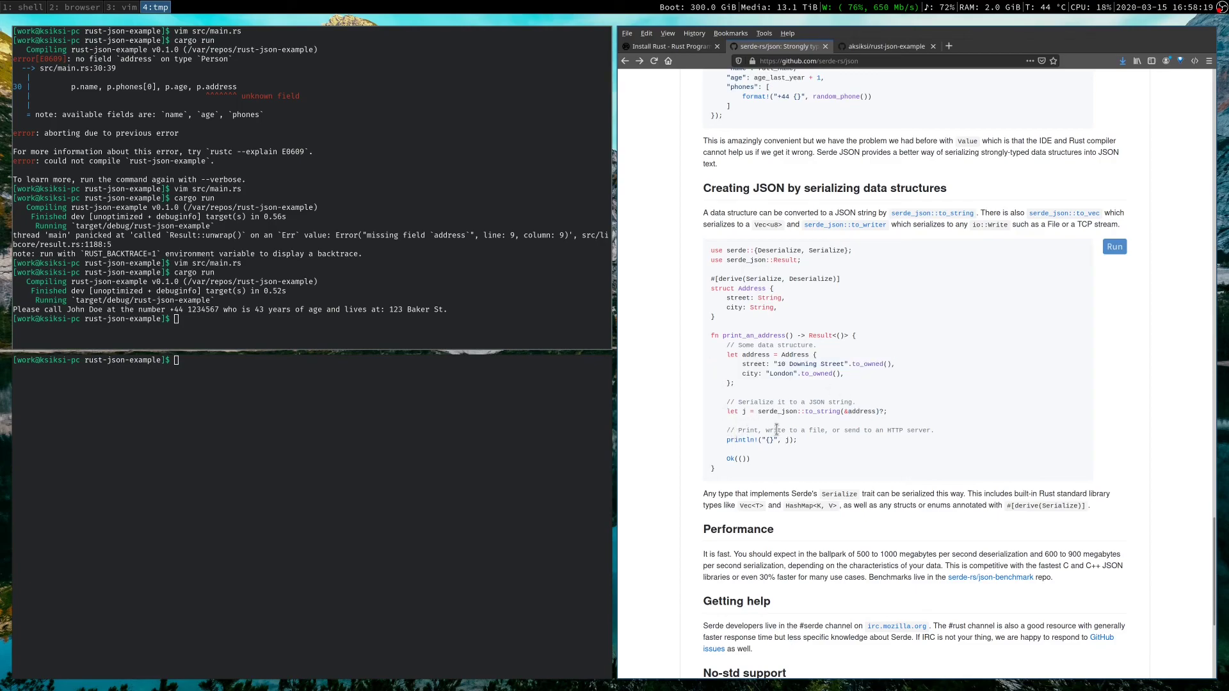